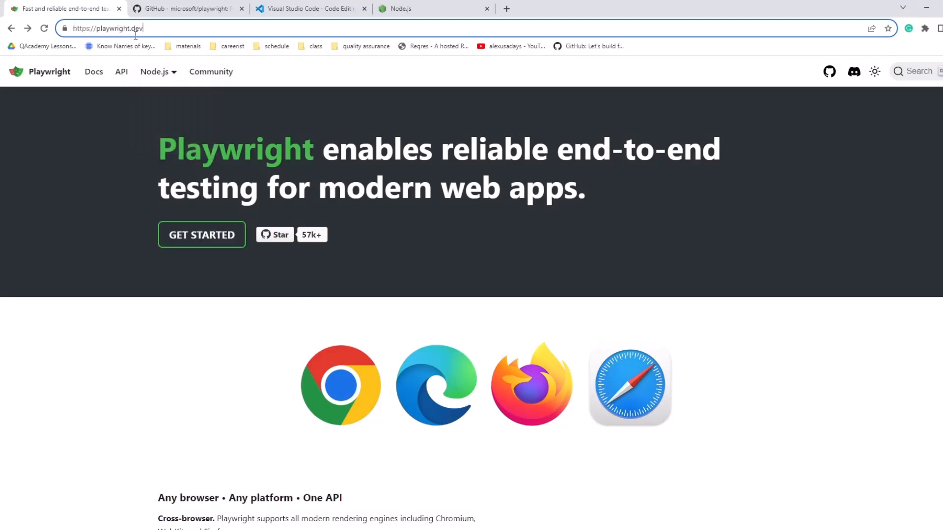
Step: Select the playwright.dev address and scroll through the Playwright docs page
click(107, 28)
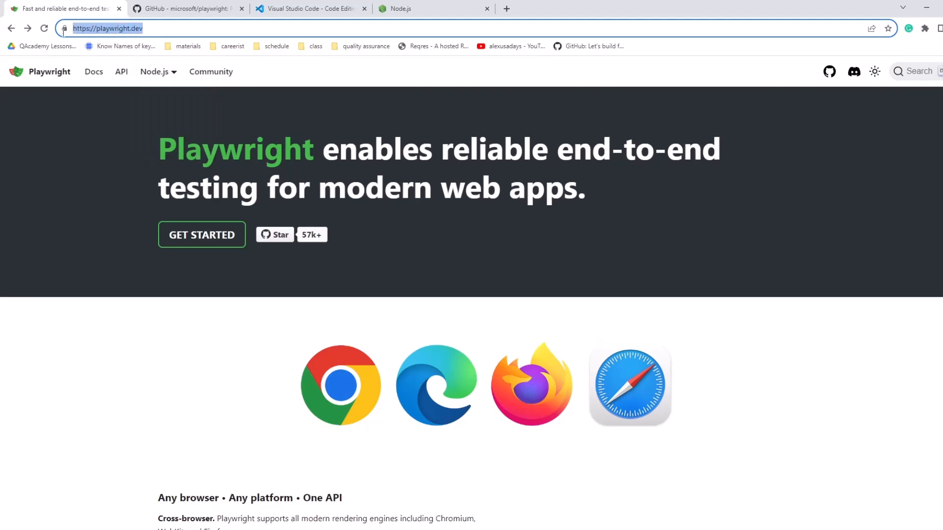
scroll(down, 3)
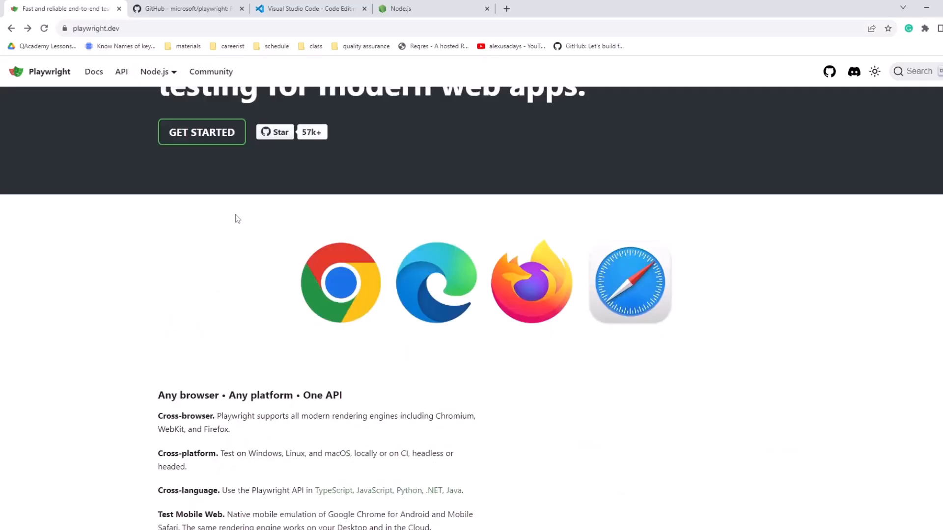
mouse_move(301, 275)
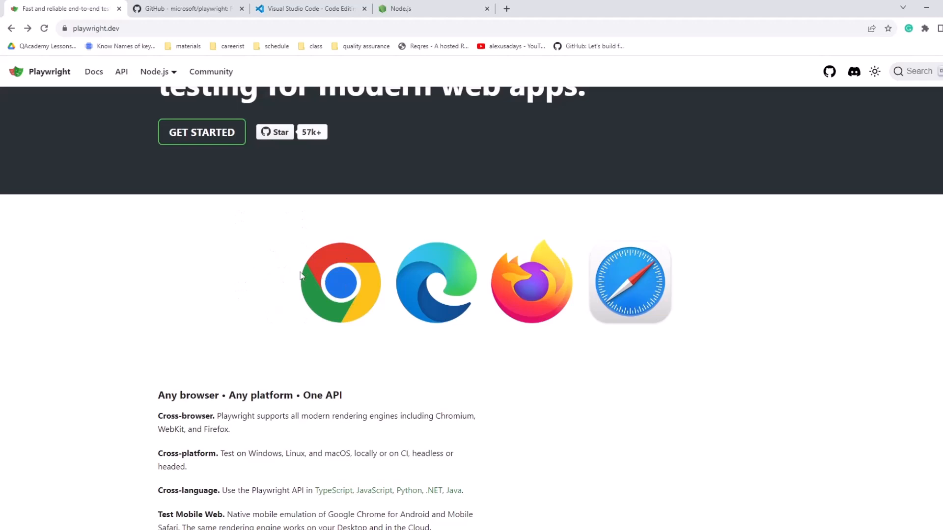
scroll(down, 3)
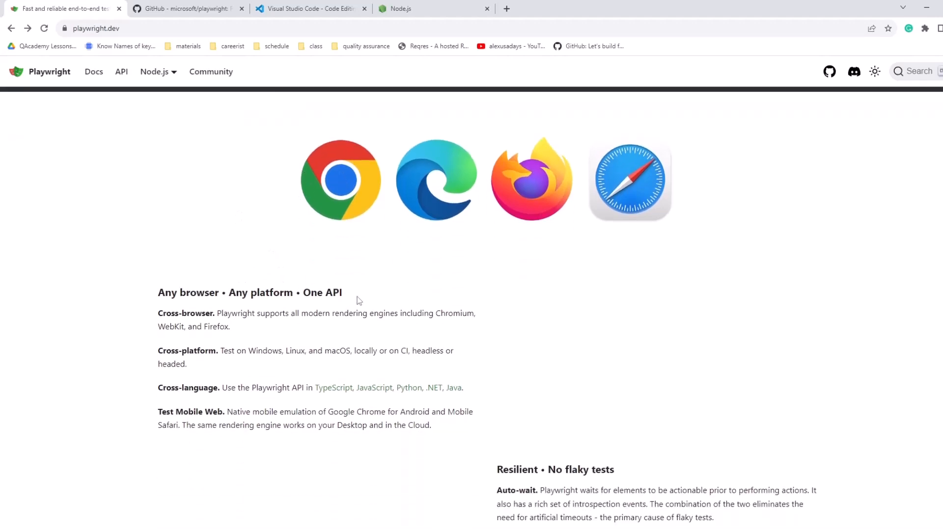
scroll(down, 3)
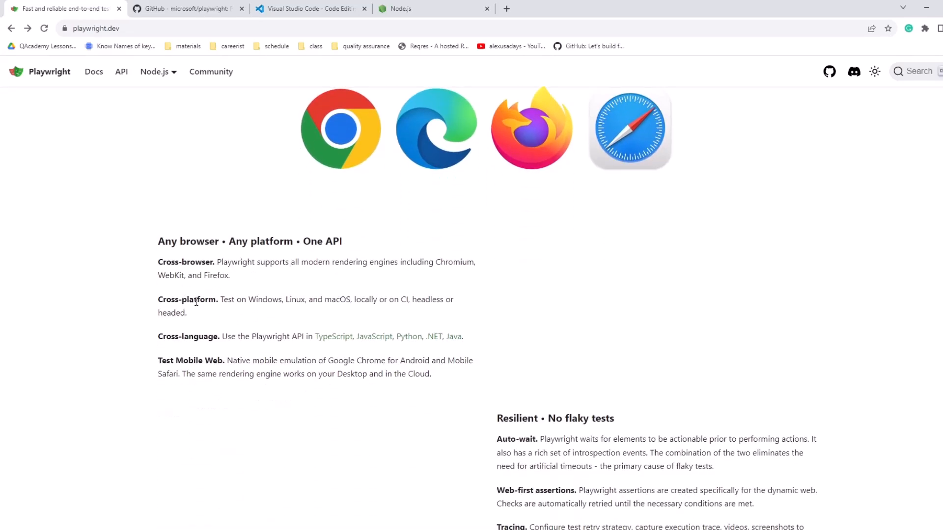
scroll(down, 3)
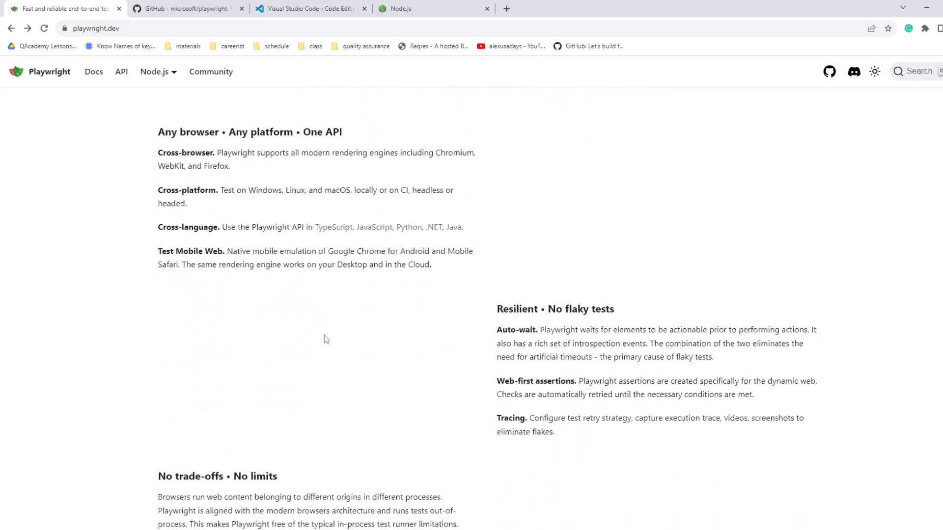
scroll(down, 3)
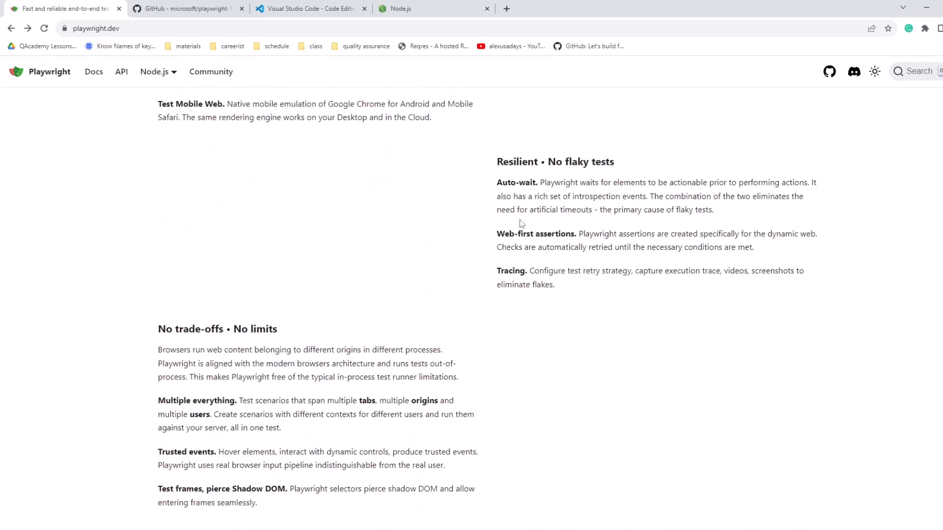
mouse_move(575, 233)
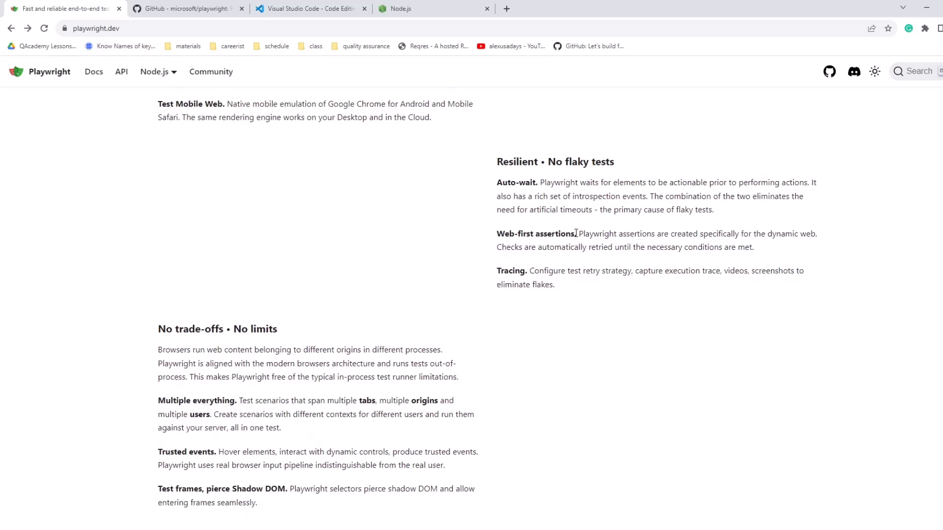
mouse_move(498, 207)
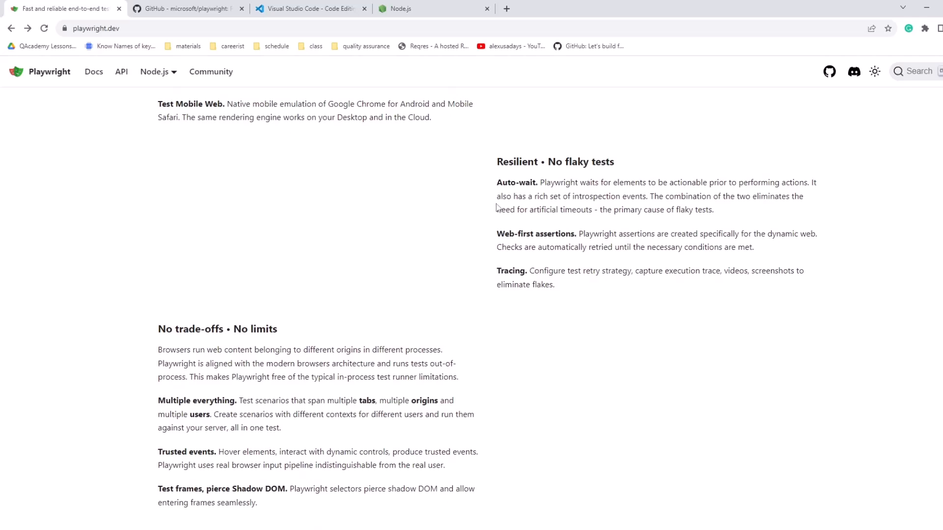
mouse_move(518, 247)
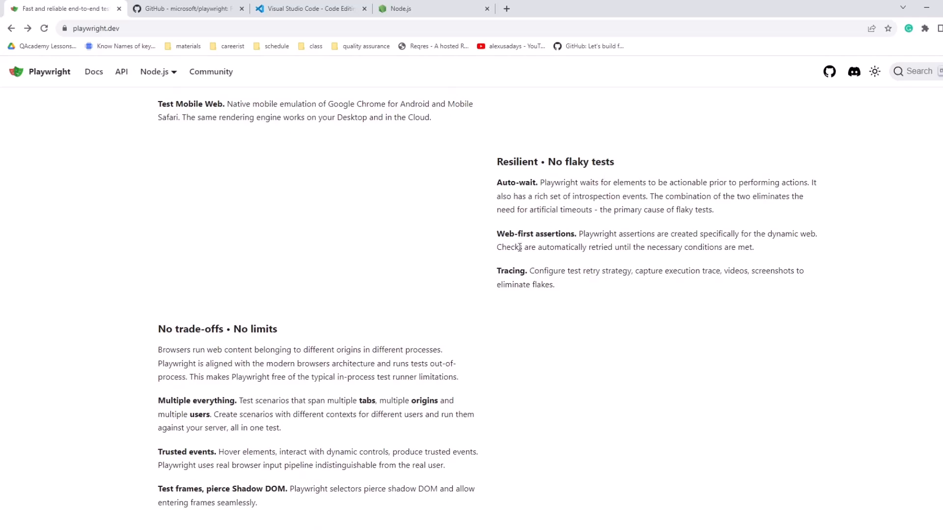
scroll(down, 3)
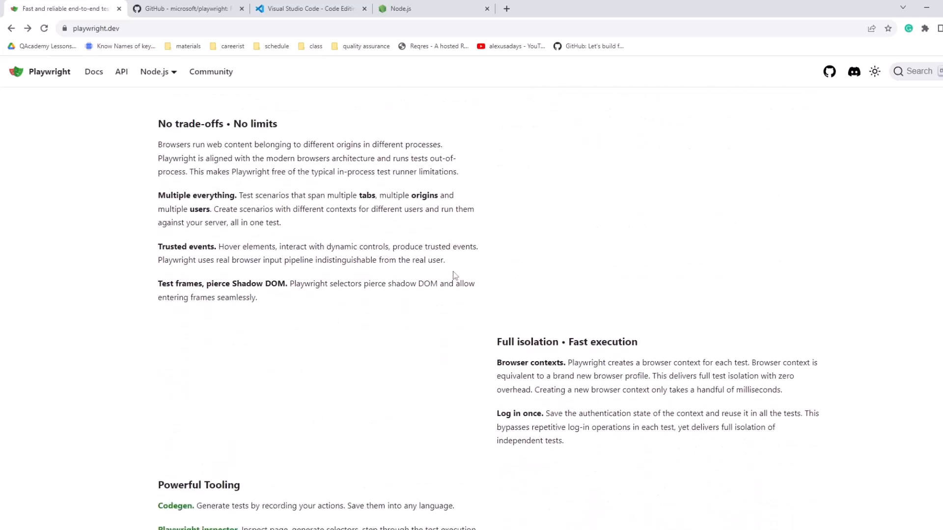
scroll(down, 3)
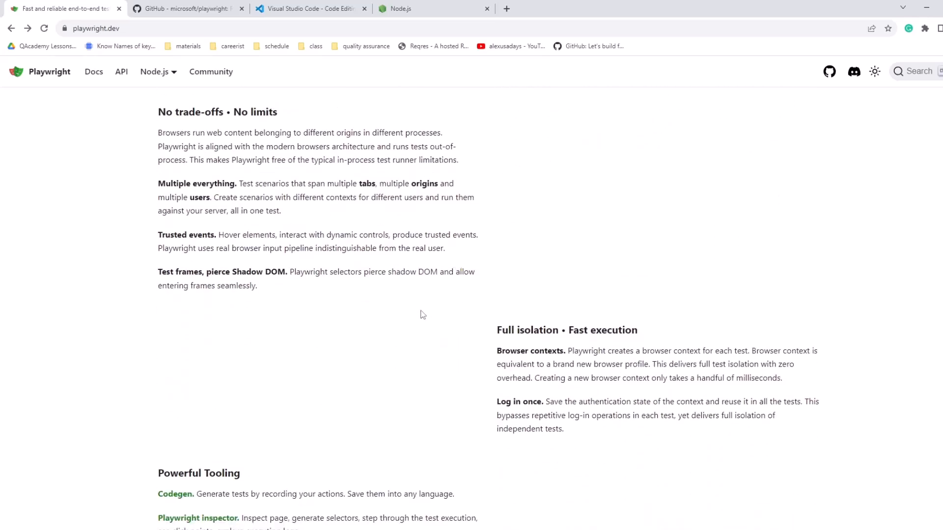
scroll(down, 3)
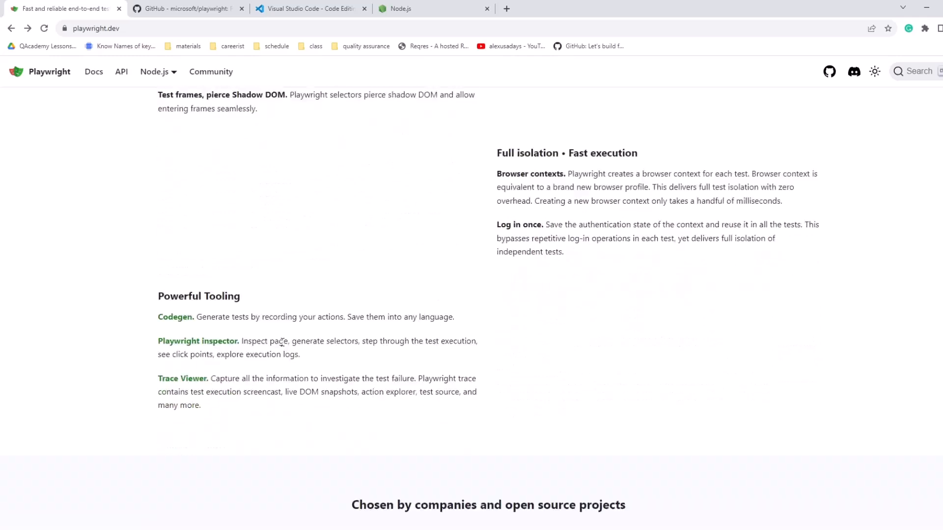
scroll(down, 3)
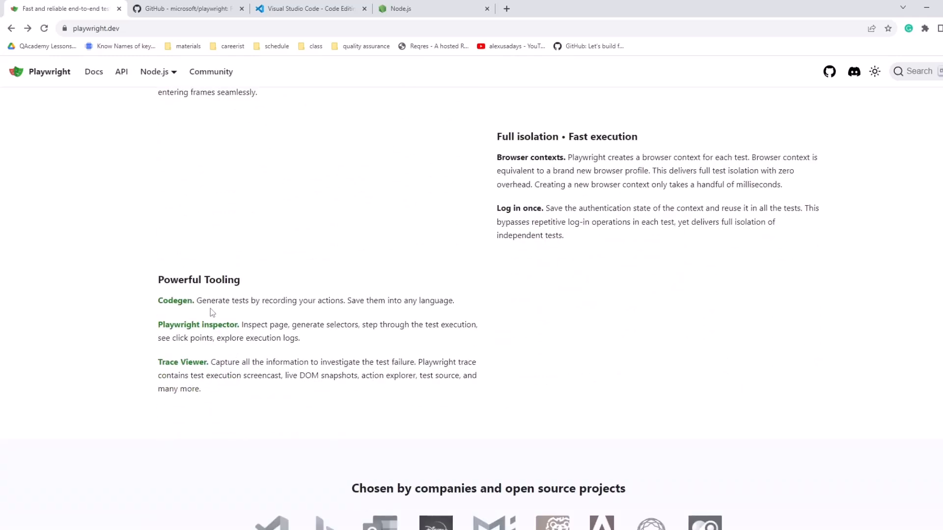
mouse_move(463, 303)
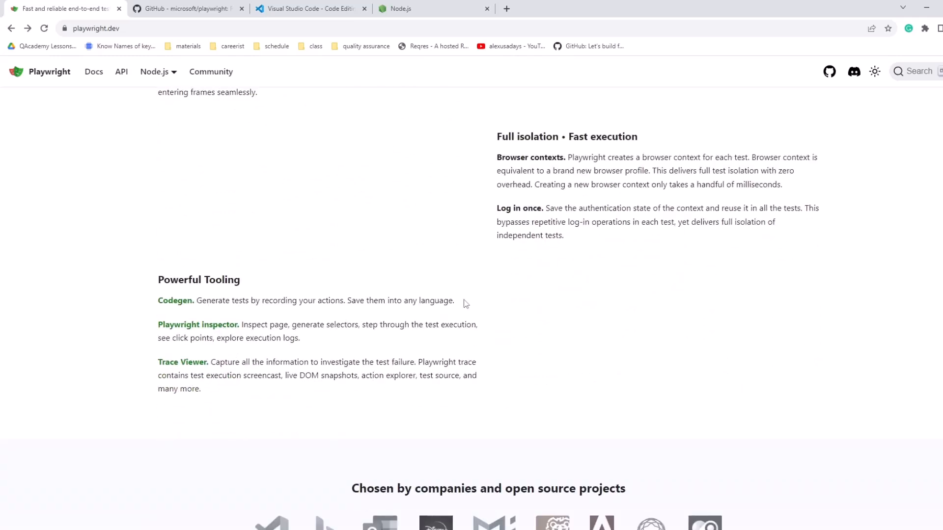
mouse_move(415, 321)
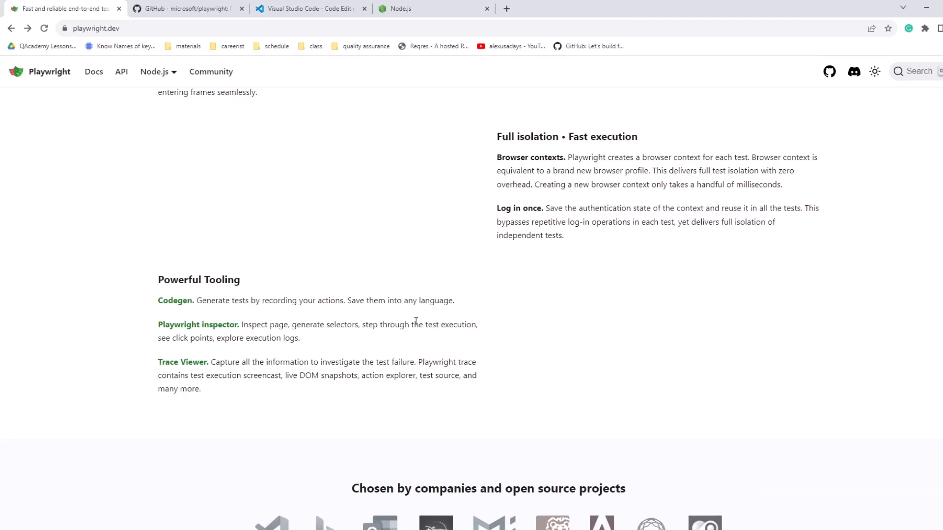
mouse_move(473, 321)
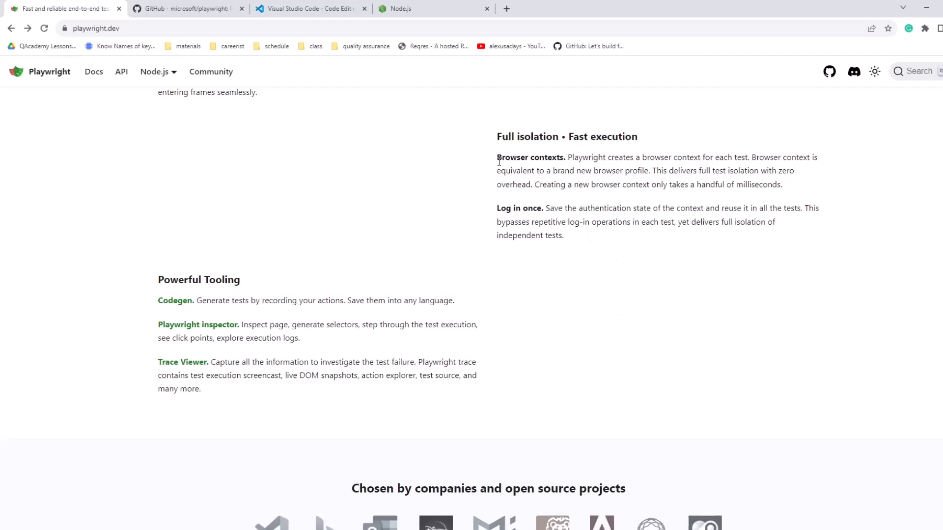
Step: Highlight the Browser contexts heading, visit the Playwright GitHub repository, then return to the homepage
double_click(531, 157)
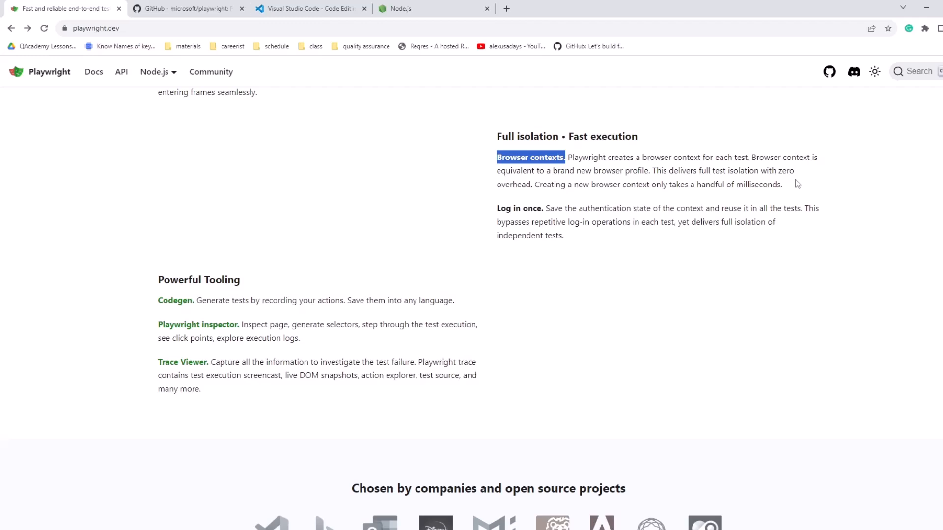
scroll(down, 3)
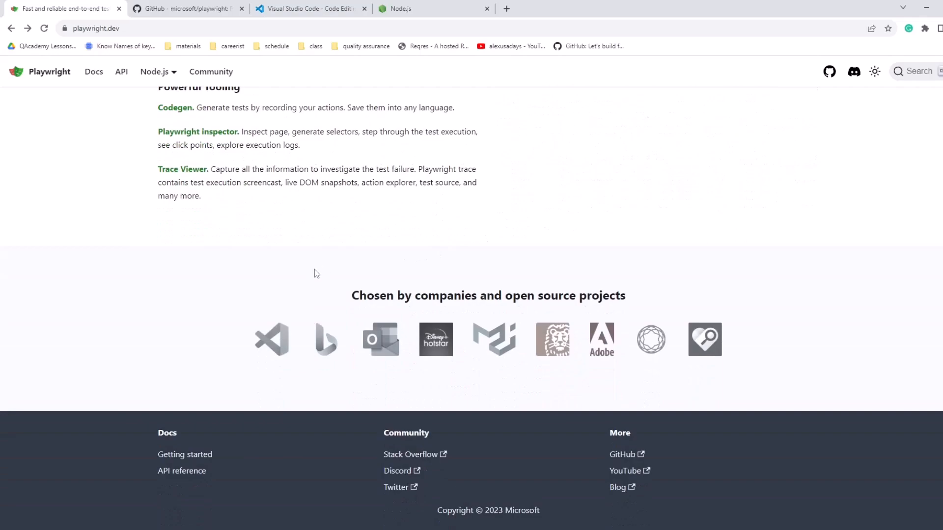
scroll(up, 3)
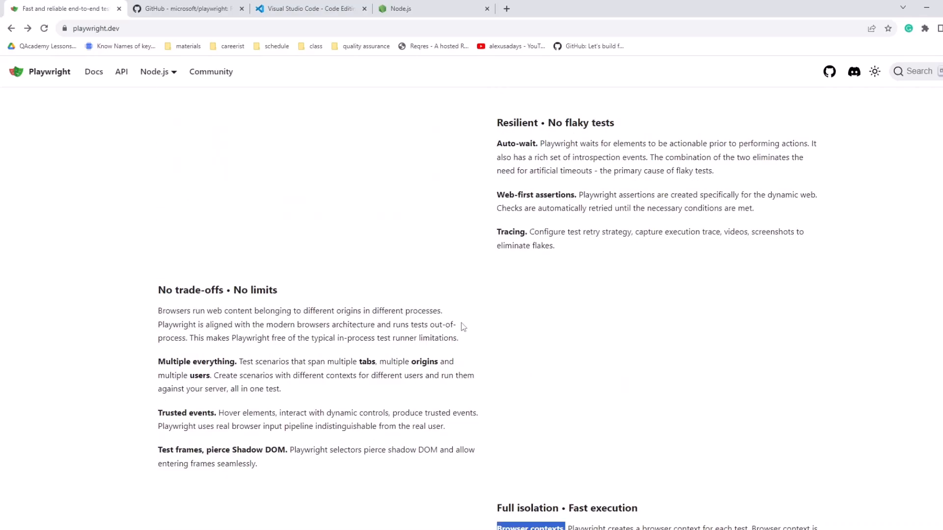
scroll(up, 3)
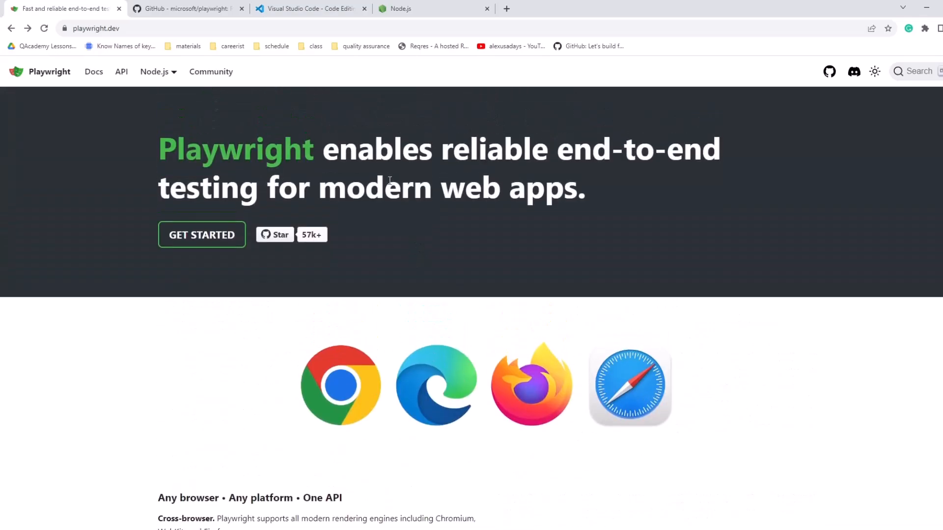
click(155, 71)
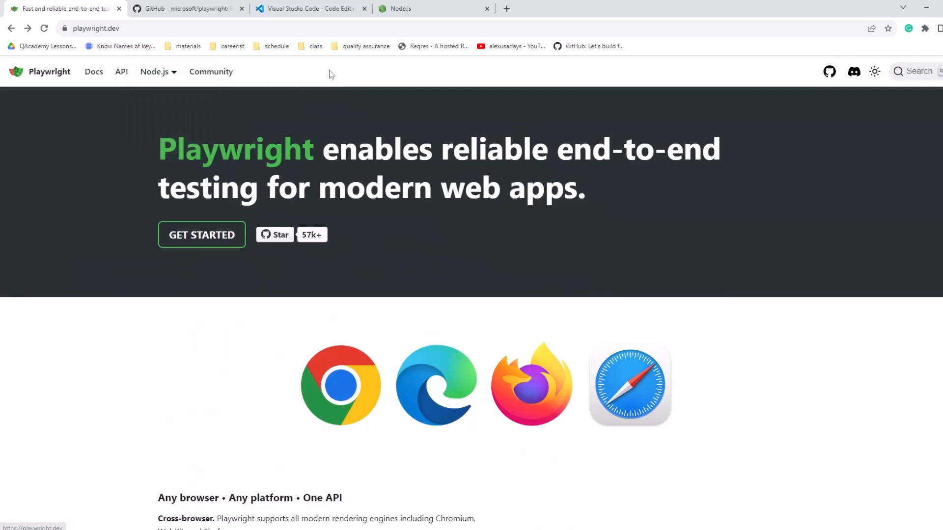
click(187, 8)
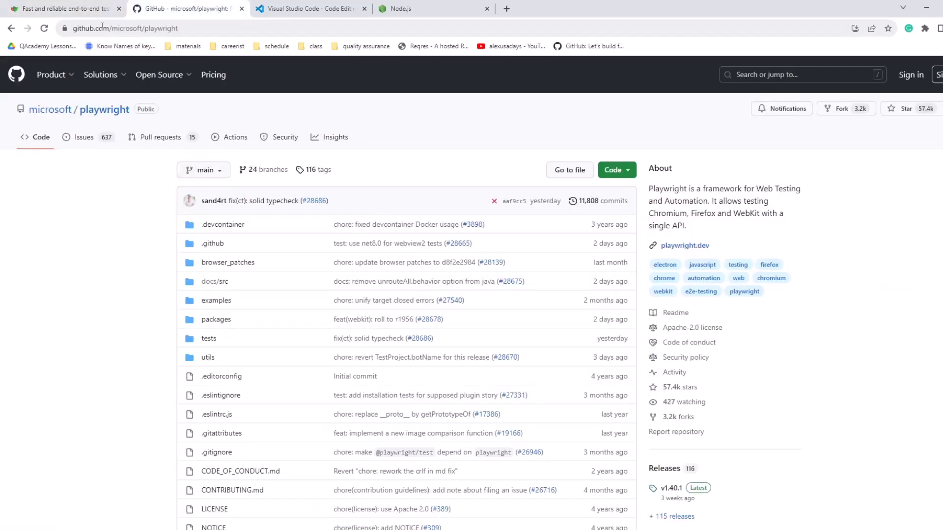
click(126, 29)
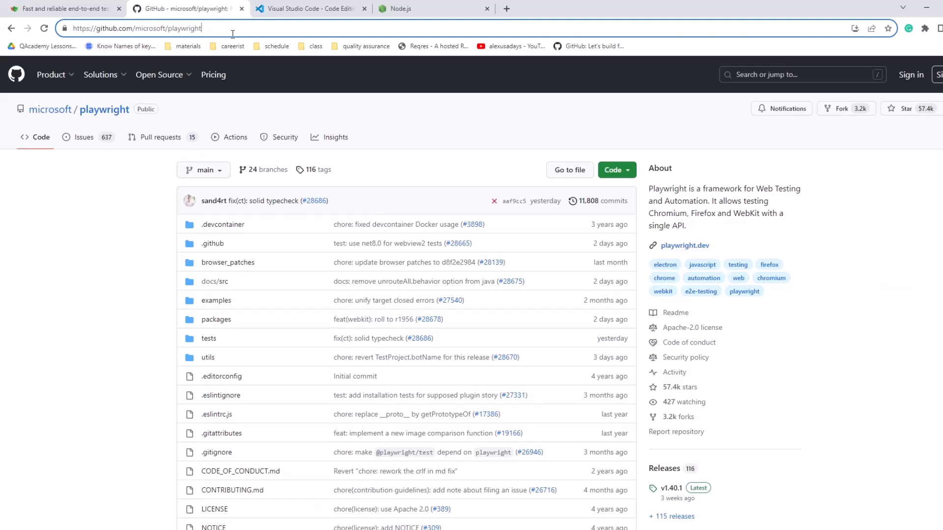
click(684, 245)
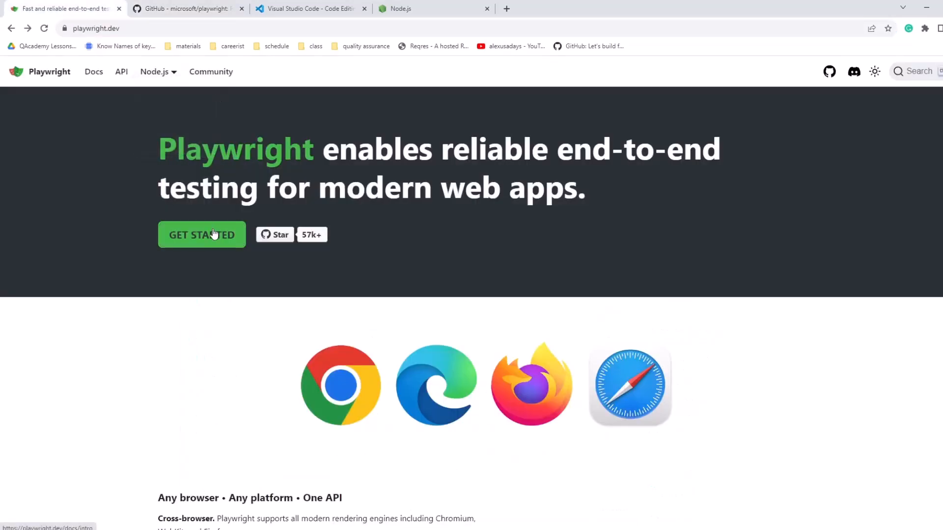
mouse_move(283, 305)
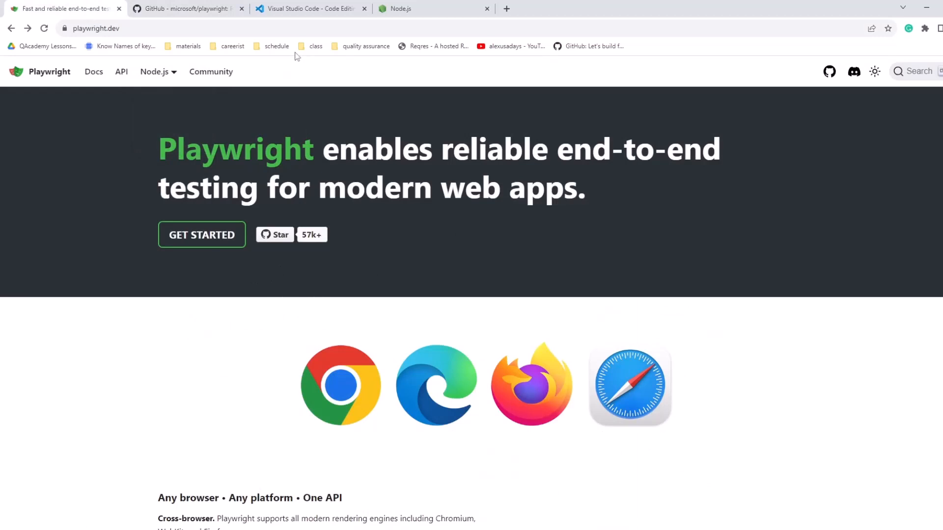
Step: Cycle through the Node.js and VS Code download tabs, ending on the Node.js 20.10.0 LTS download
click(409, 9)
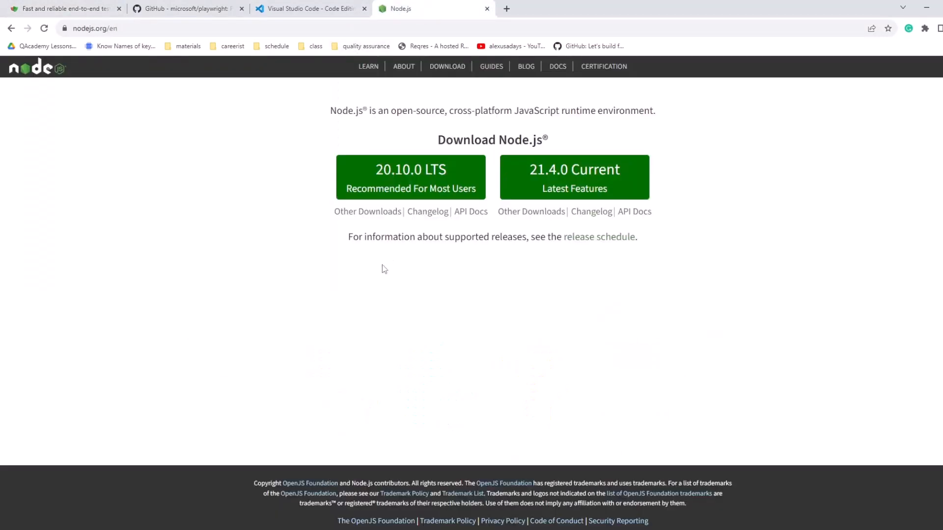
mouse_move(327, 243)
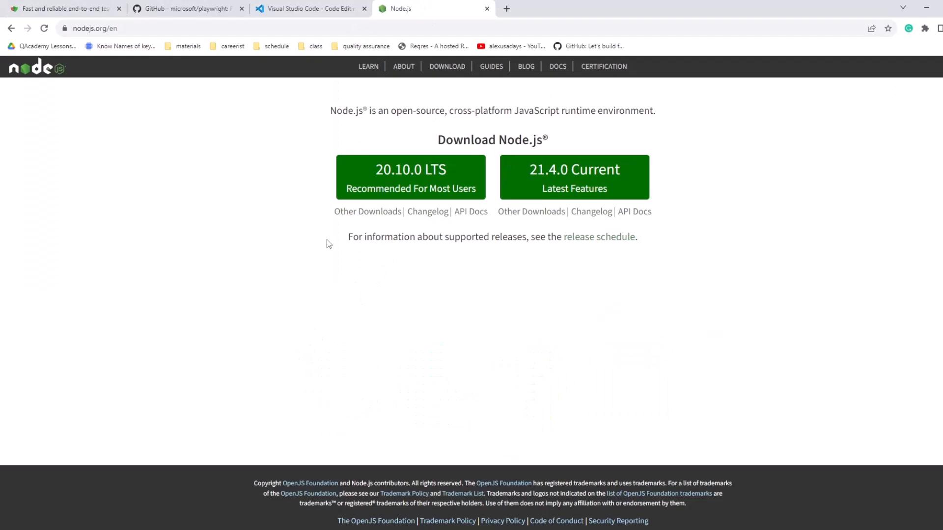
click(310, 8)
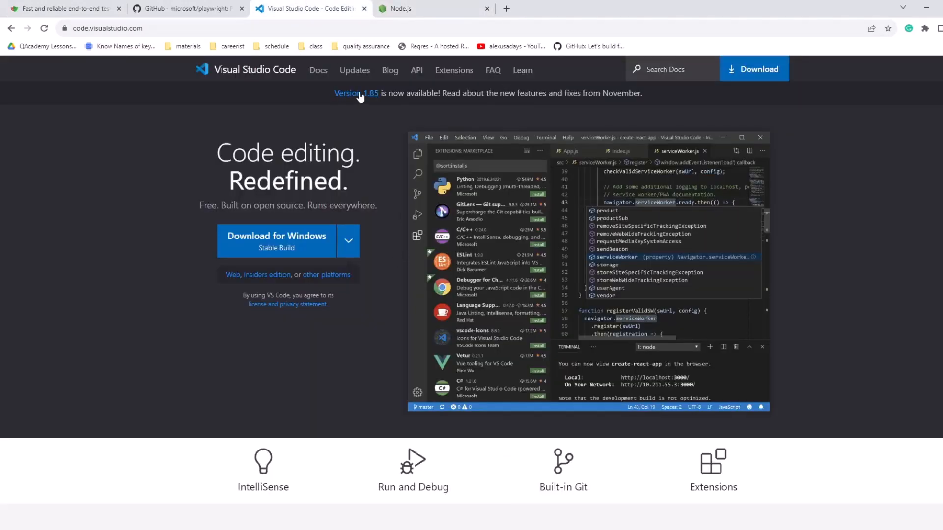
mouse_move(426, 6)
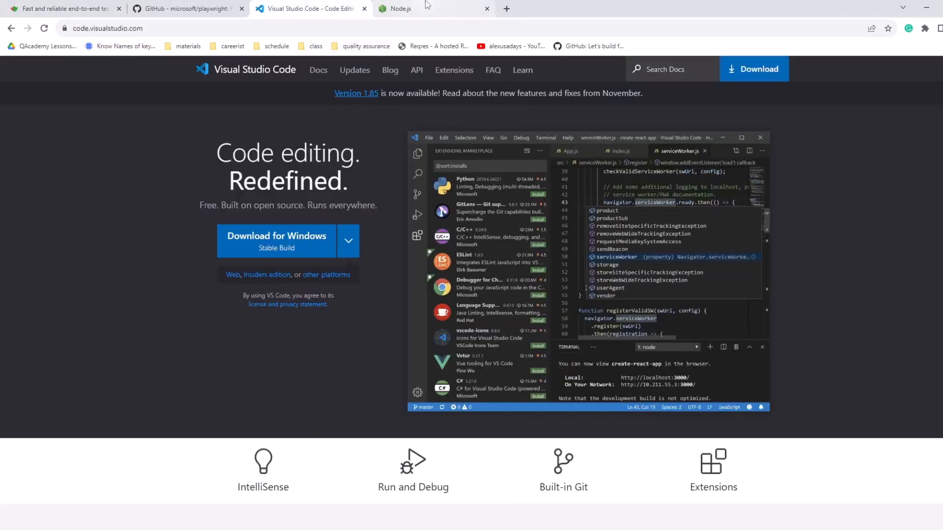
click(400, 8)
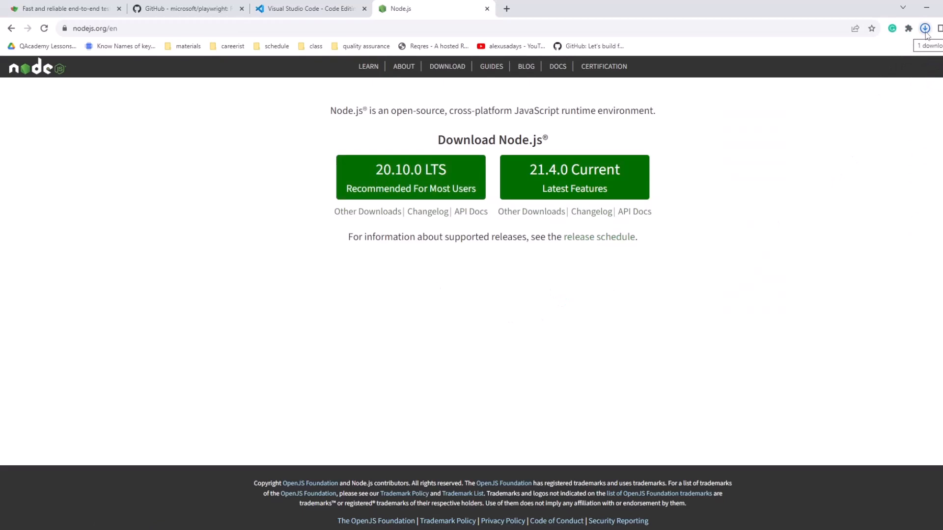
Step: Install Node.js 20.10.0 with default folder and features, enabling automatic native-module tools installation
click(925, 29)
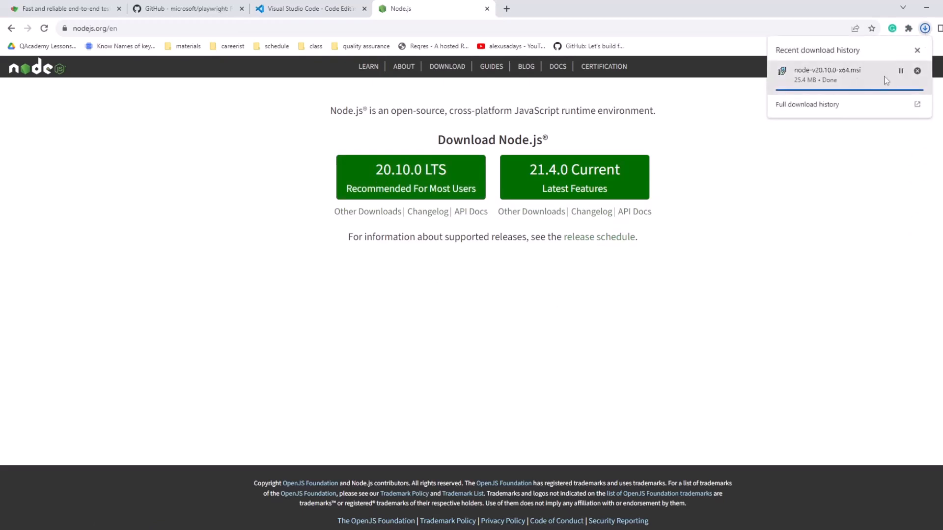
mouse_move(850, 78)
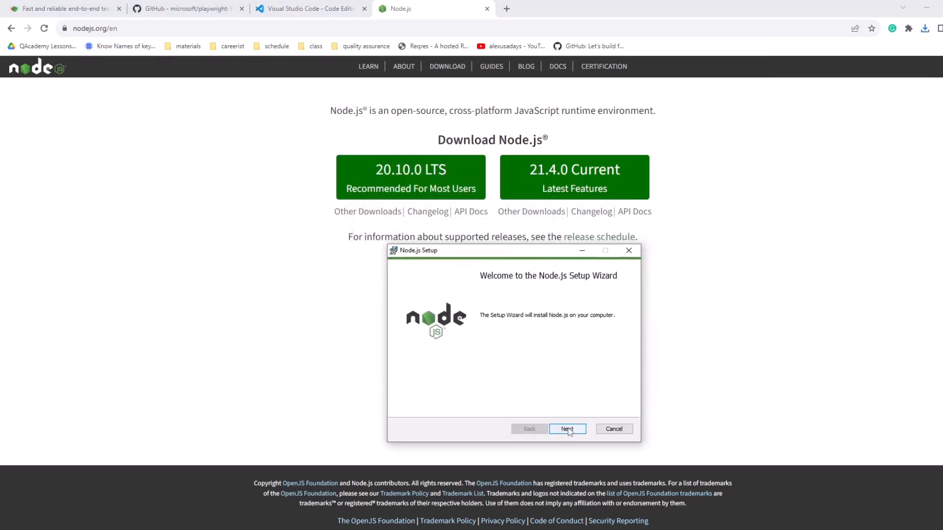
click(566, 428)
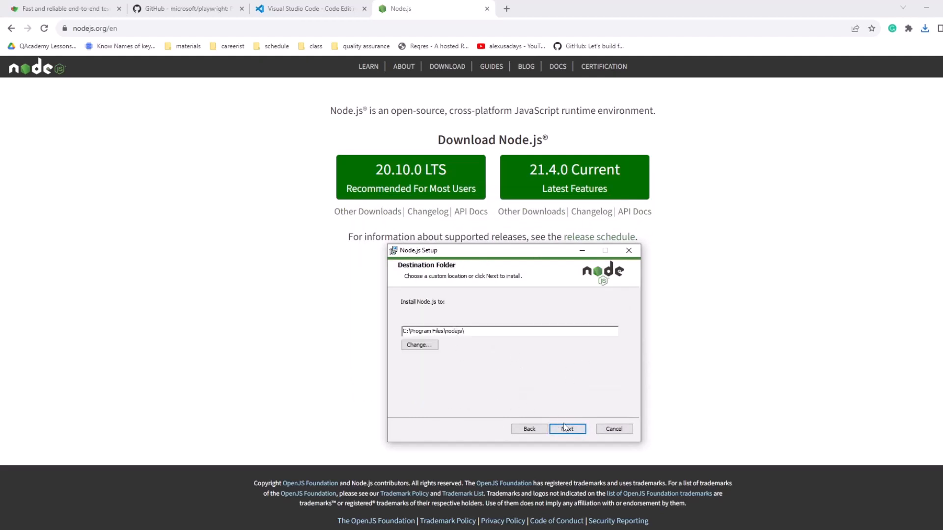
click(566, 429)
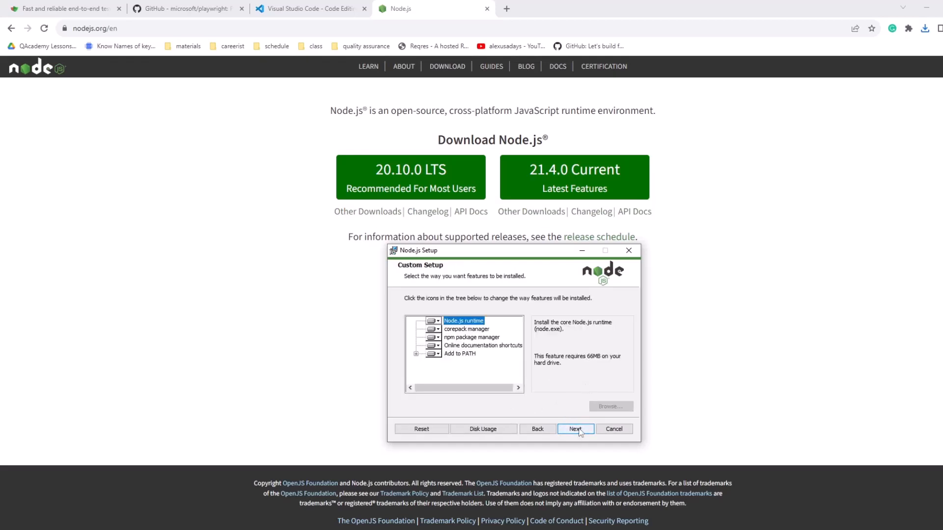
click(416, 354)
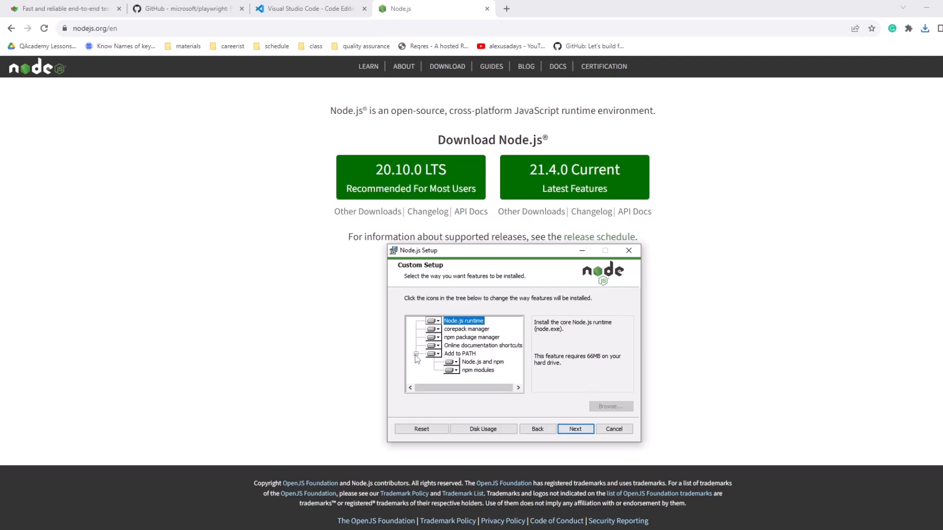
click(416, 354)
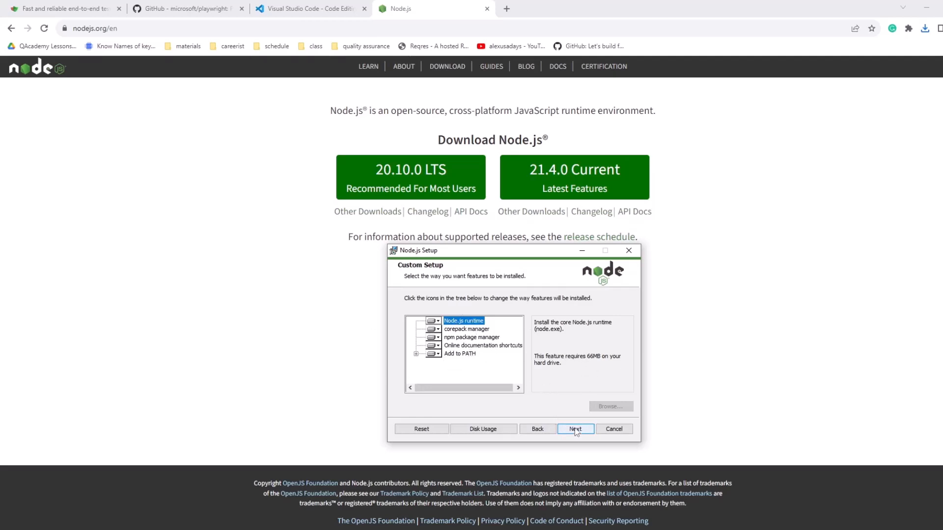
click(574, 429)
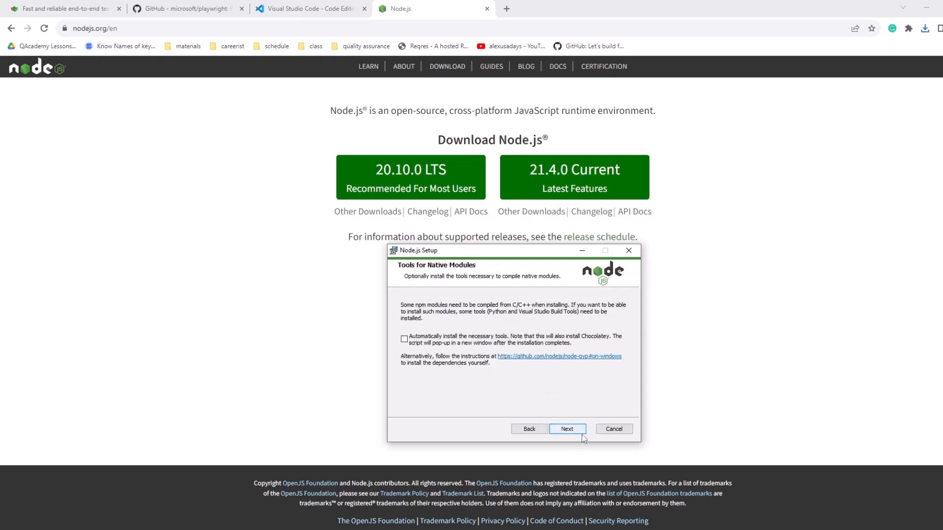
mouse_move(434, 351)
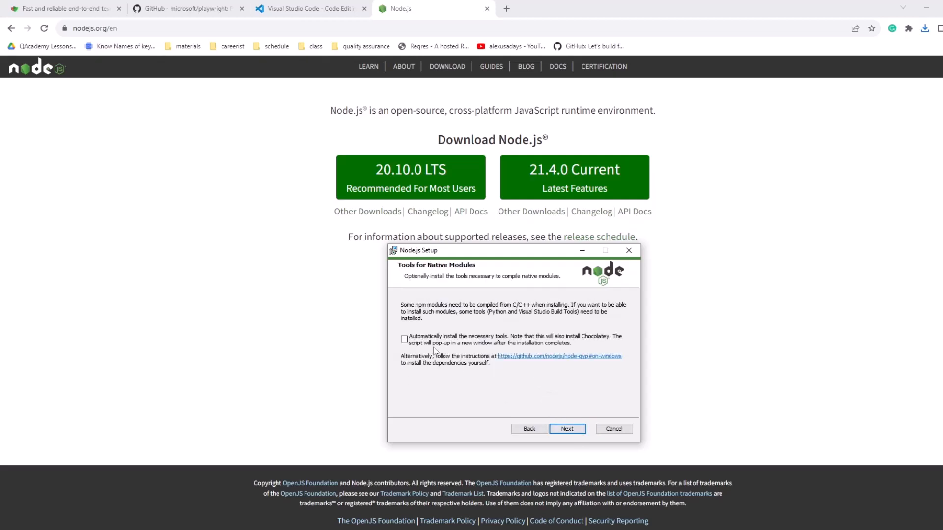
click(403, 338)
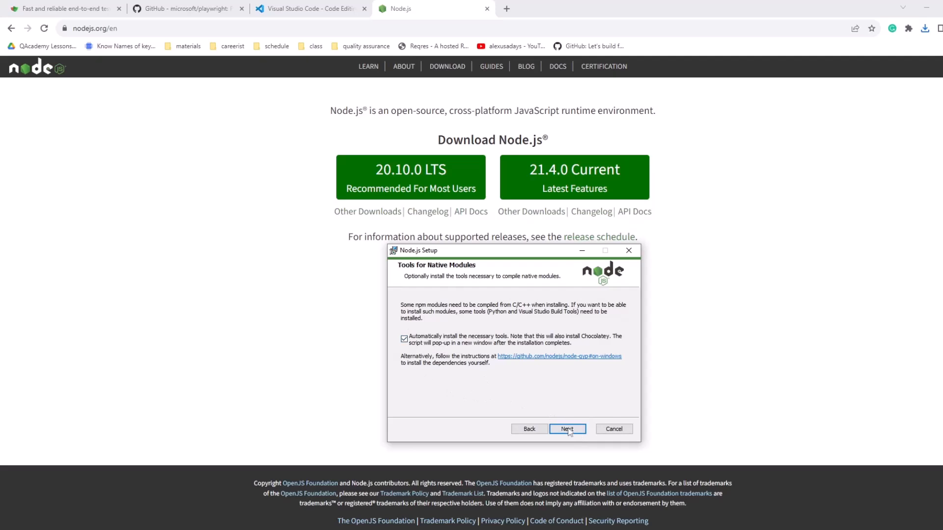
click(566, 428)
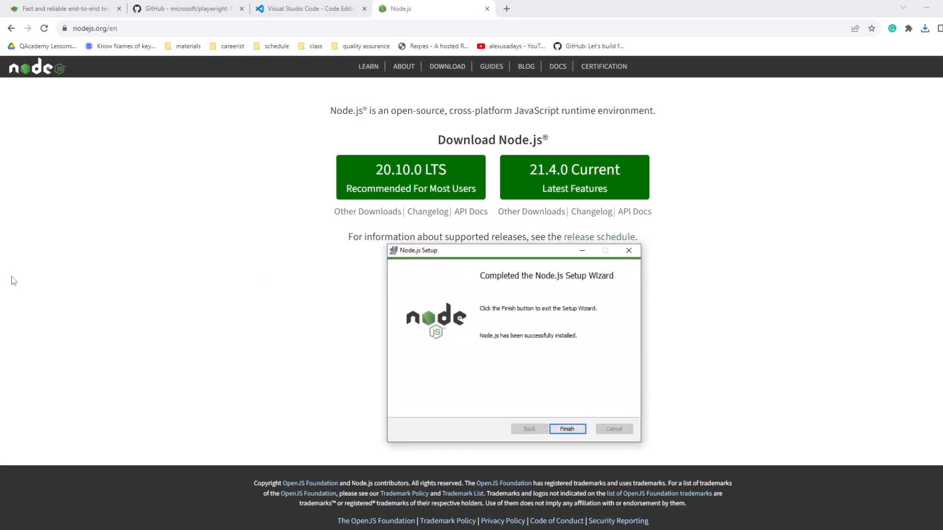
mouse_move(539, 341)
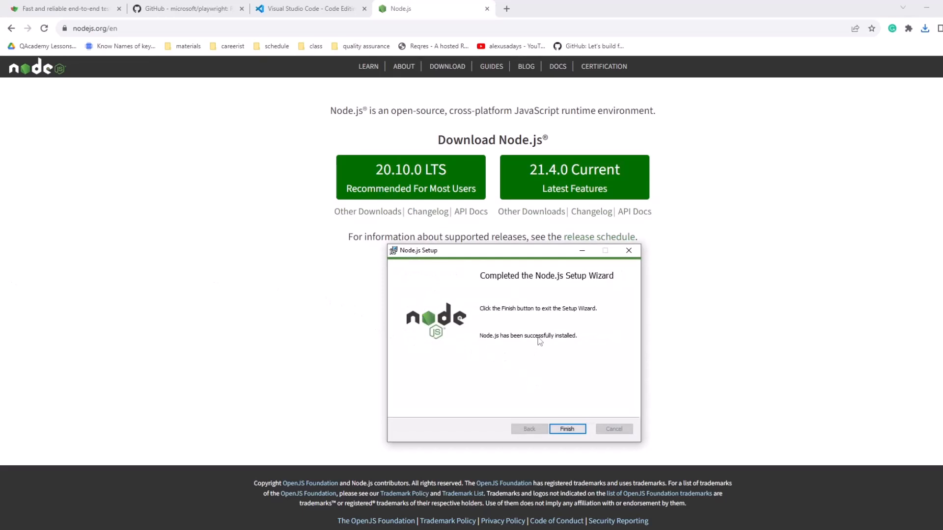
click(565, 428)
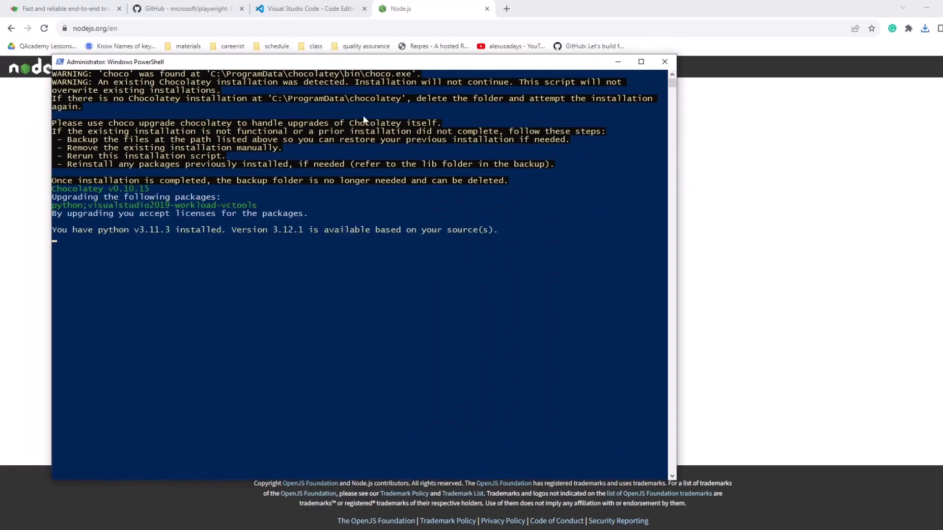
mouse_move(392, 267)
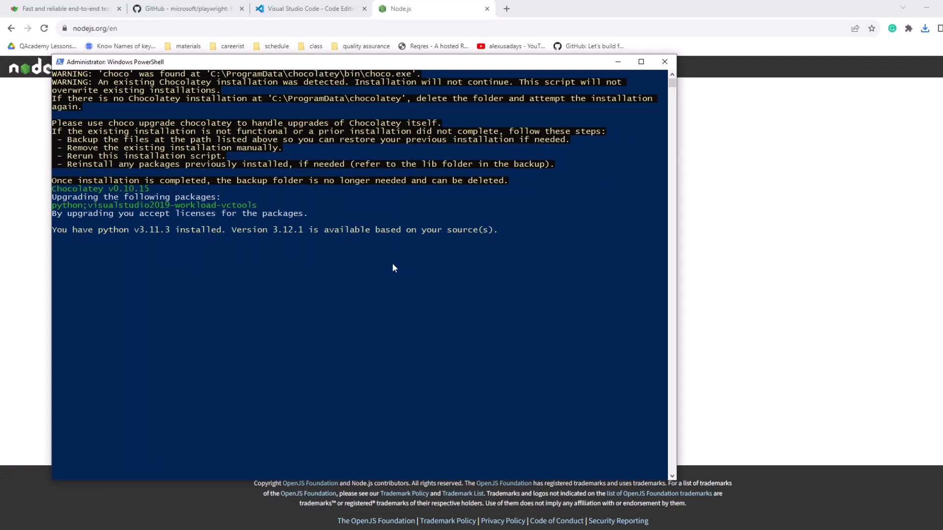
Step: Let the Chocolatey script install the build tools and Python 3.12.1, then open Windows search
click(402, 262)
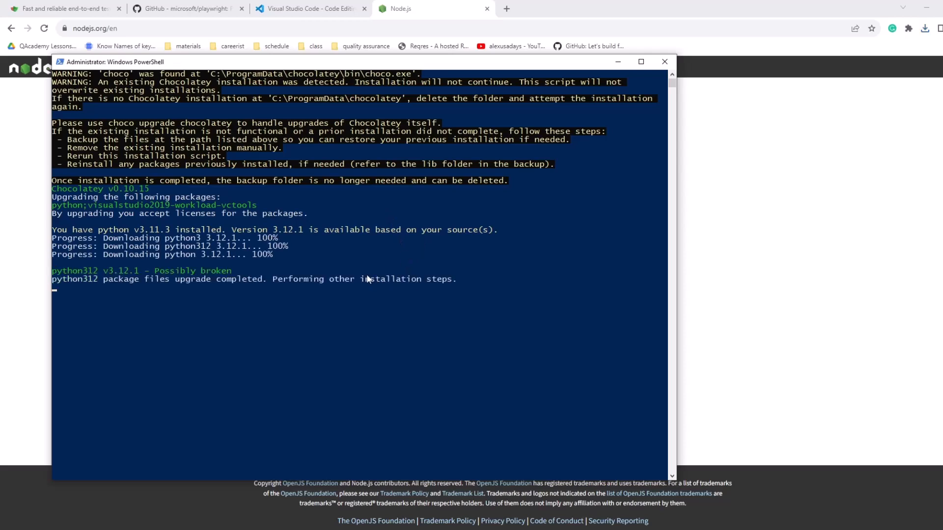
mouse_move(358, 344)
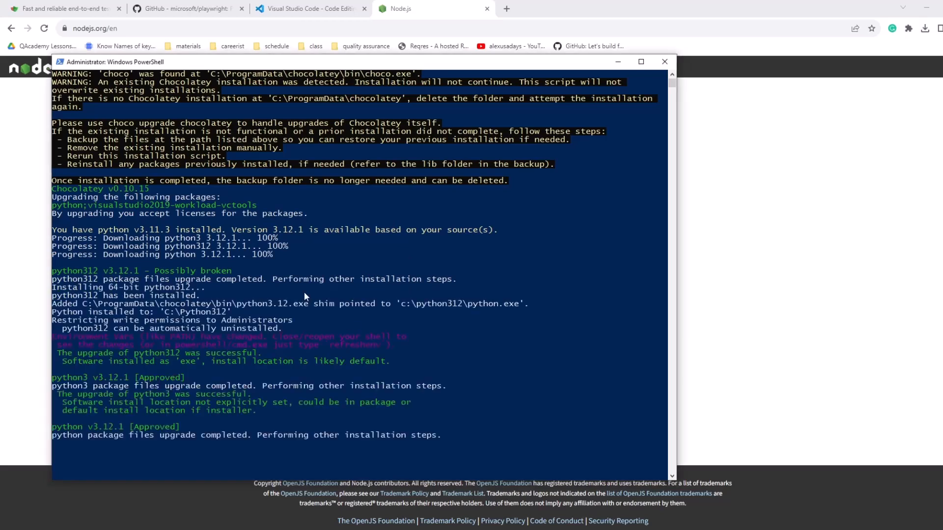
click(664, 61)
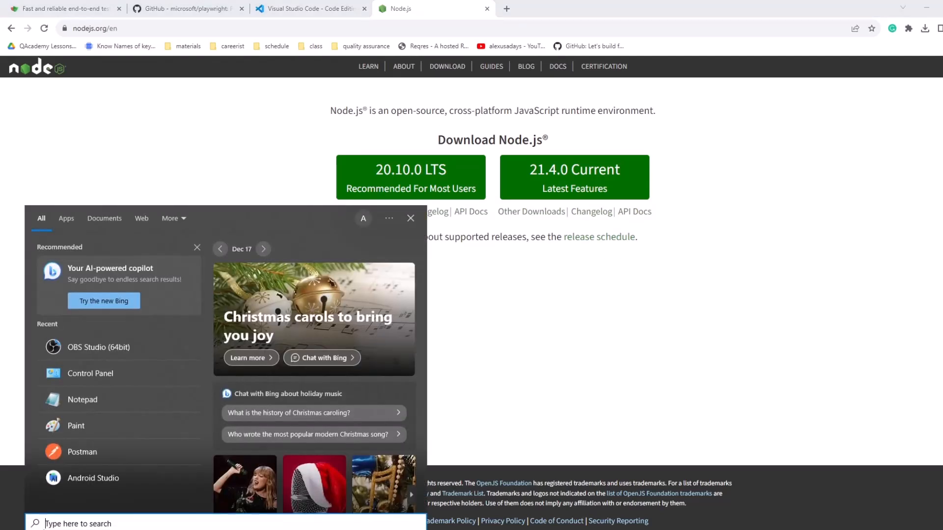
Step: Open Command Prompt from search, run node -v, and select the reported v20.10.0
text(ter)
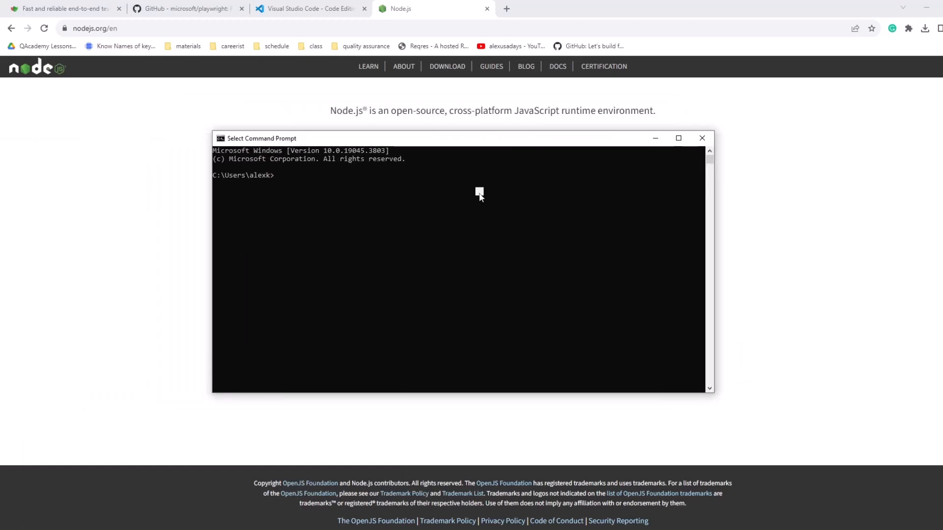
text(node -v)
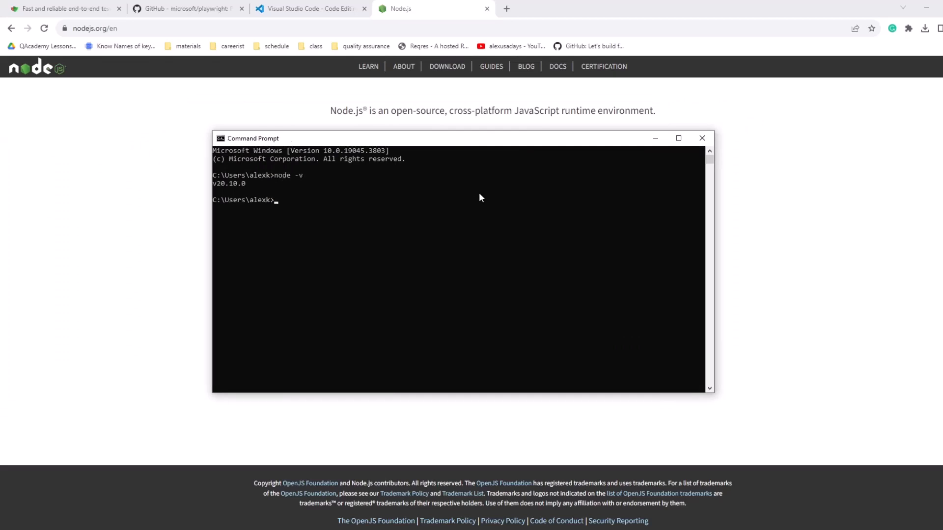
double_click(238, 183)
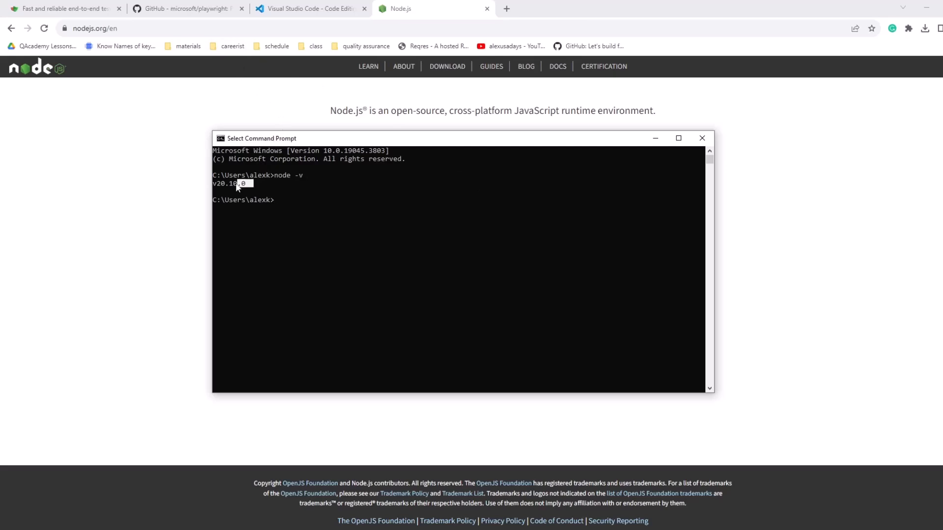
mouse_move(394, 147)
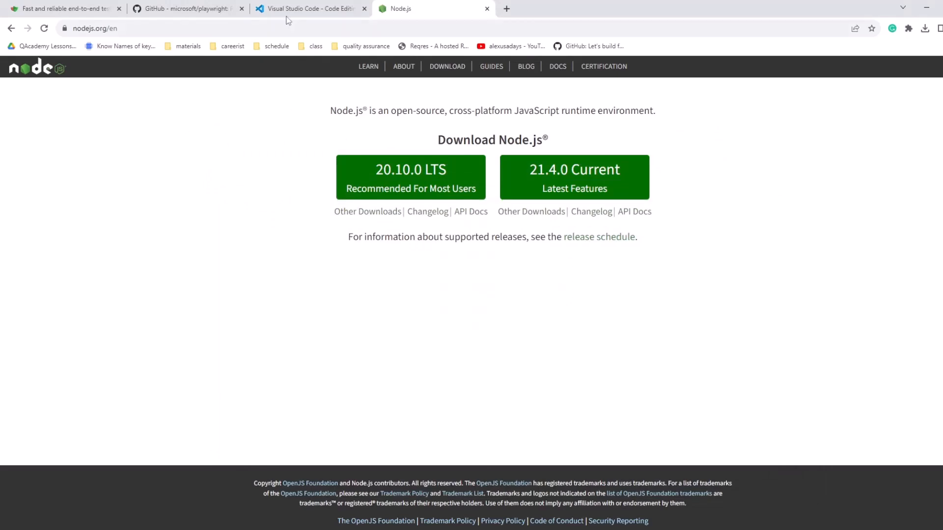
Step: Download the VS Code Windows Stable Build in Chrome and launch it from downloads
click(309, 9)
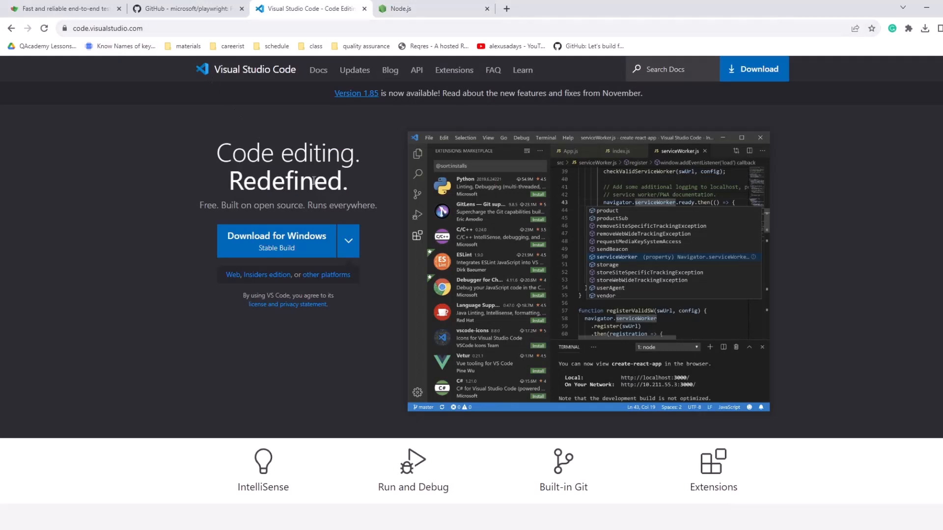
mouse_move(177, 309)
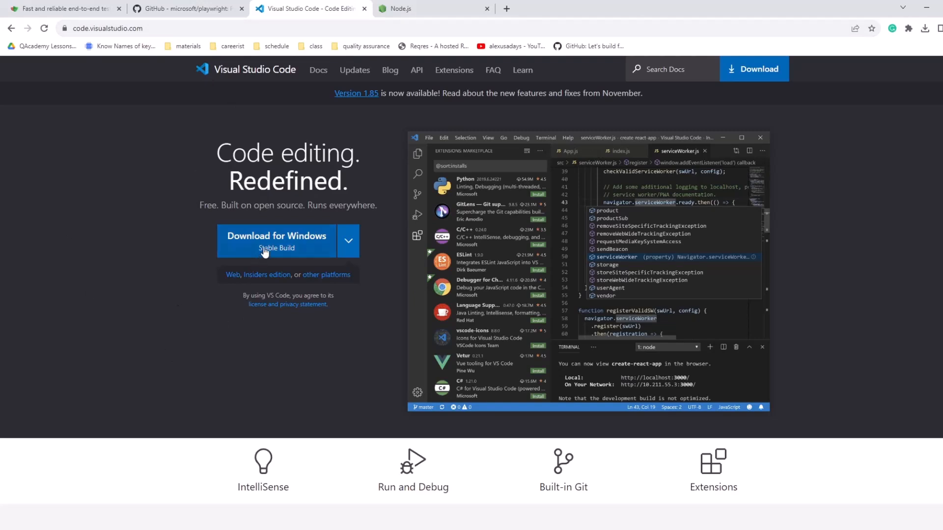
mouse_move(278, 250)
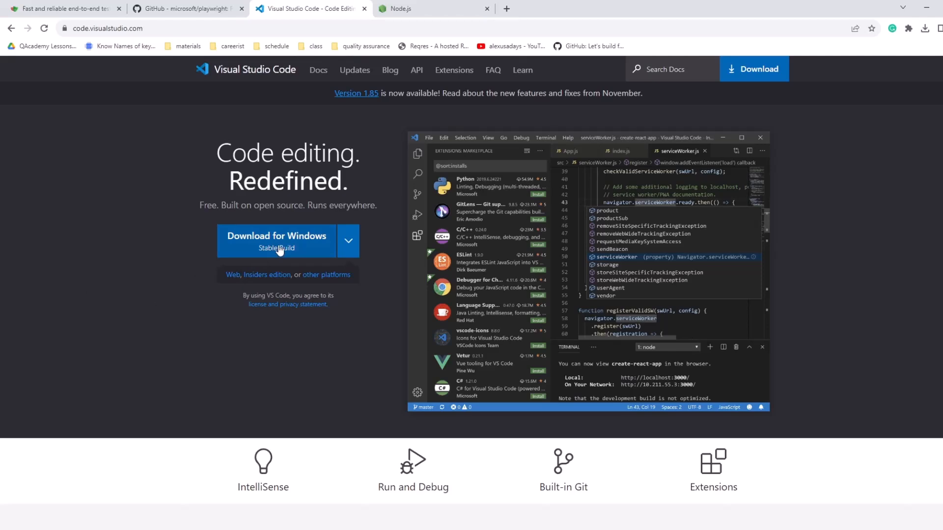
click(276, 236)
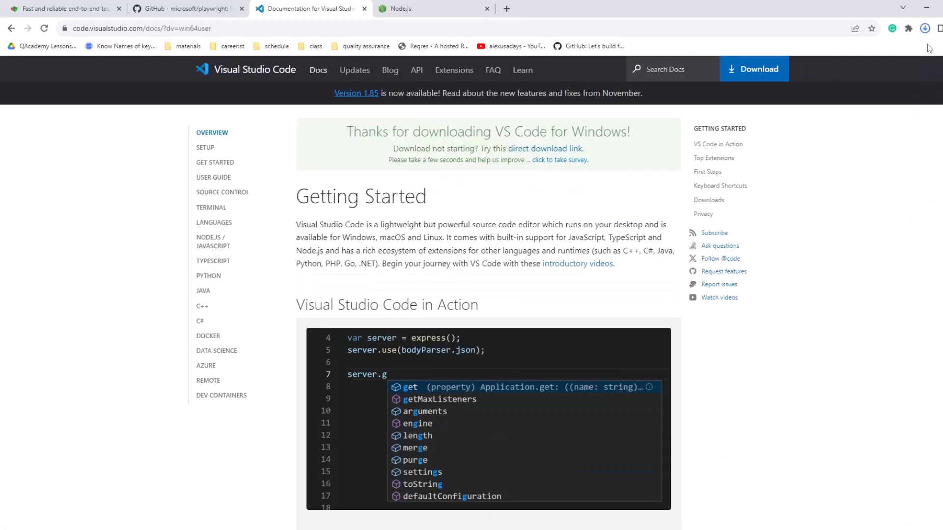
click(924, 28)
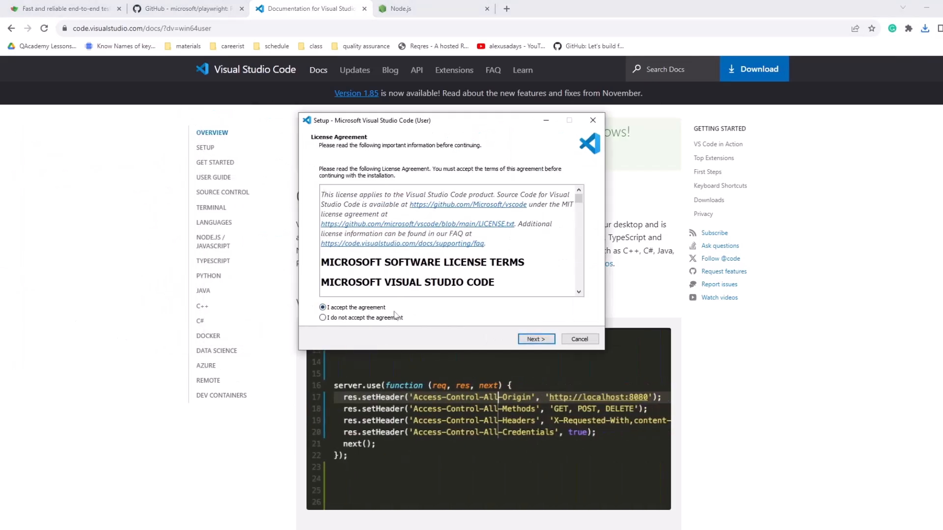
Step: Install VS Code with default location and Start Menu folder plus a desktop icon, then launch it
click(535, 338)
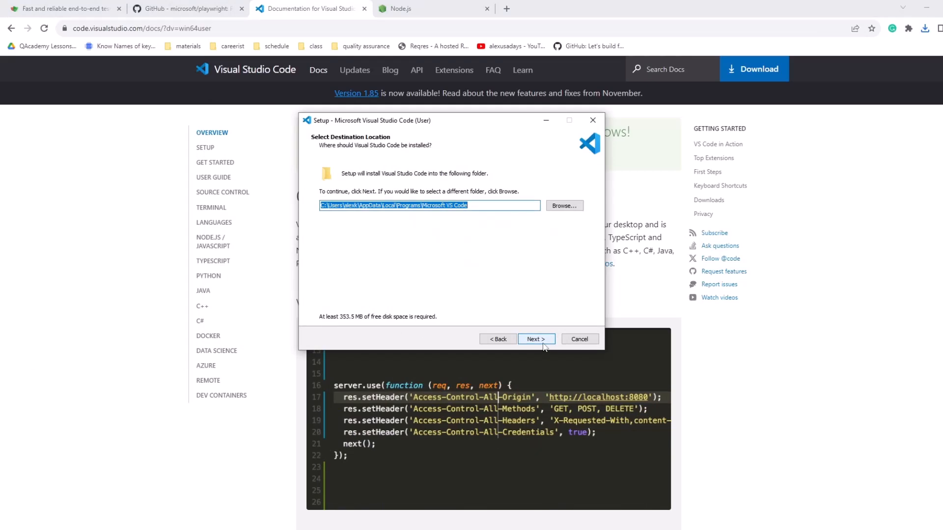
click(535, 339)
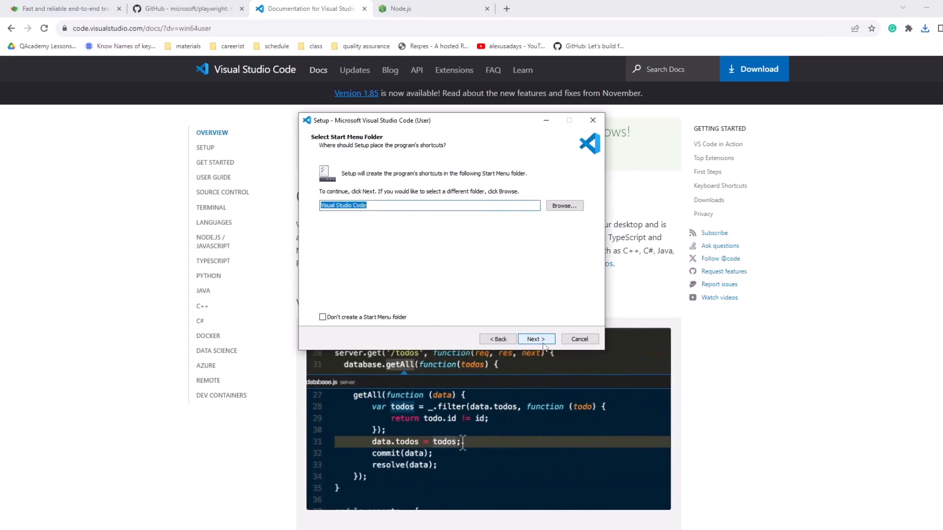
click(535, 338)
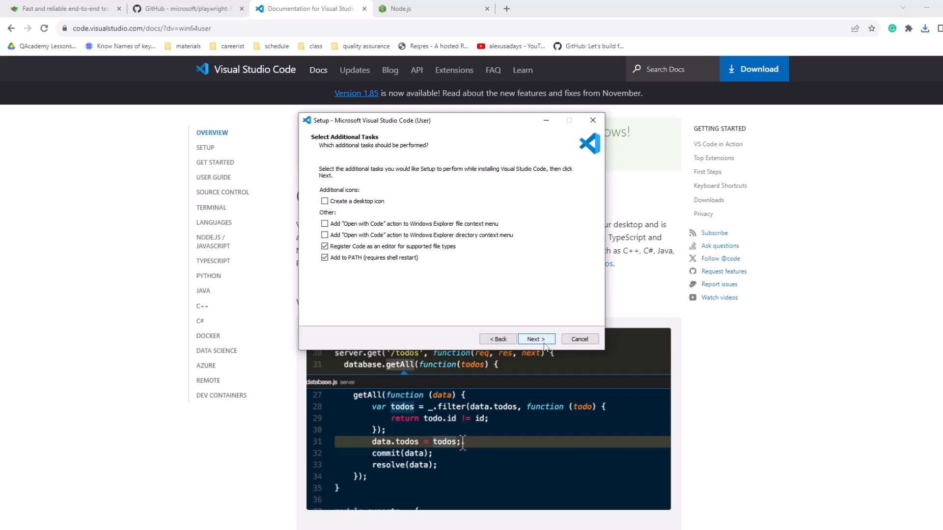
click(324, 201)
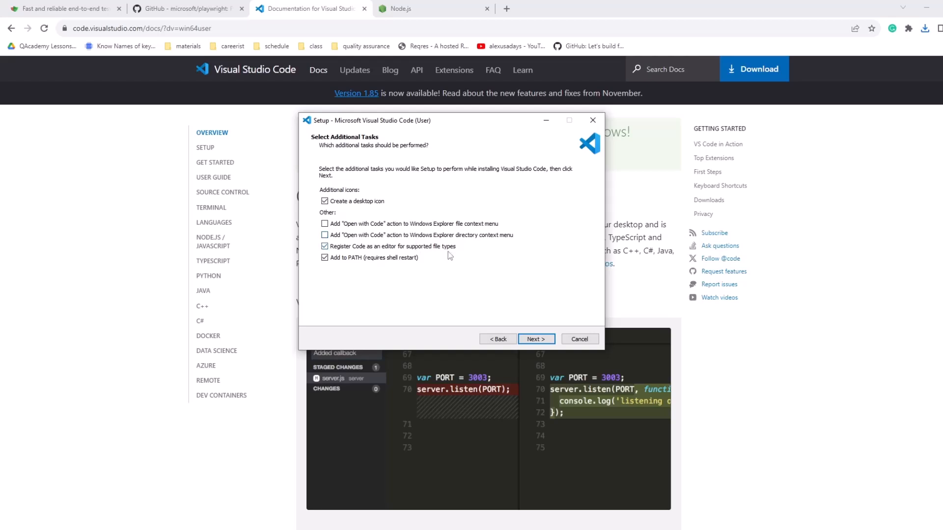
click(535, 339)
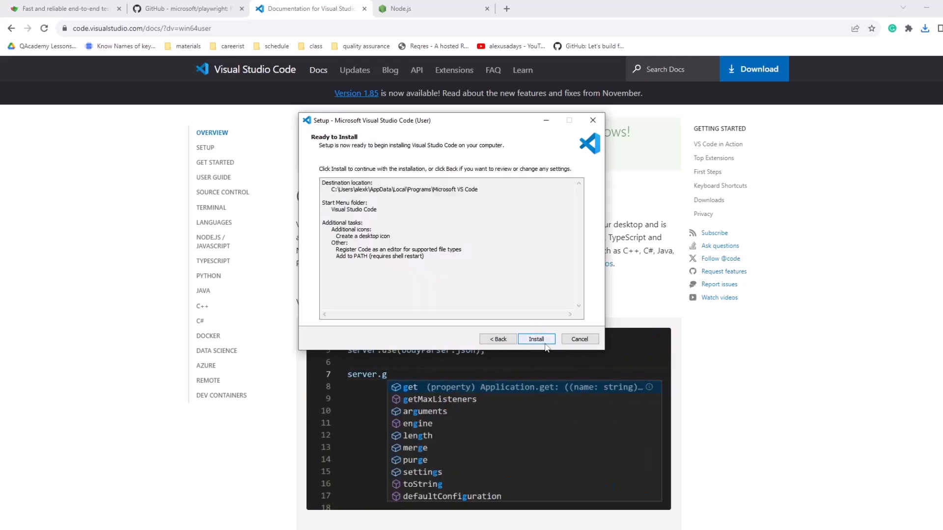
click(535, 338)
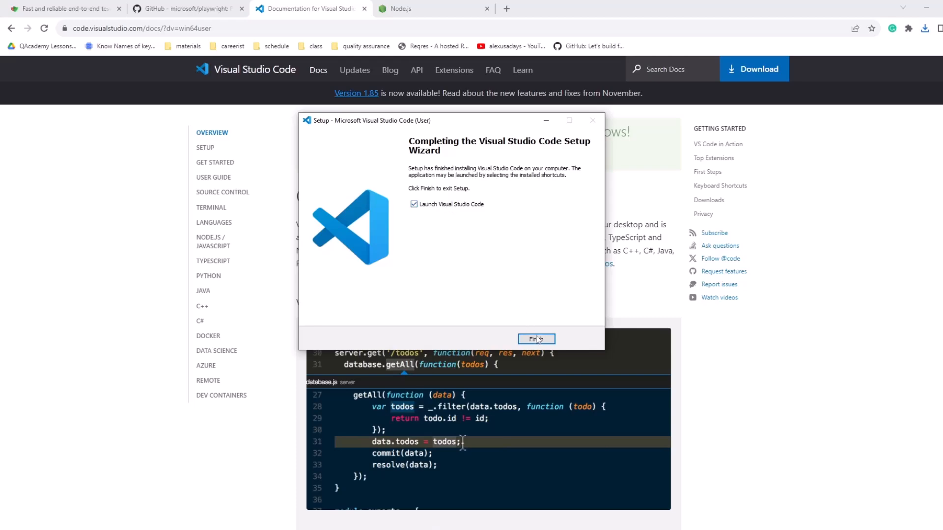
click(535, 338)
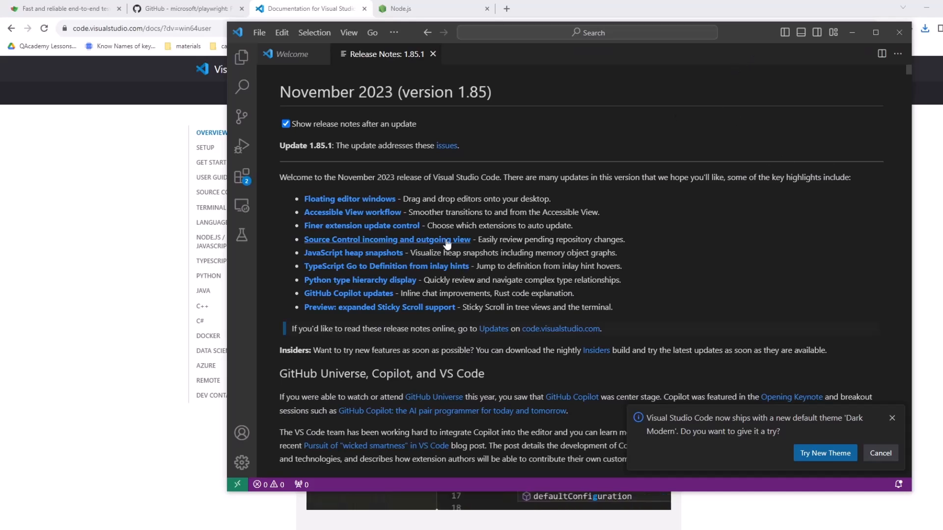
mouse_move(432, 54)
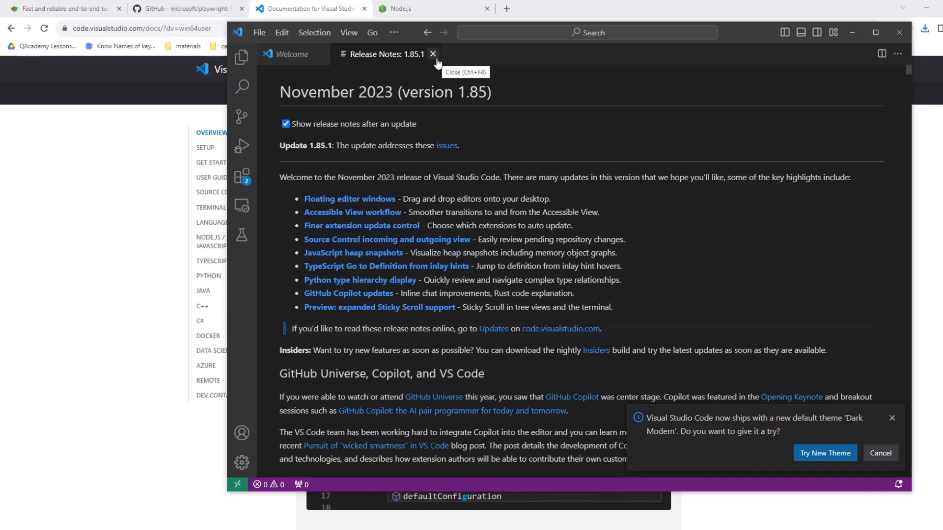
Step: Close the VS Code release notes tab and bring the Playwright homepage to the front
click(433, 54)
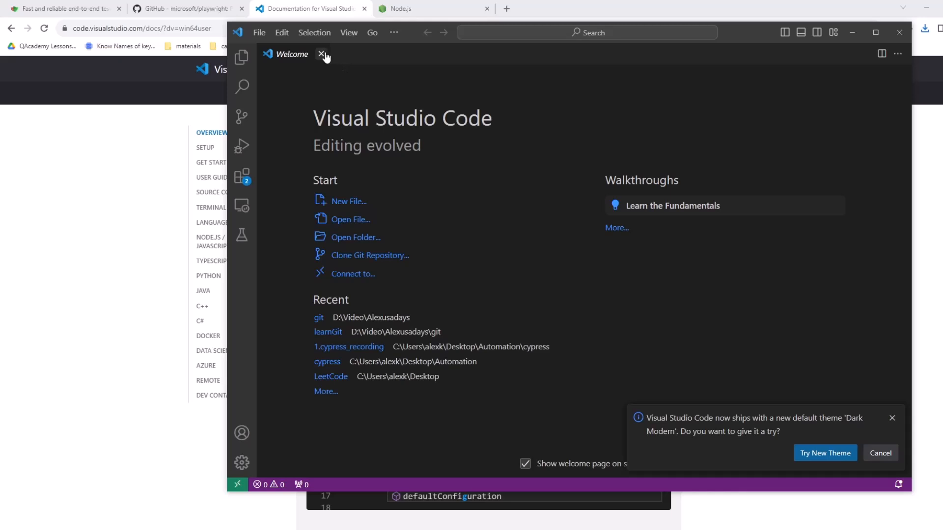
mouse_move(437, 145)
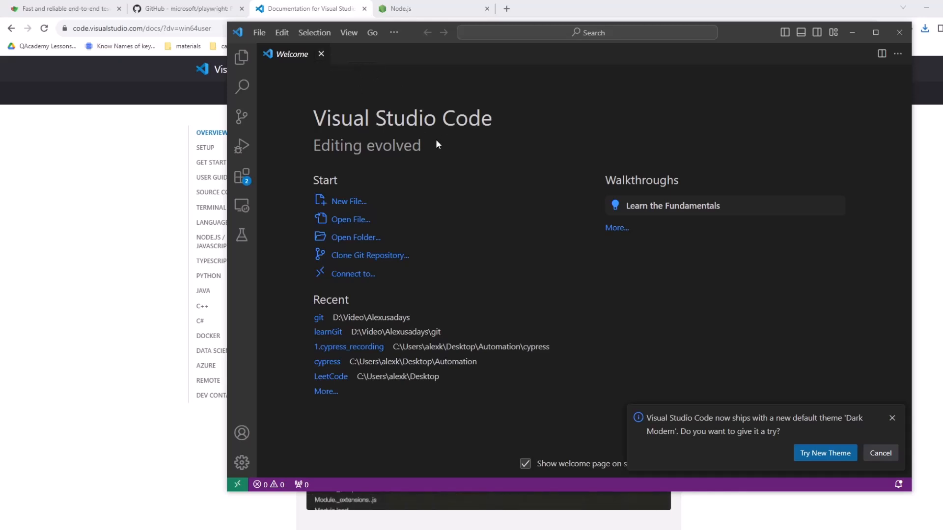
mouse_move(421, 150)
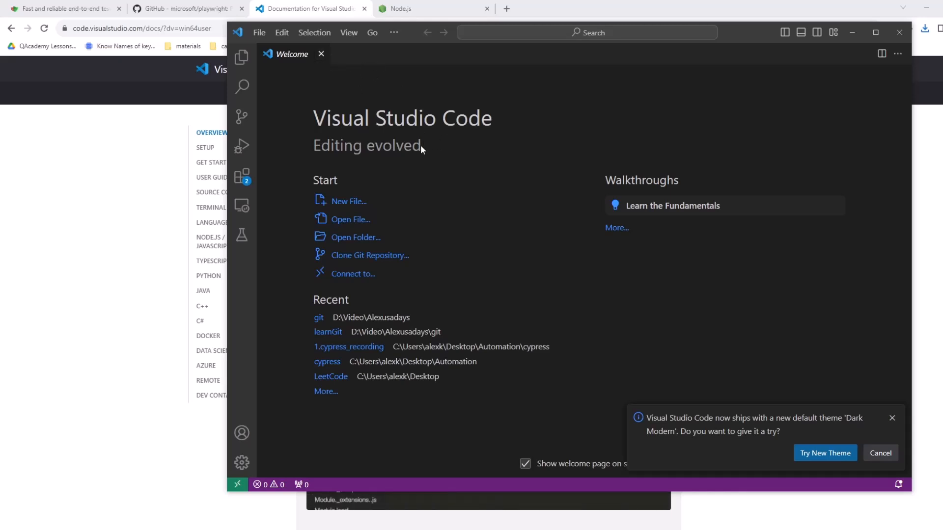
mouse_move(429, 161)
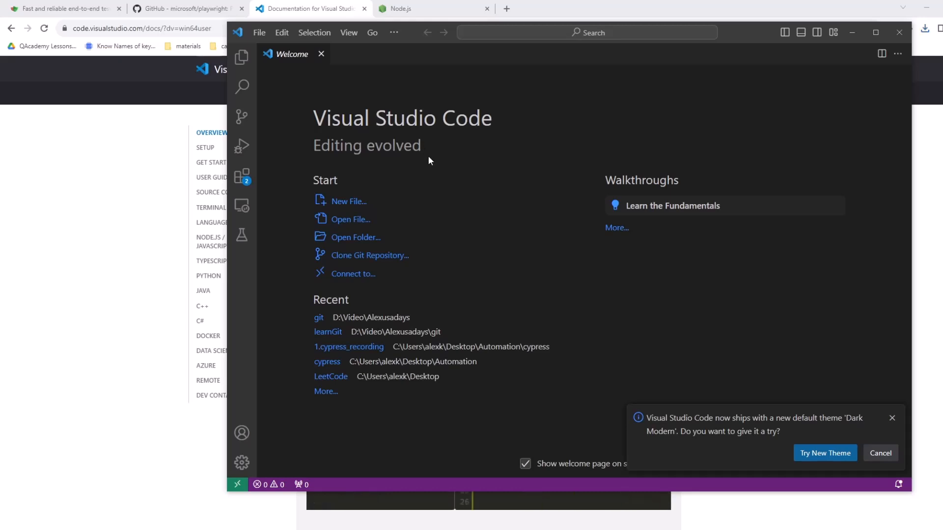
click(879, 452)
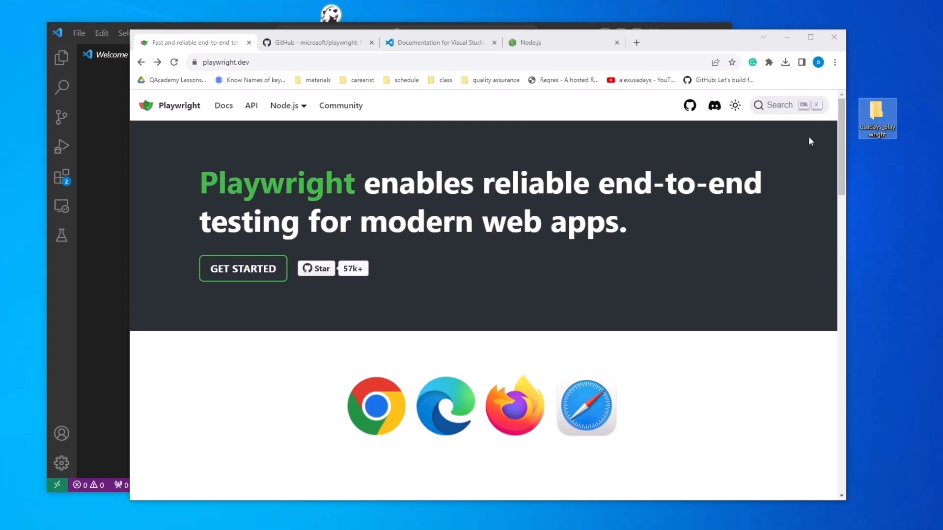
mouse_move(169, 136)
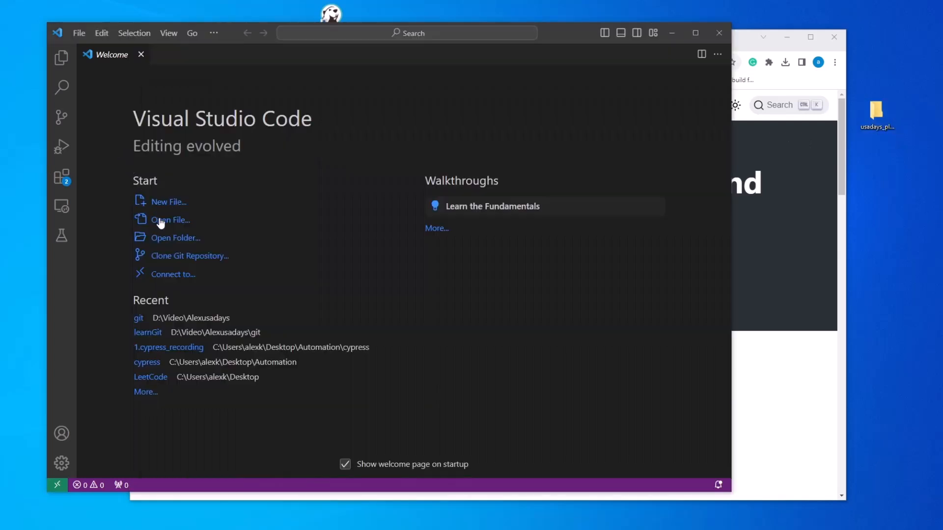
Step: Open Desktop\usadays_playwright as the VS Code workspace and trust its authors
click(176, 238)
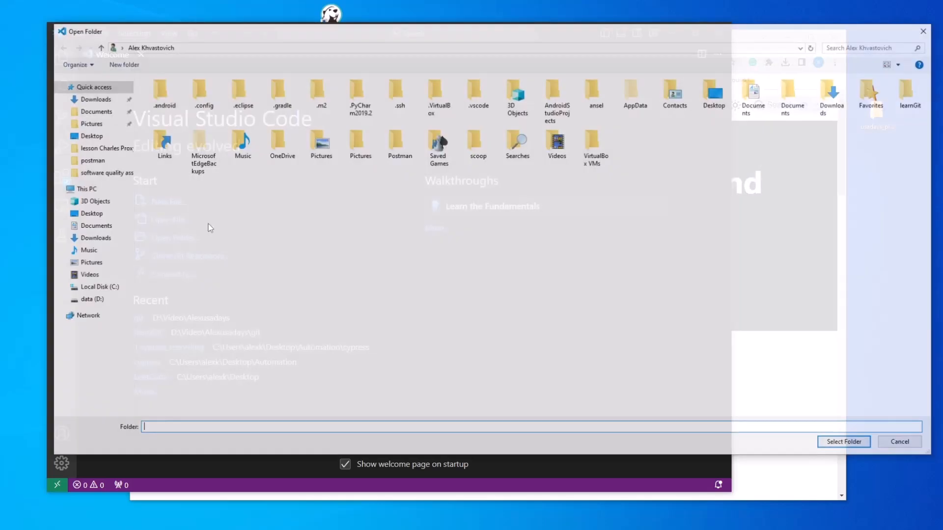
click(89, 135)
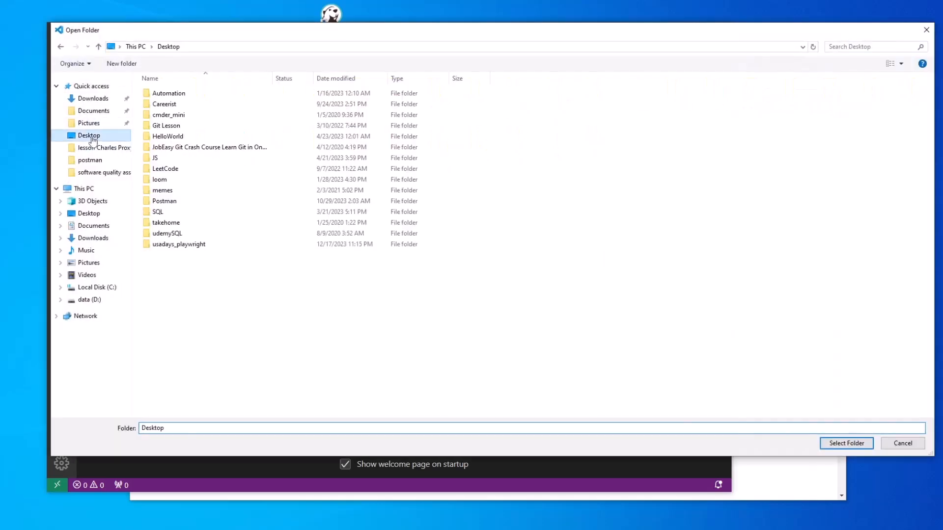
mouse_move(203, 267)
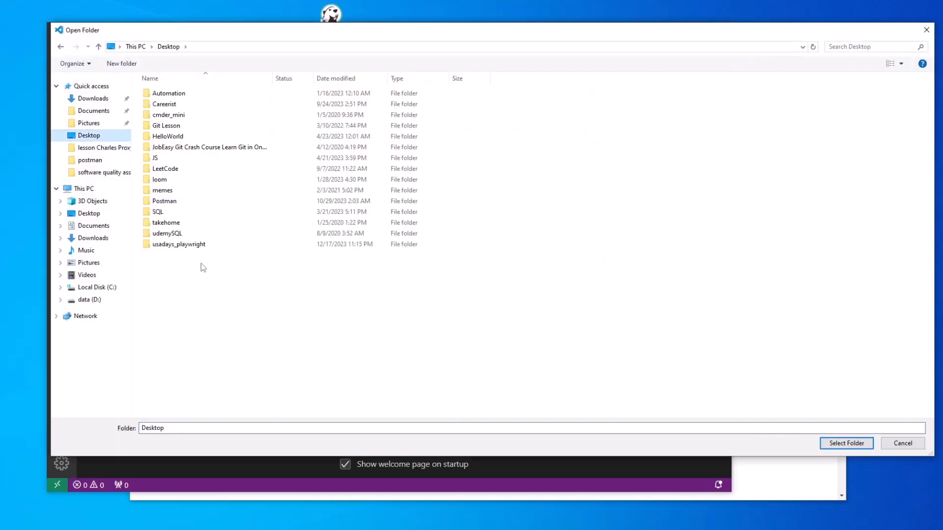
click(179, 244)
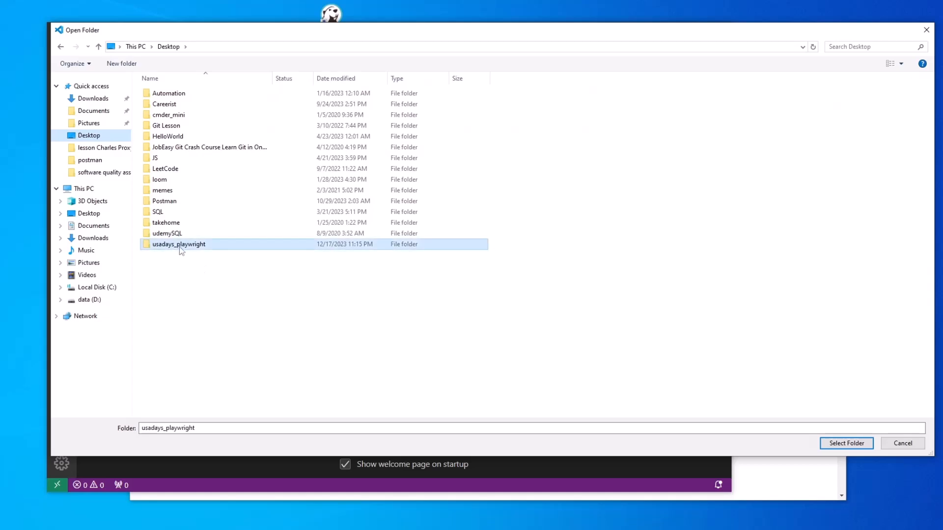
double_click(179, 243)
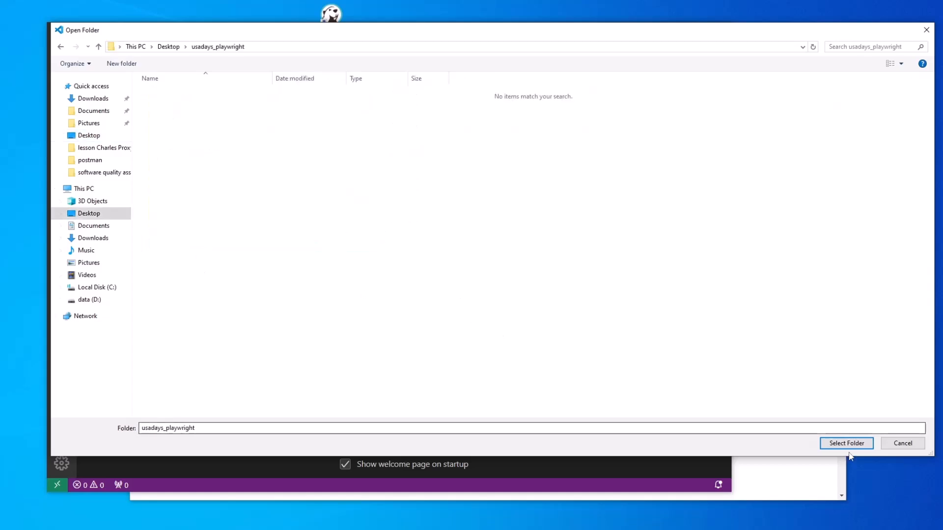
click(846, 443)
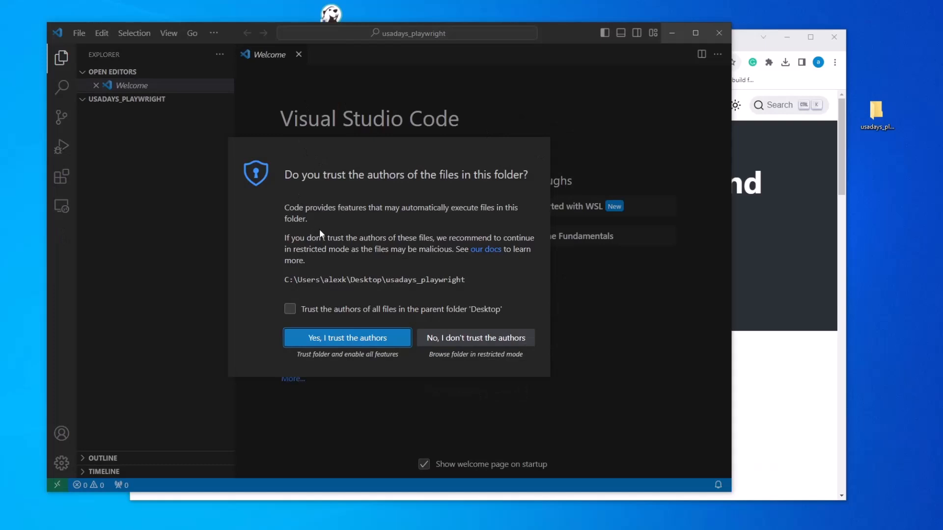
click(347, 337)
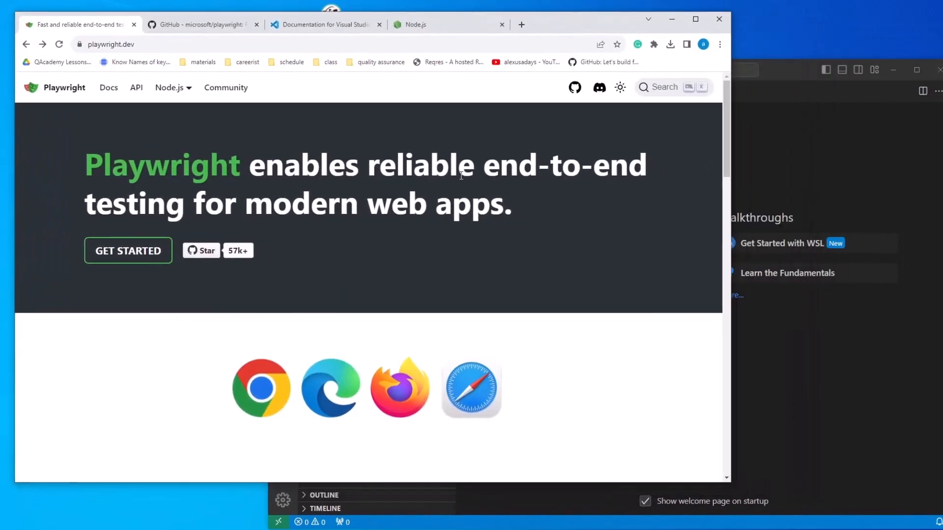
mouse_move(461, 175)
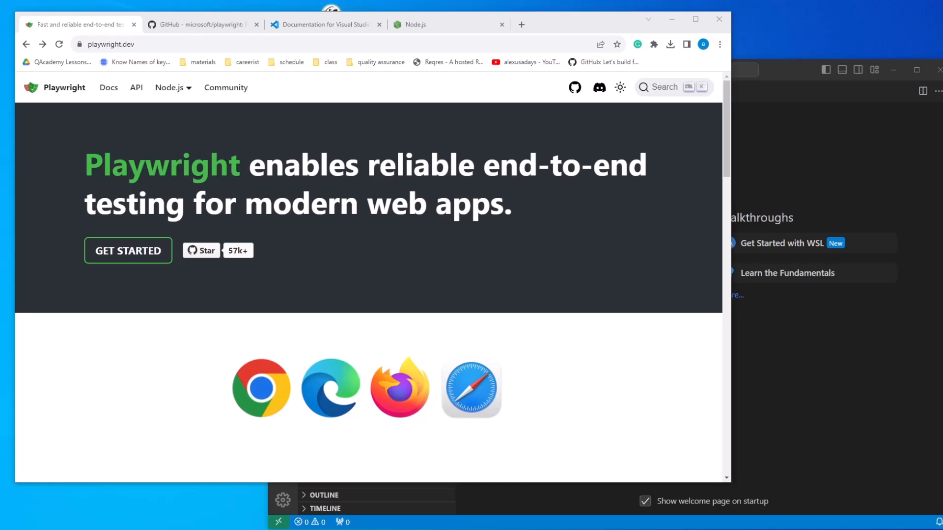
mouse_move(439, 146)
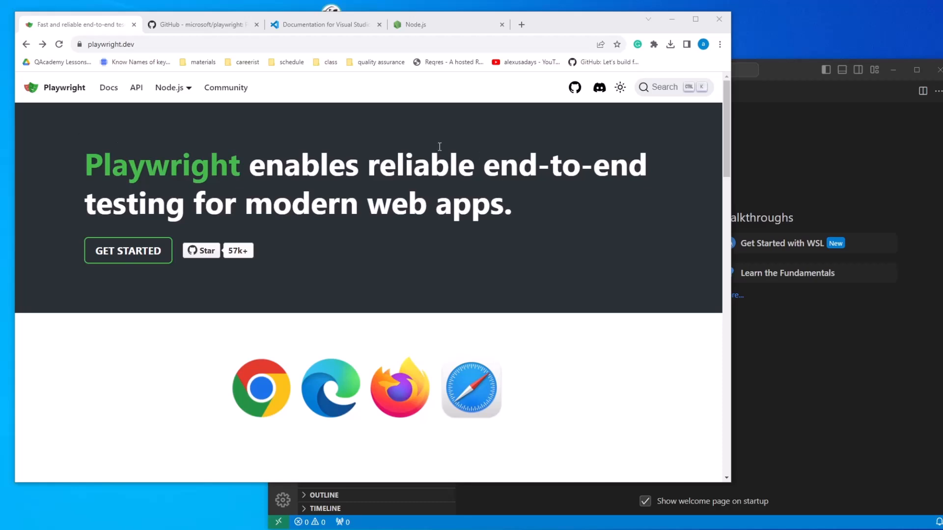
Step: Maximize Chrome and open the Playwright Installation guide showing npm init playwright@latest
click(695, 19)
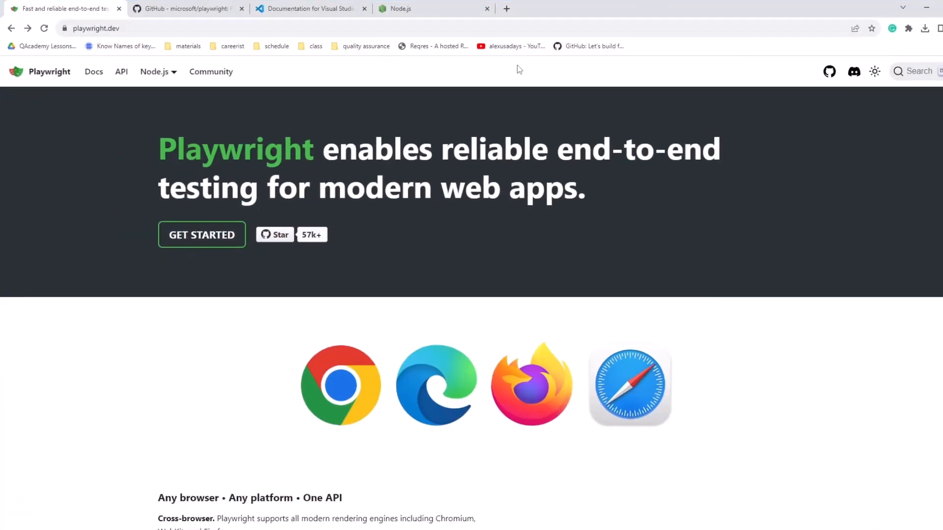
mouse_move(309, 217)
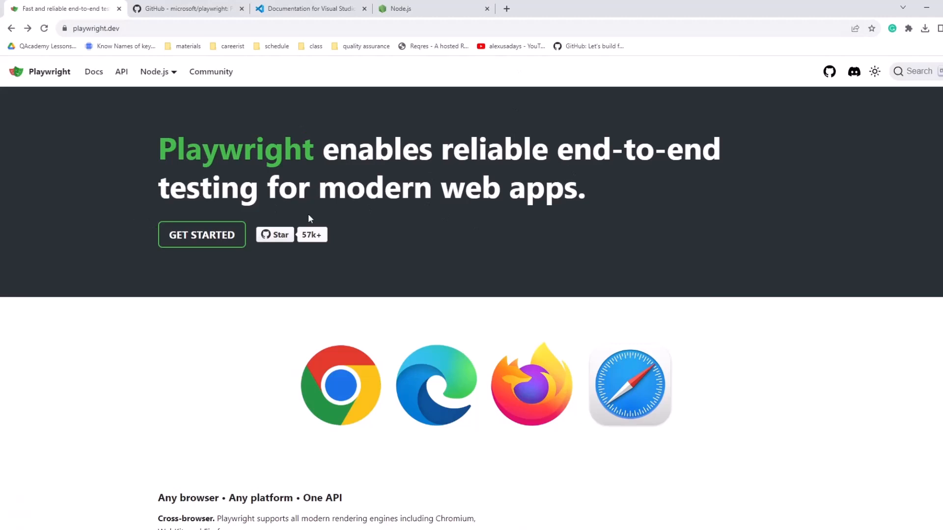
click(155, 72)
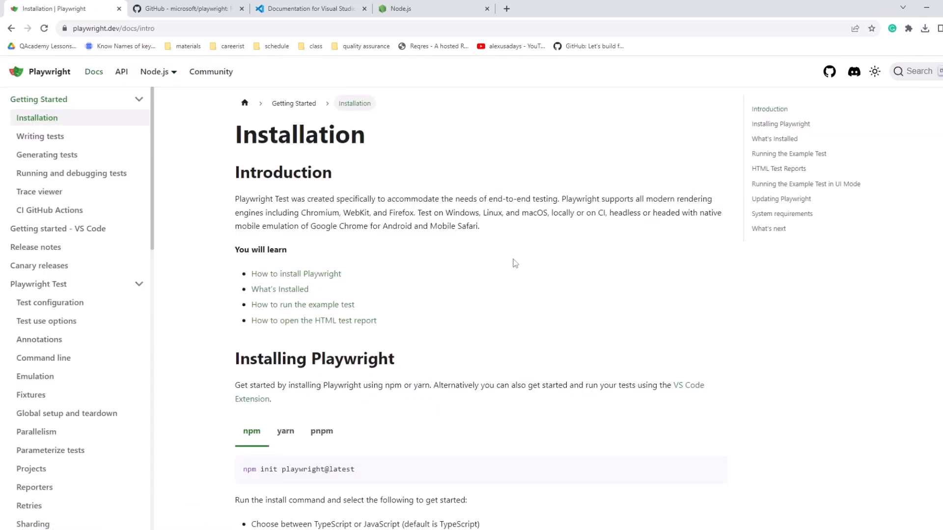
scroll(down, 3)
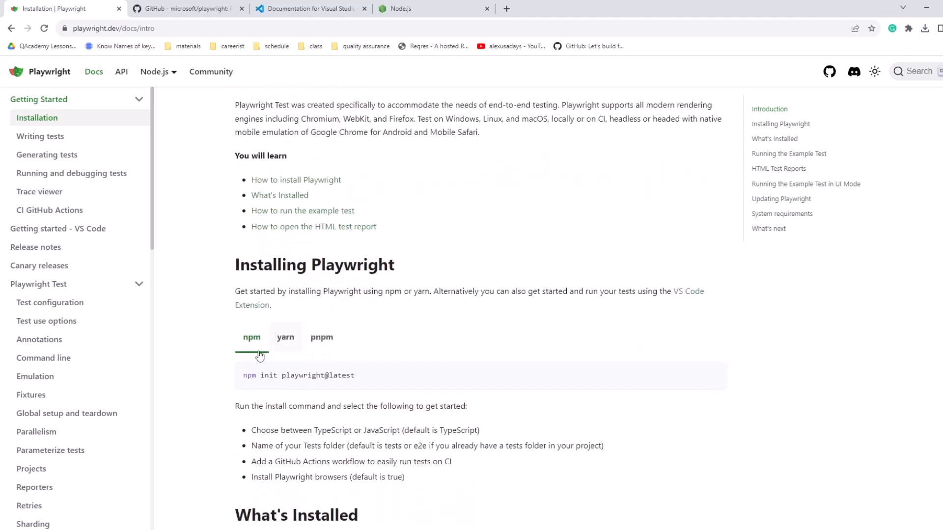
scroll(up, 3)
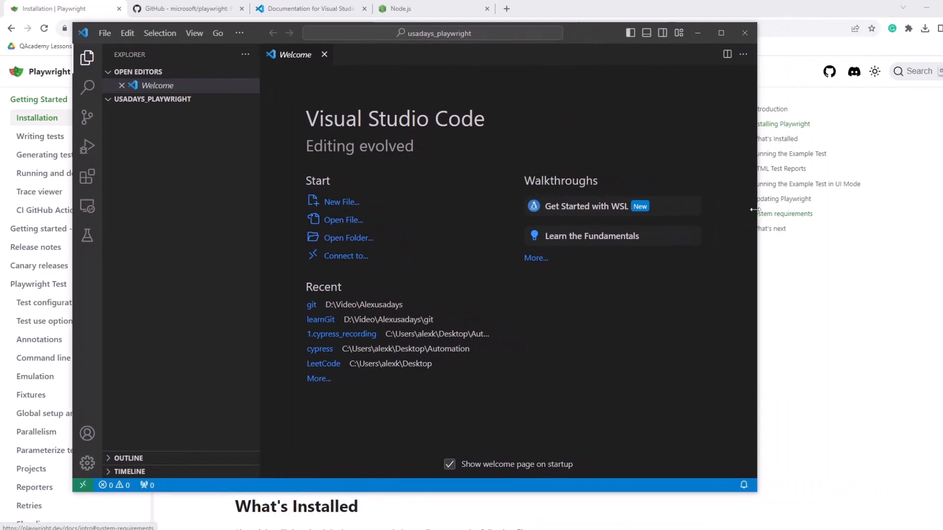
mouse_move(758, 498)
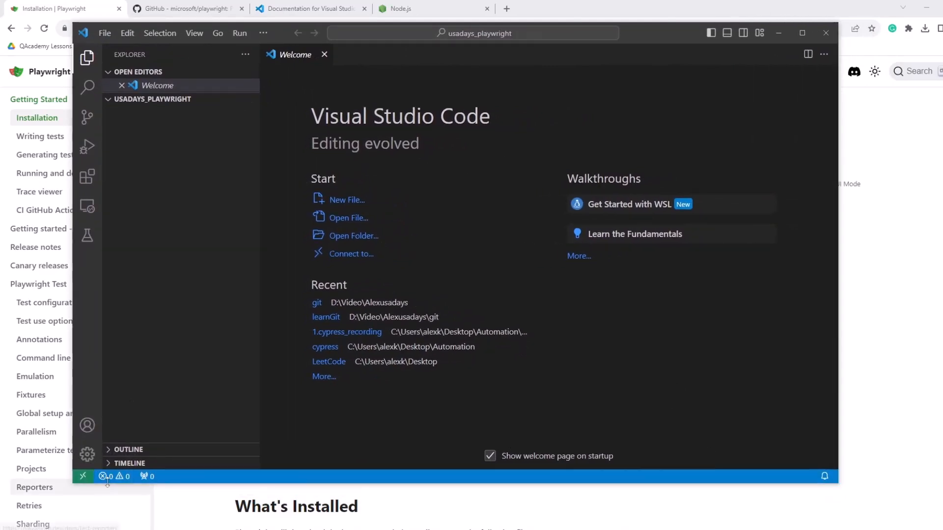
mouse_move(110, 476)
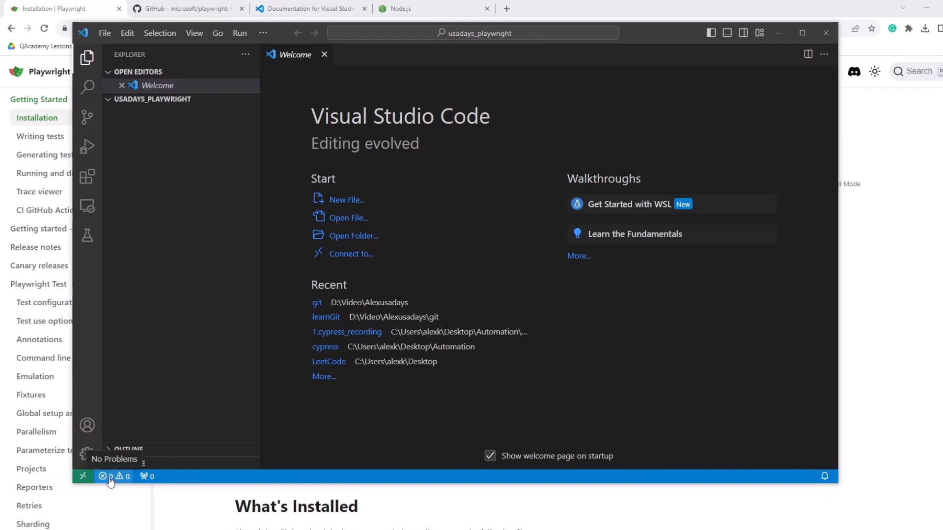
Step: Open a PowerShell terminal at usadays_playwright from the status-bar problems panel
click(112, 476)
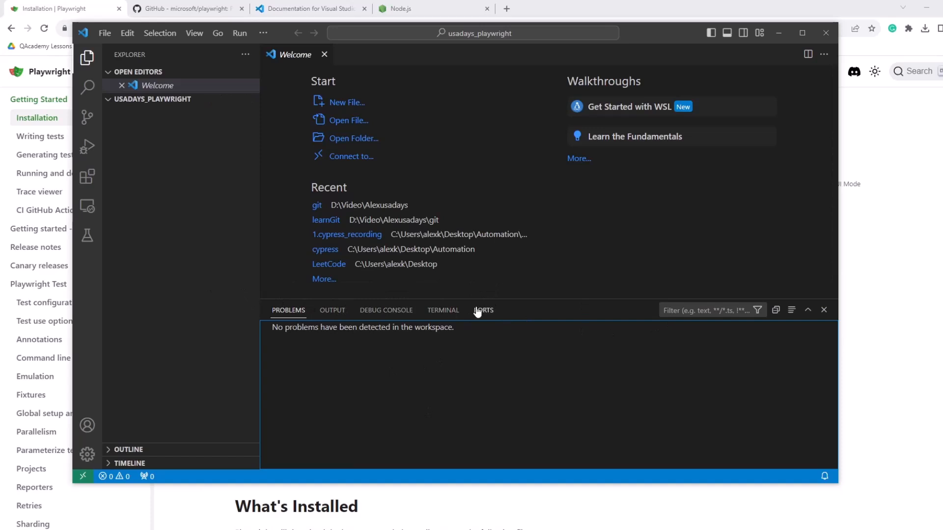
mouse_move(444, 321)
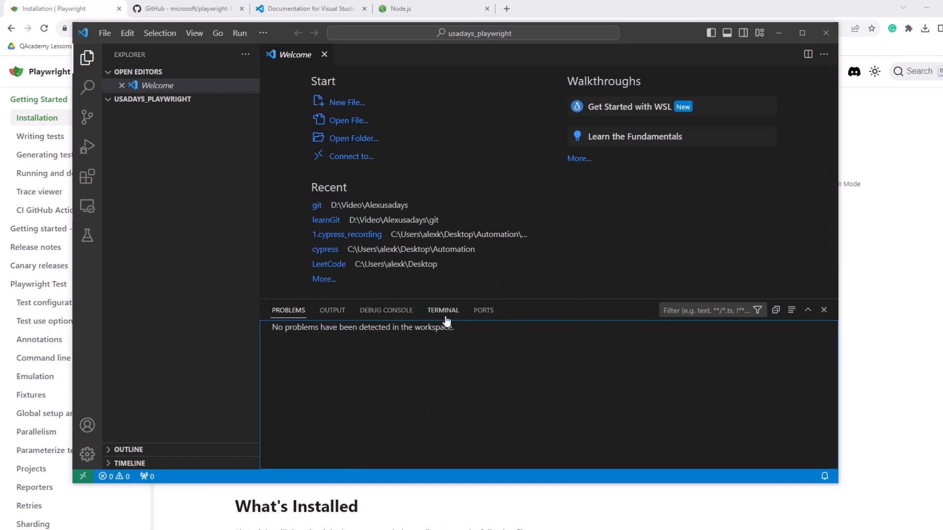
click(442, 311)
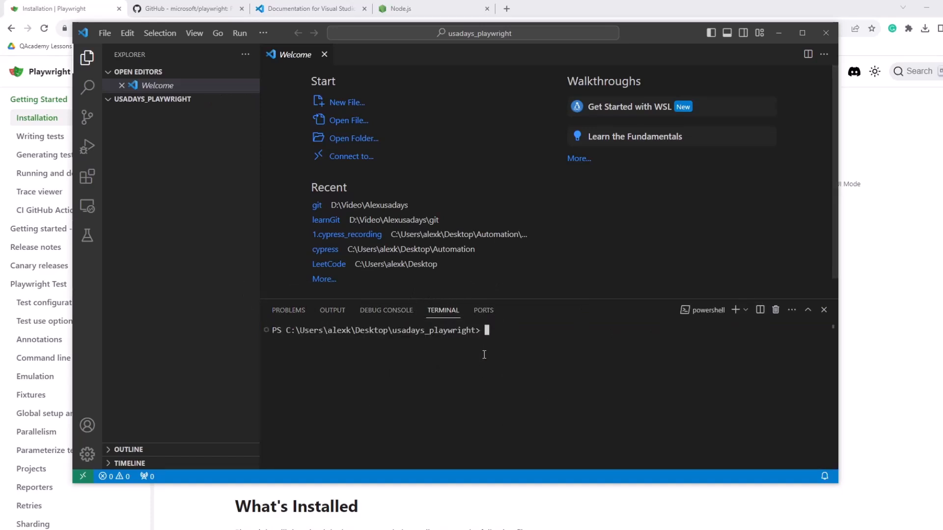
mouse_move(517, 337)
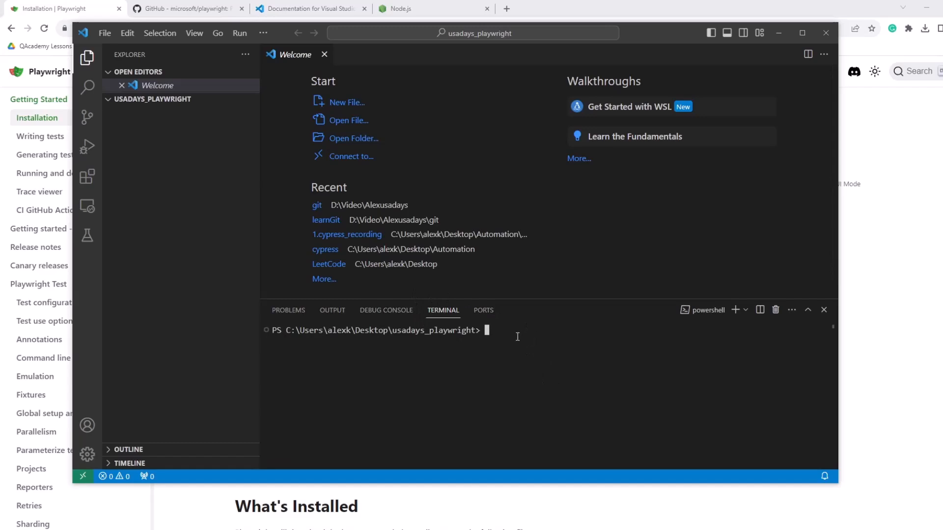
mouse_move(615, 33)
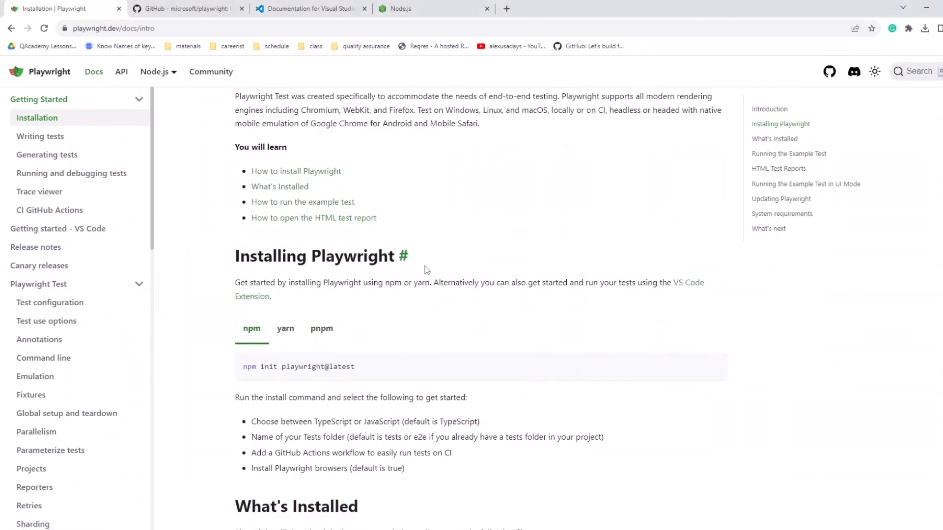
mouse_move(361, 372)
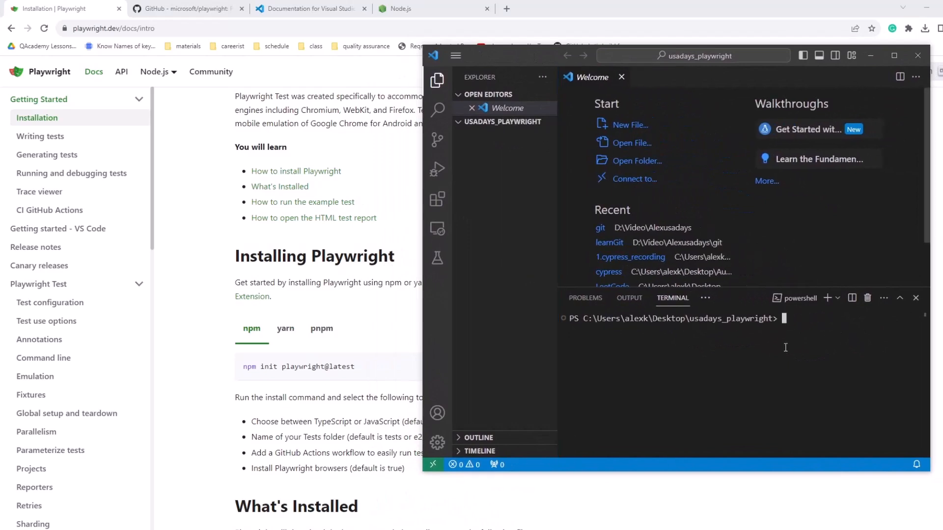
Step: Initialize Playwright with npm init playwright@latest: JavaScript, tests folder, no GitHub Actions, browsers installed
text(np,)
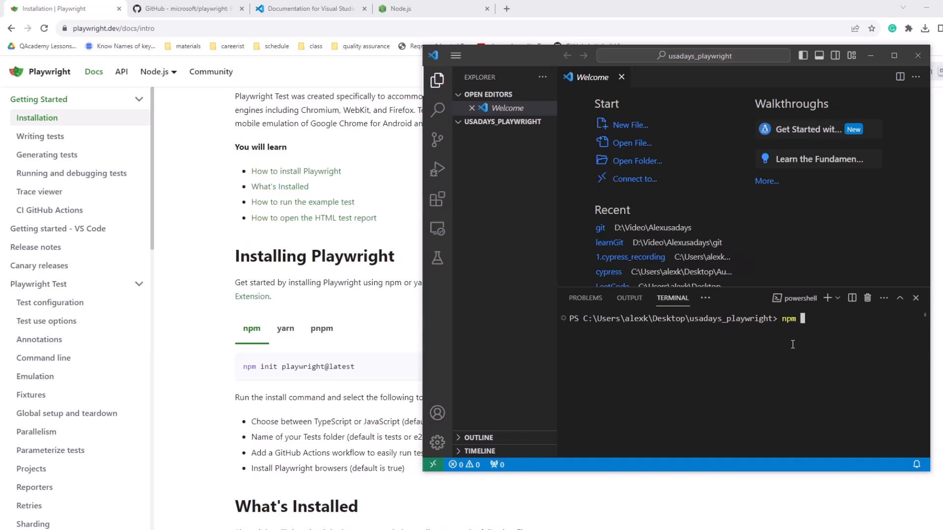
text(init playwright@)
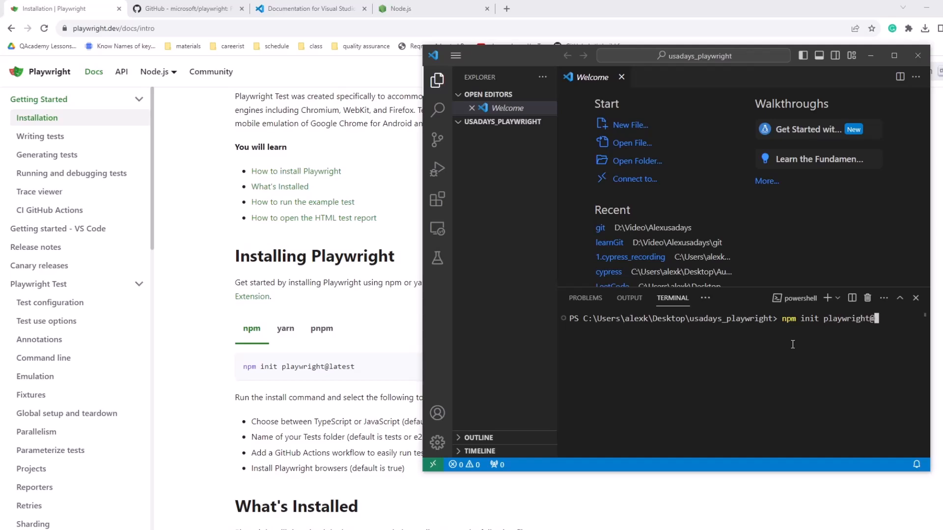
key(Return)
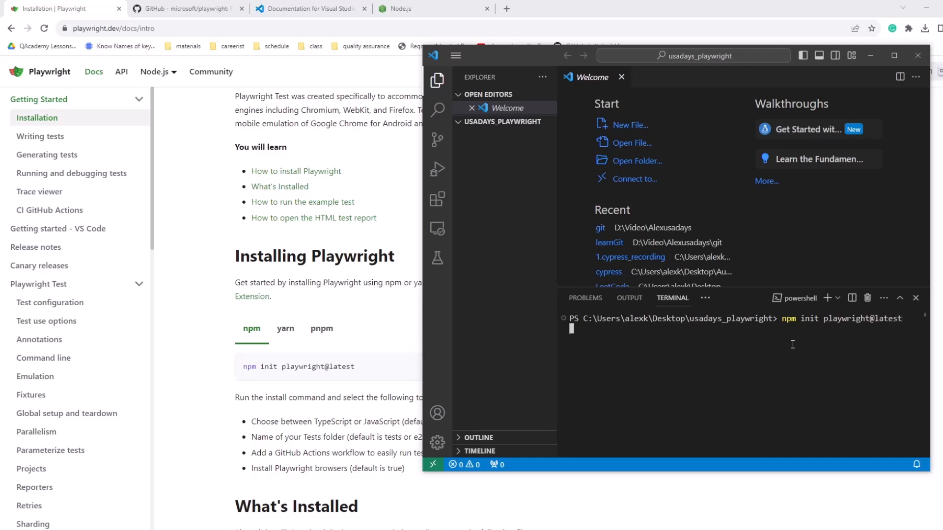
key(Return)
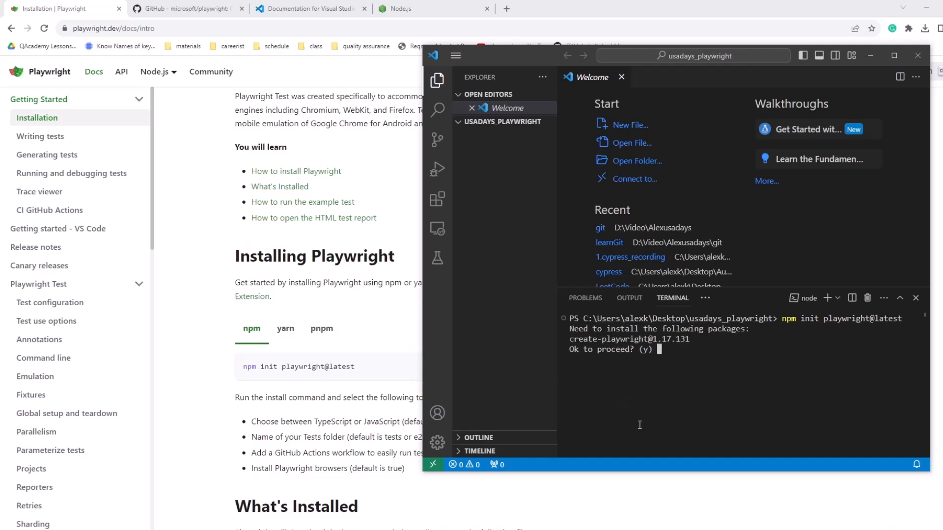
mouse_move(746, 380)
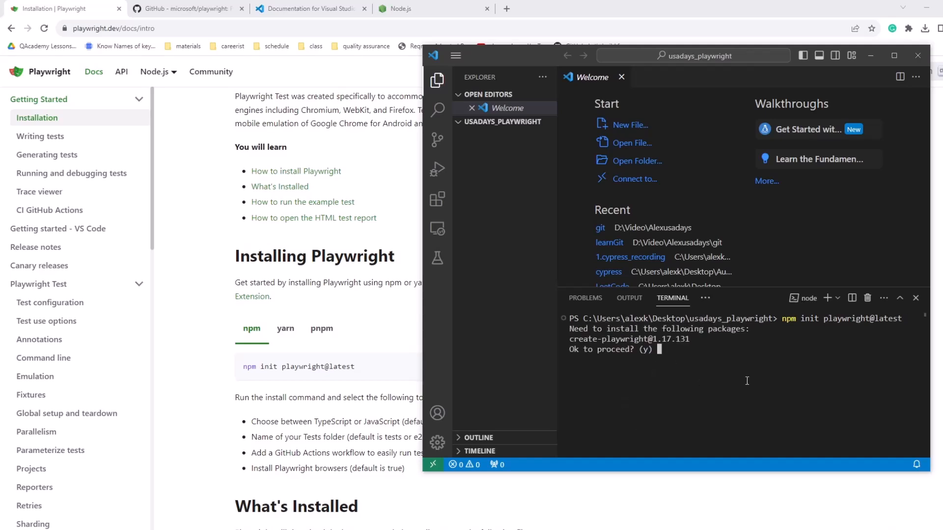
text(y)
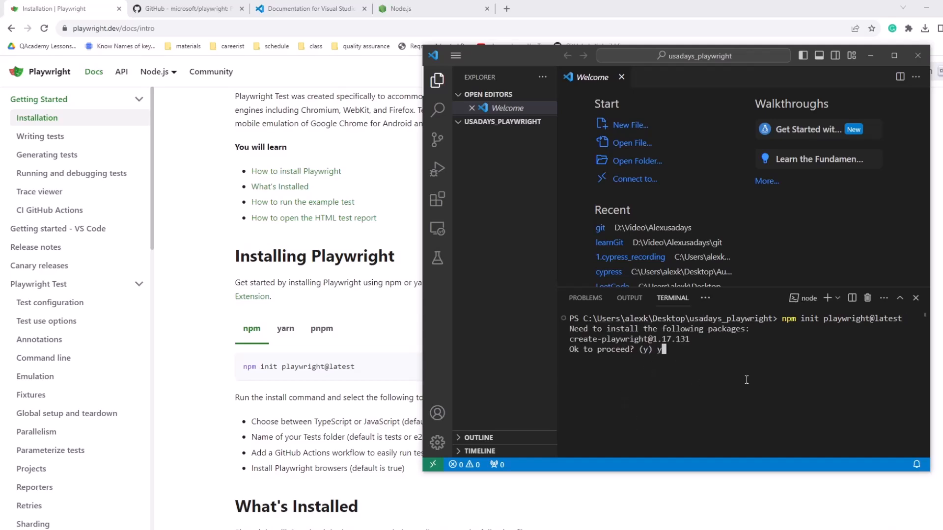
key(Return)
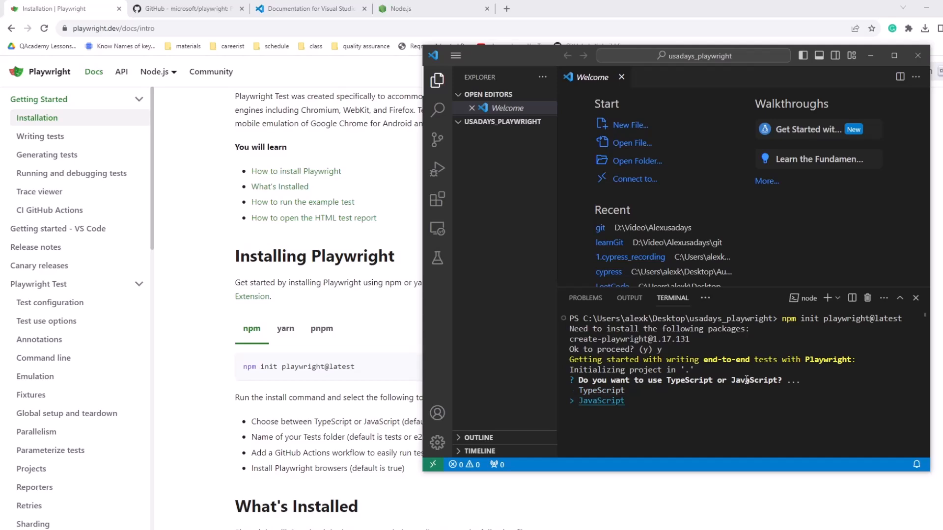
key(Return)
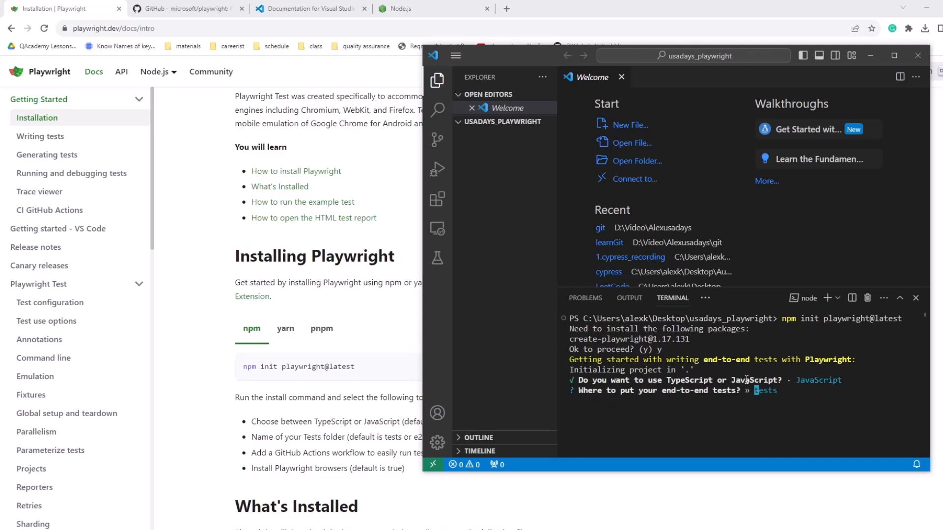
key(Return)
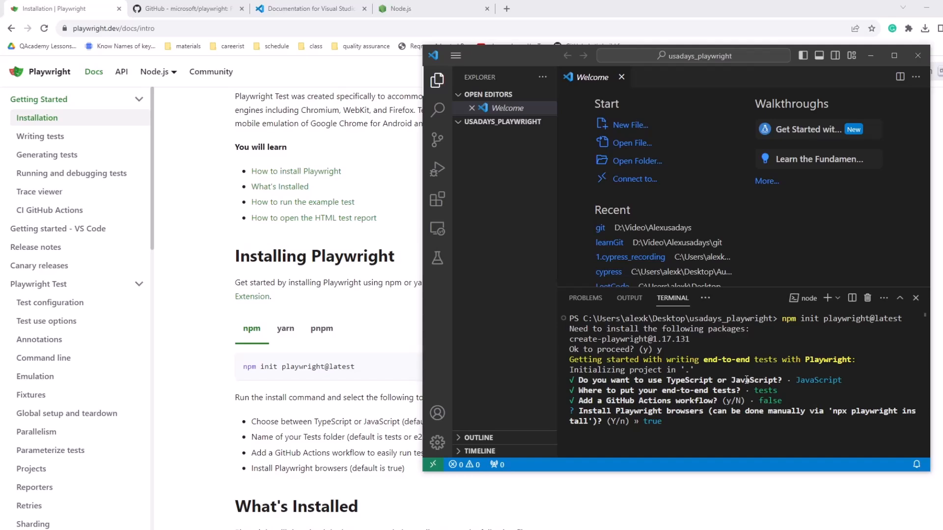
key(Return)
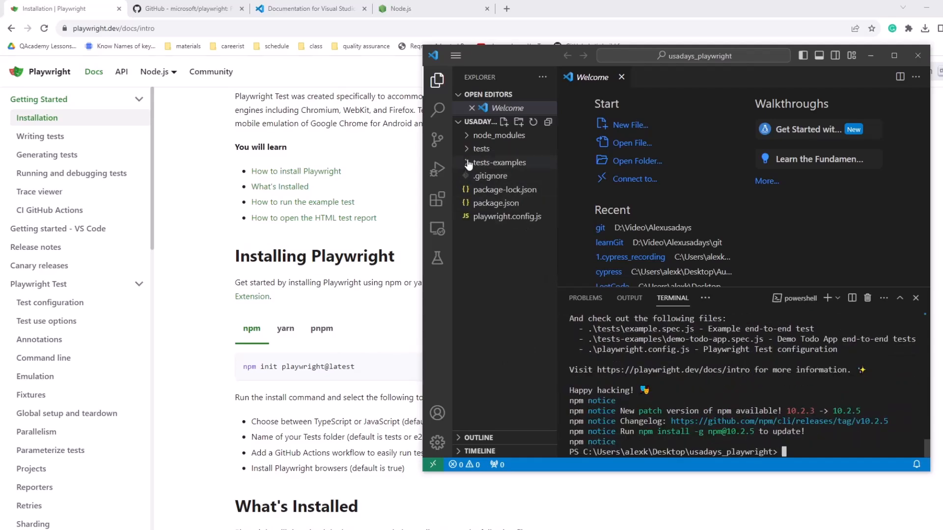
Step: Open tests/example.spec.js and scroll through its two sample tests
click(481, 148)
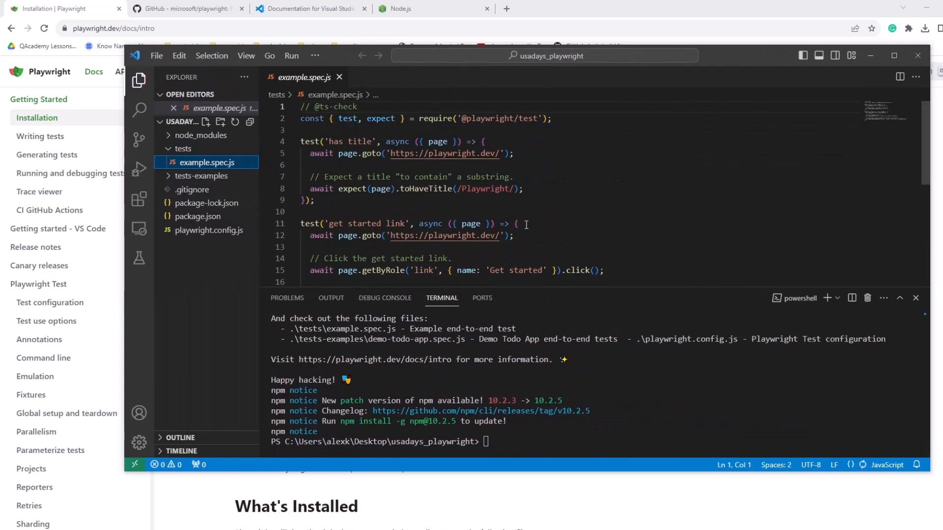
scroll(down, 3)
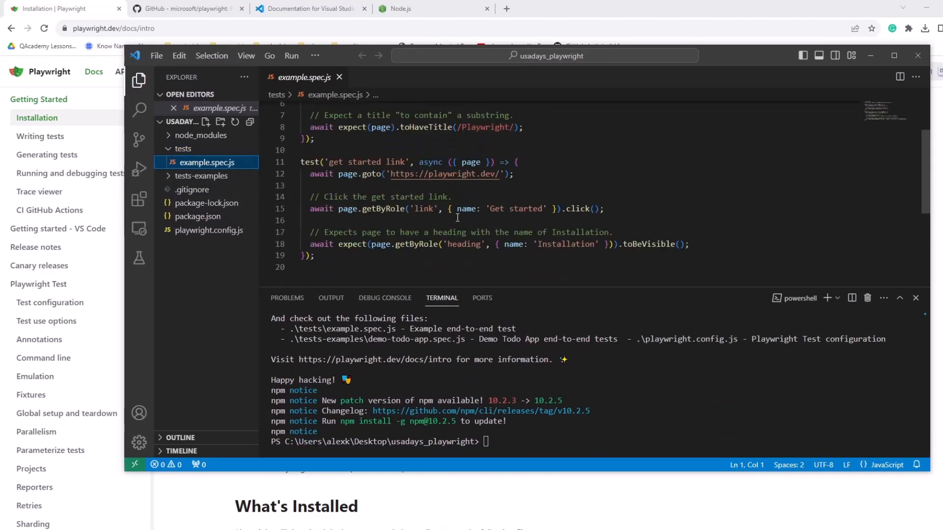
scroll(up, 3)
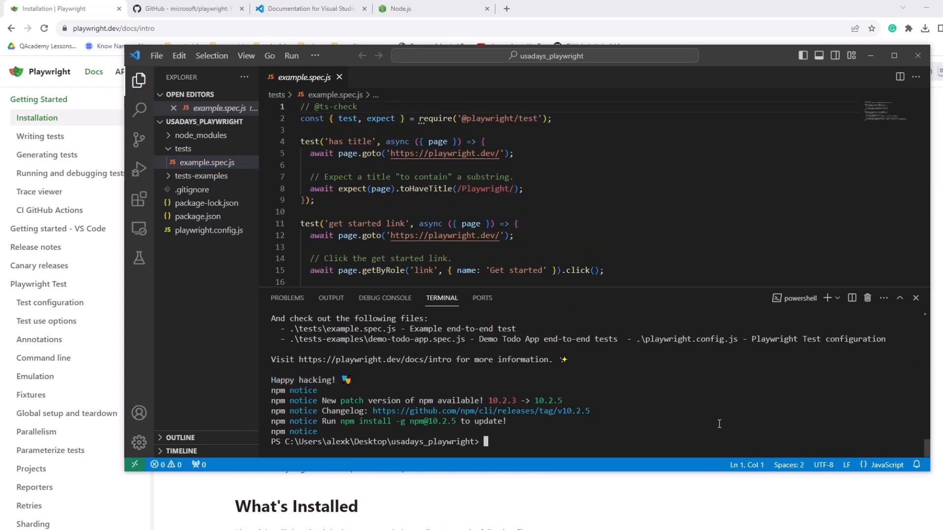
Step: Try running the tests headed from the terminal, which fails
text(npx .\playwright.config.js)
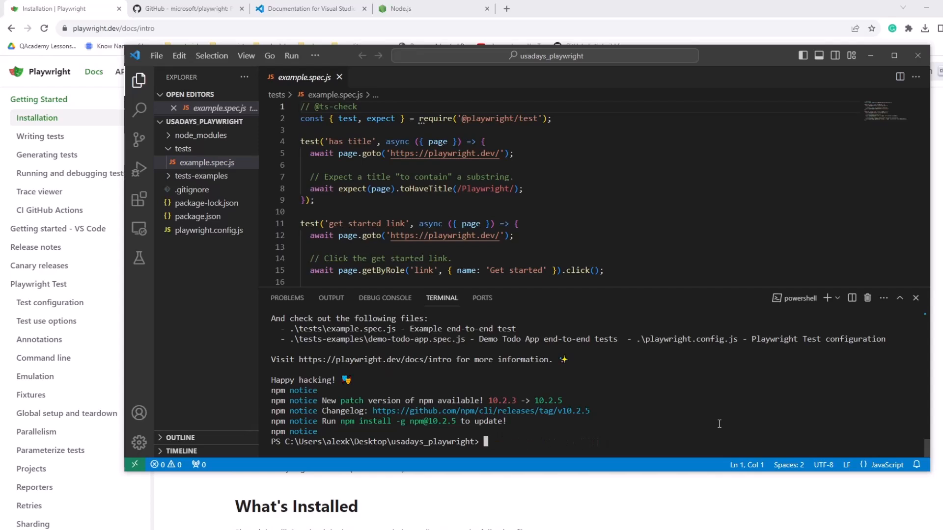
text(npm pla)
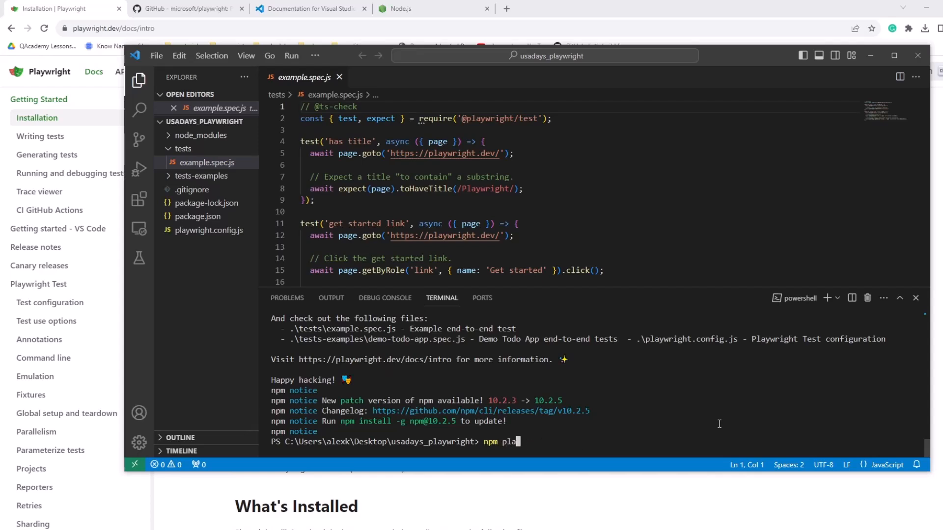
text(yw)
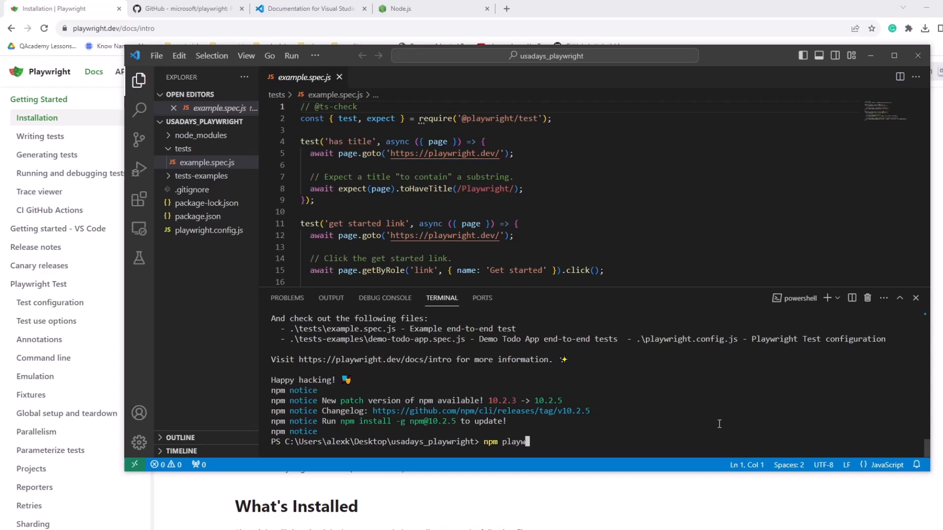
text(right test --headed)
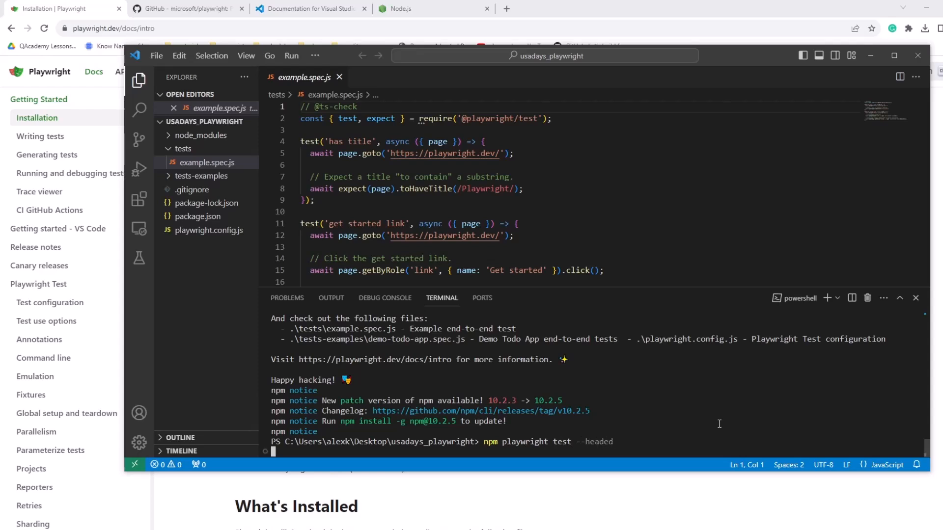
key(Return)
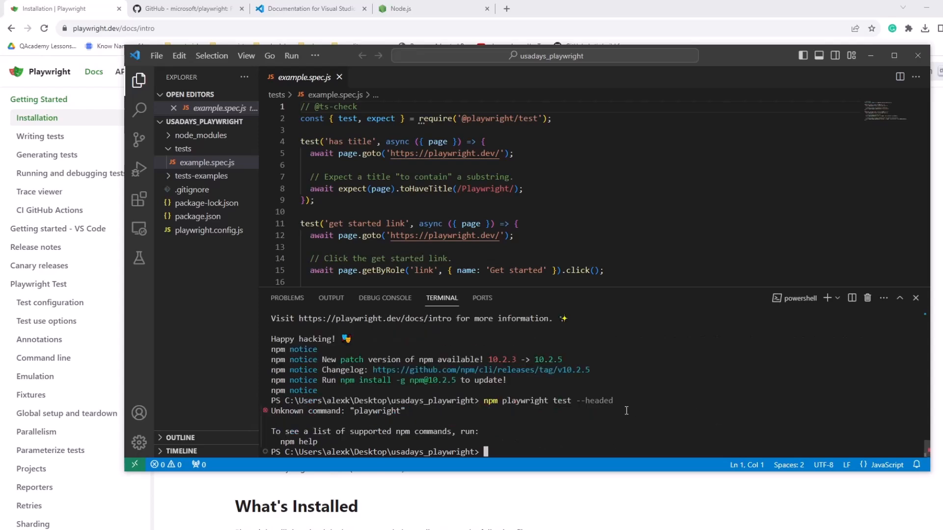
Step: Rerun the tests headed with npx playwright test --headed
text(npm playwright test --headed)
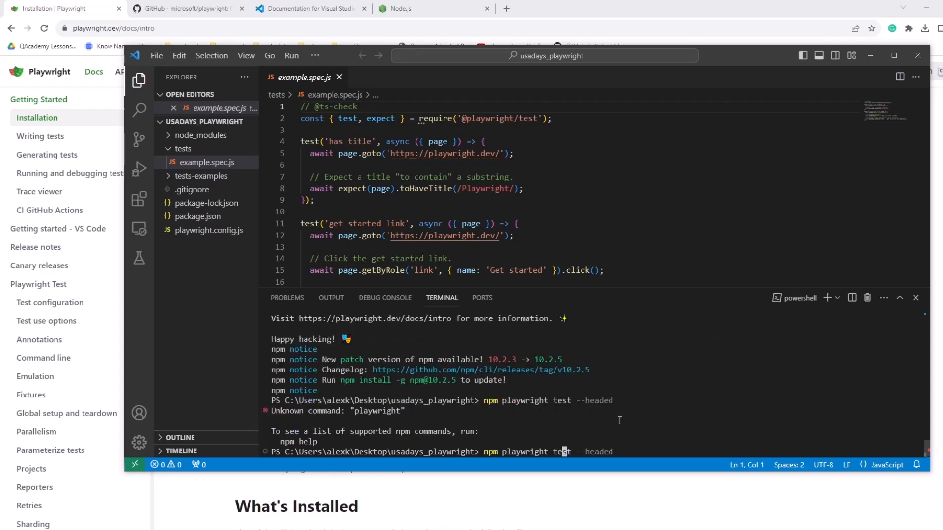
key(Return)
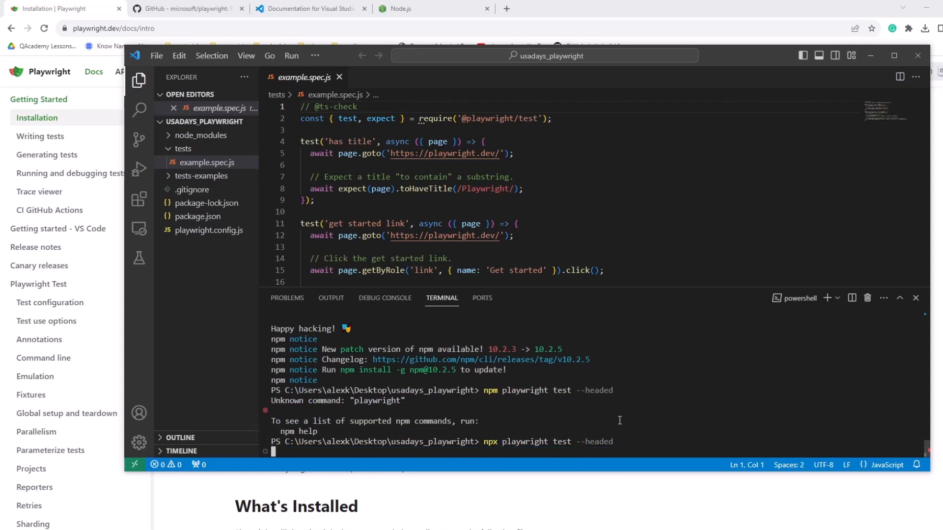
key(Return)
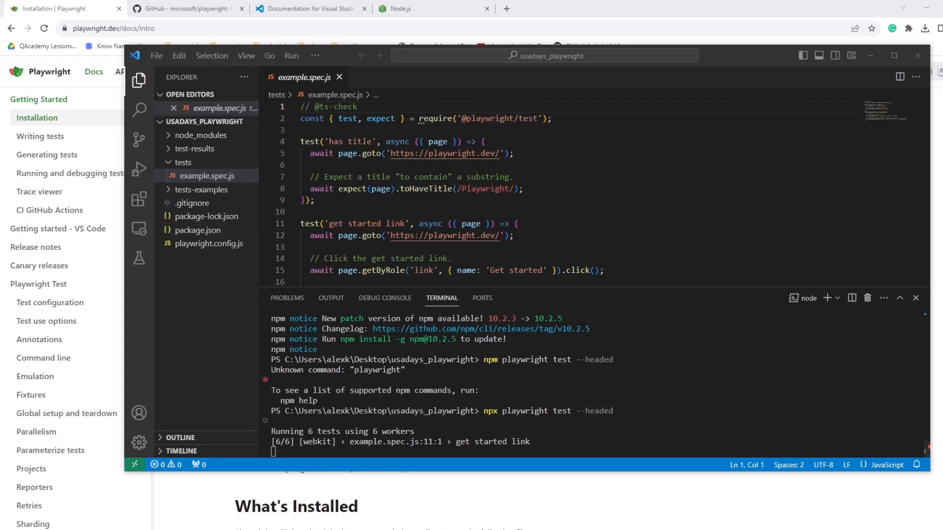
mouse_move(198, 229)
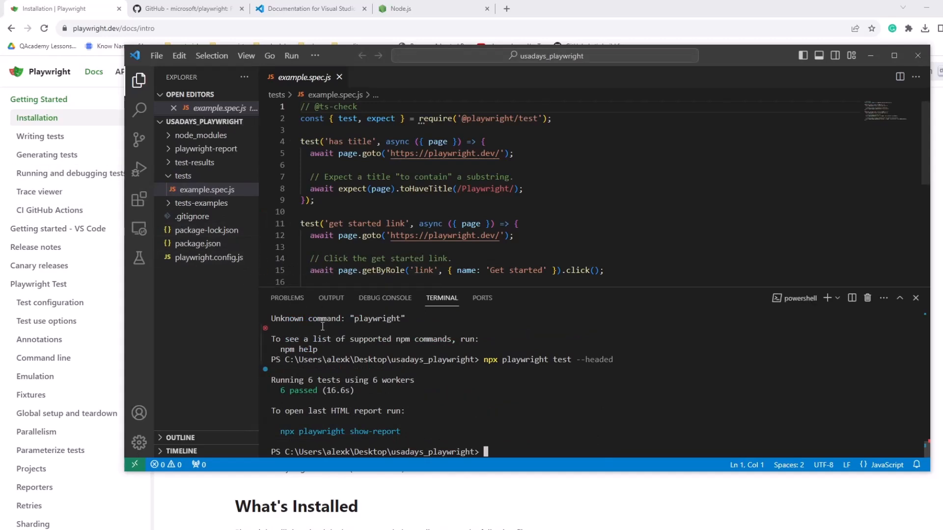
mouse_move(348, 444)
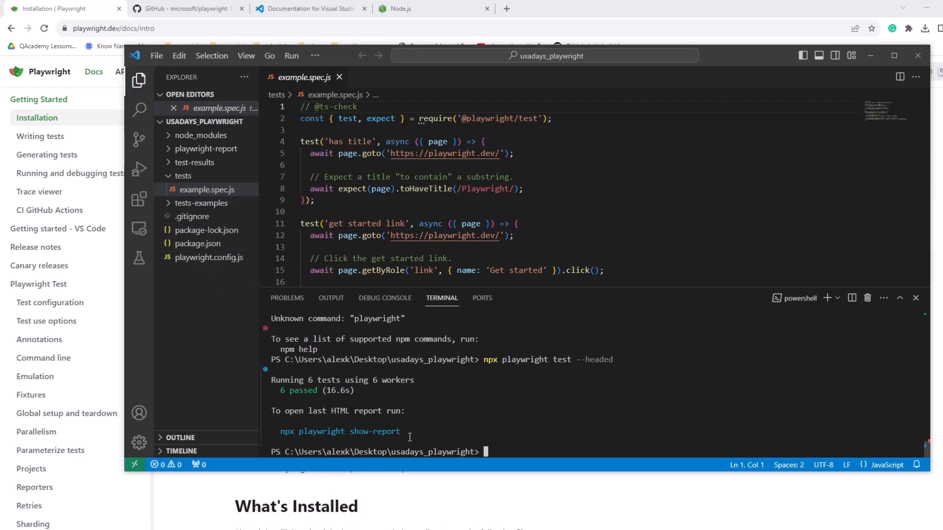
mouse_move(456, 413)
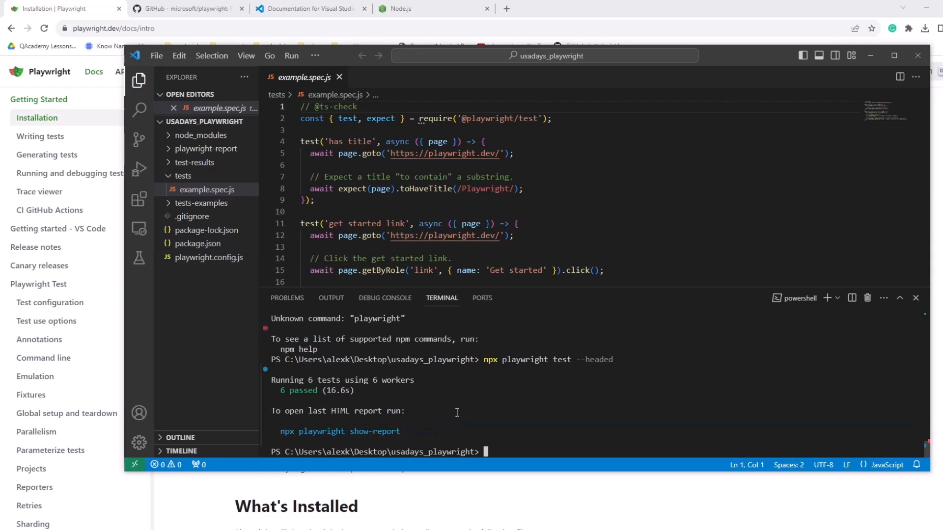
mouse_move(549, 451)
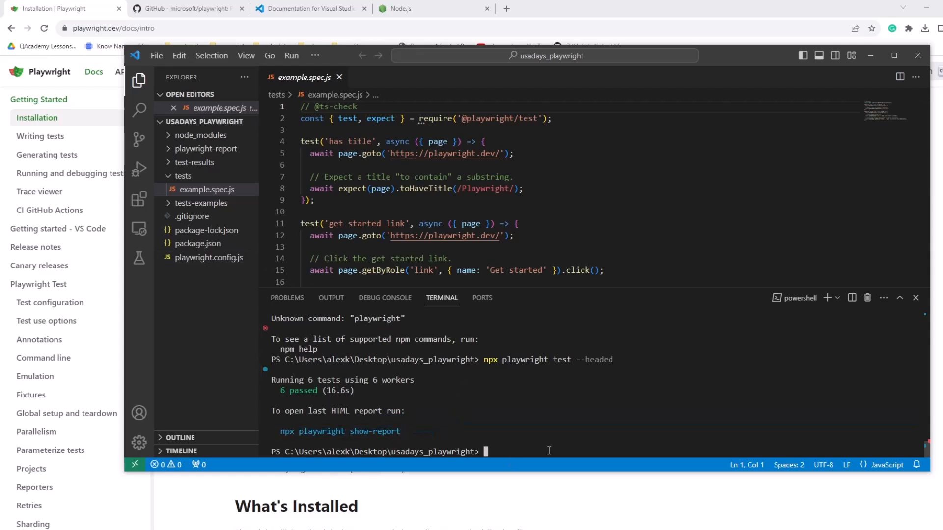
Step: Open playwright.config.js and scroll down to the browser projects list
click(208, 257)
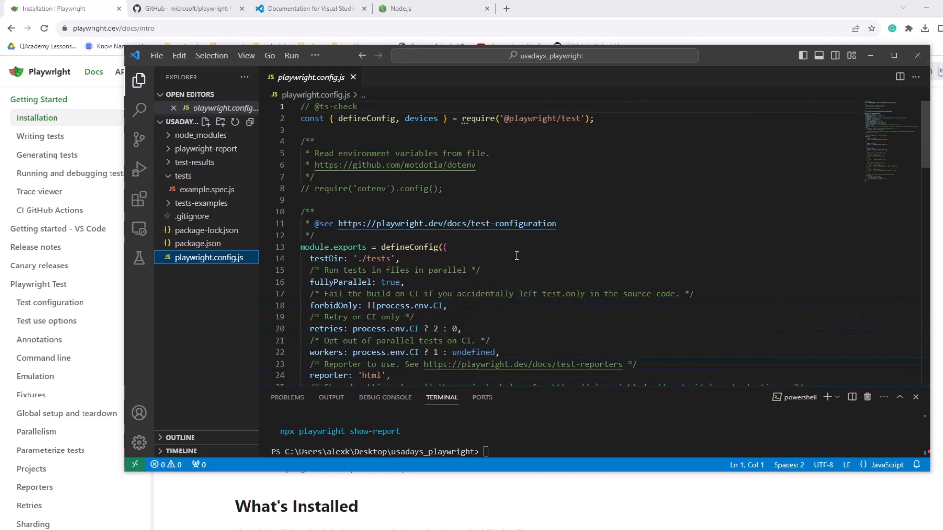
scroll(down, 3)
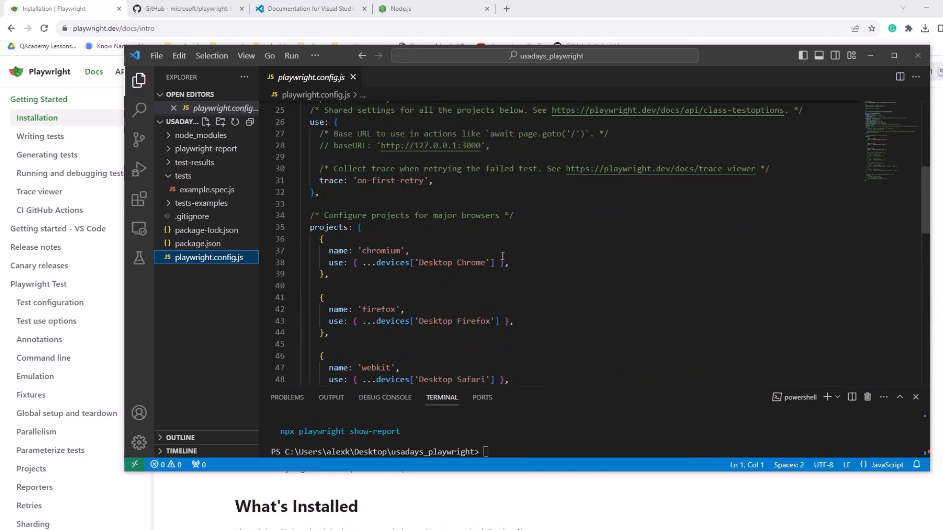
scroll(down, 3)
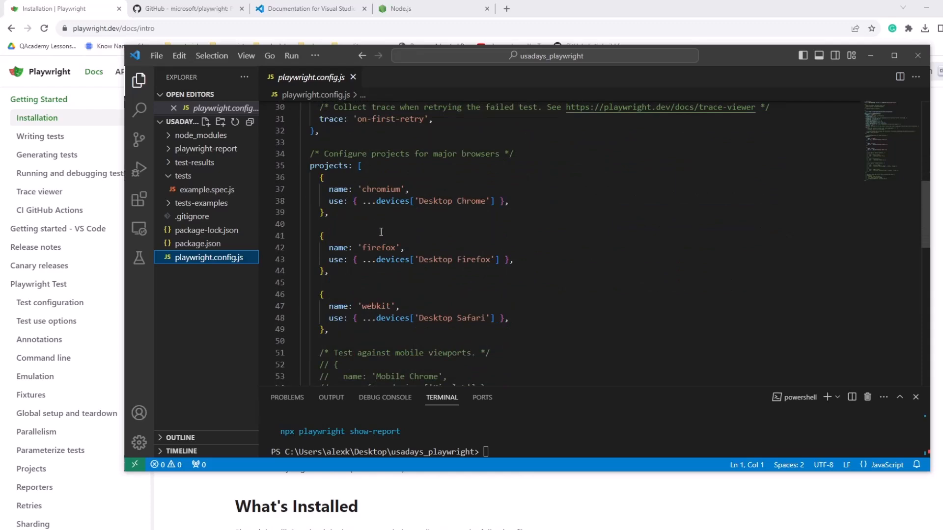
mouse_move(460, 329)
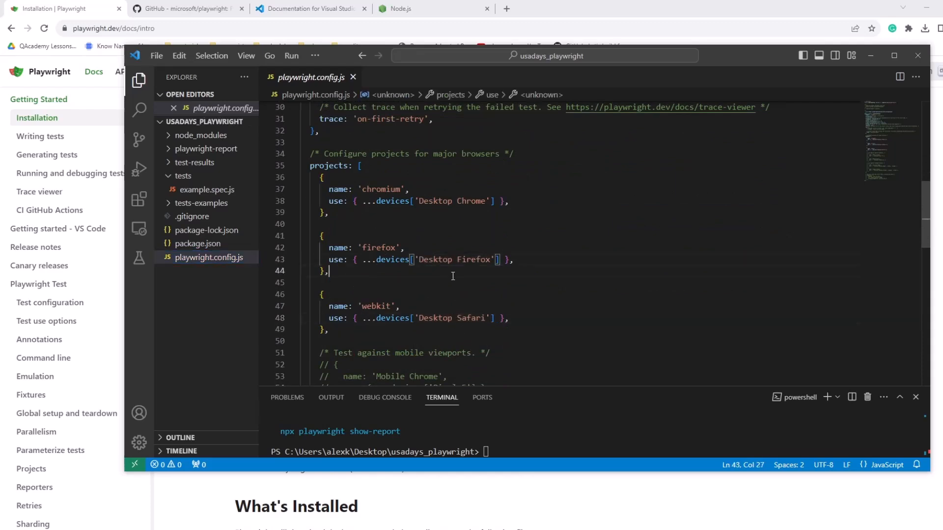
scroll(down, 3)
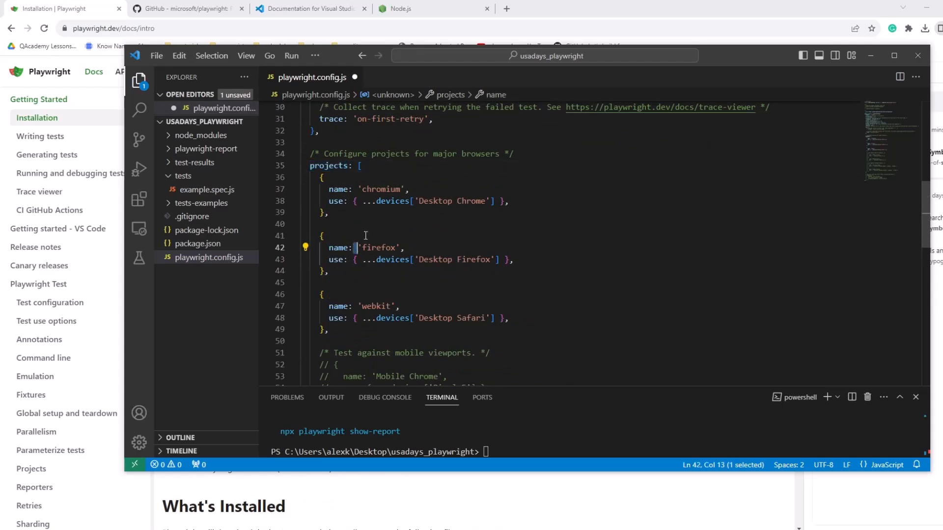
Step: Comment out the firefox and webkit projects, remove the stray slash, and save
click(329, 212)
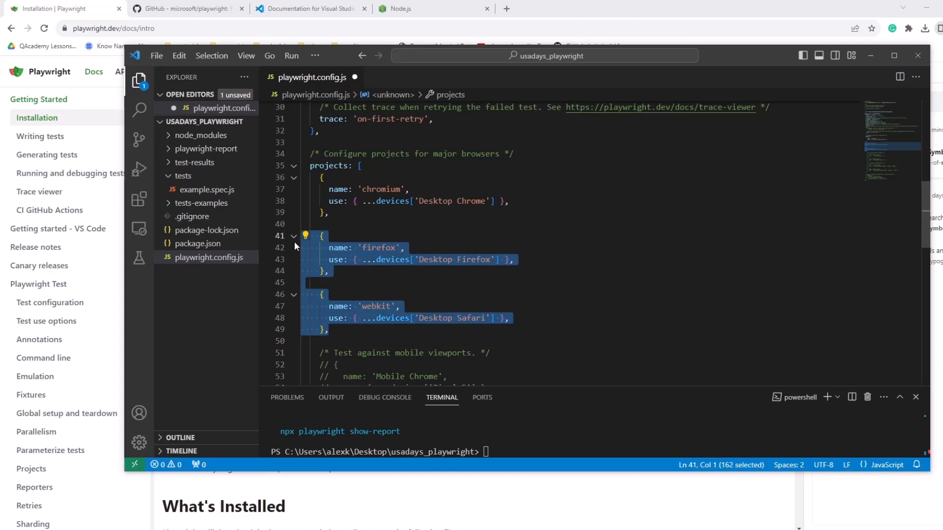
key(ctrl+/)
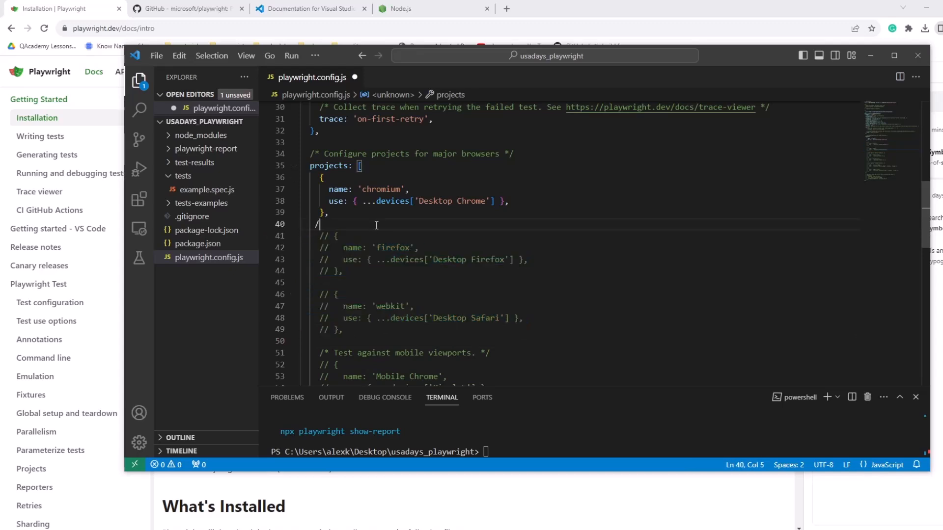
key(Backspace)
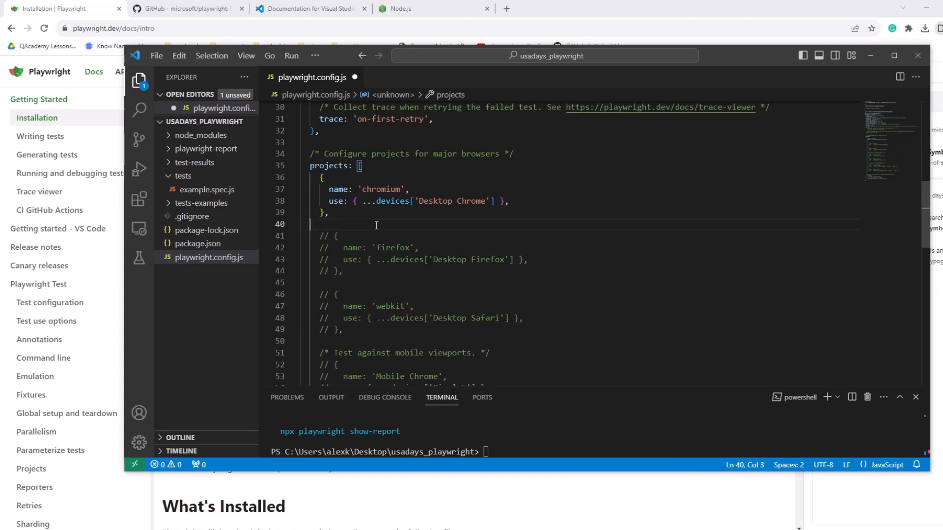
click(415, 244)
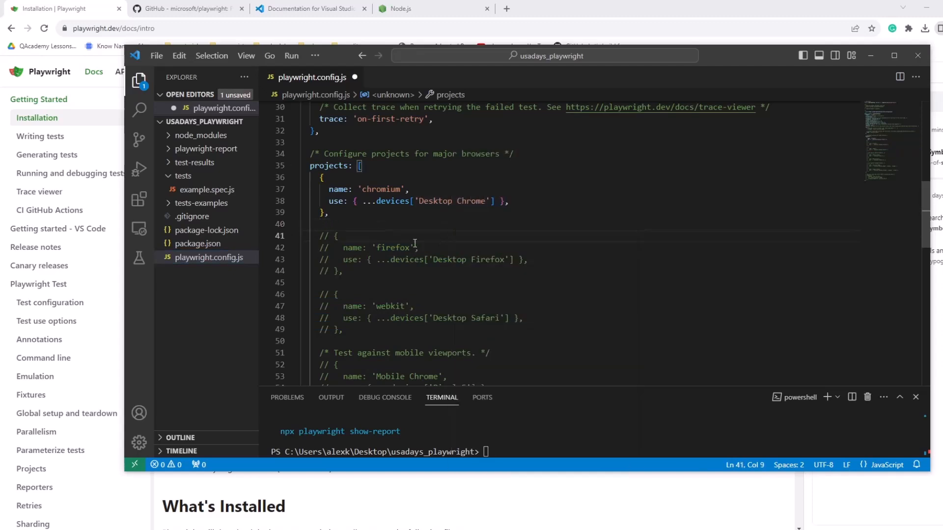
key(ctrl+s)
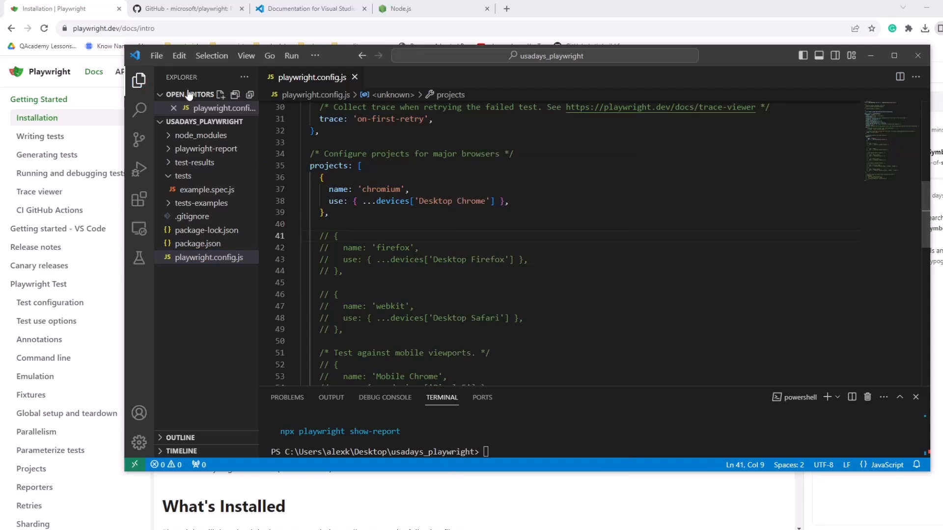
mouse_move(201, 252)
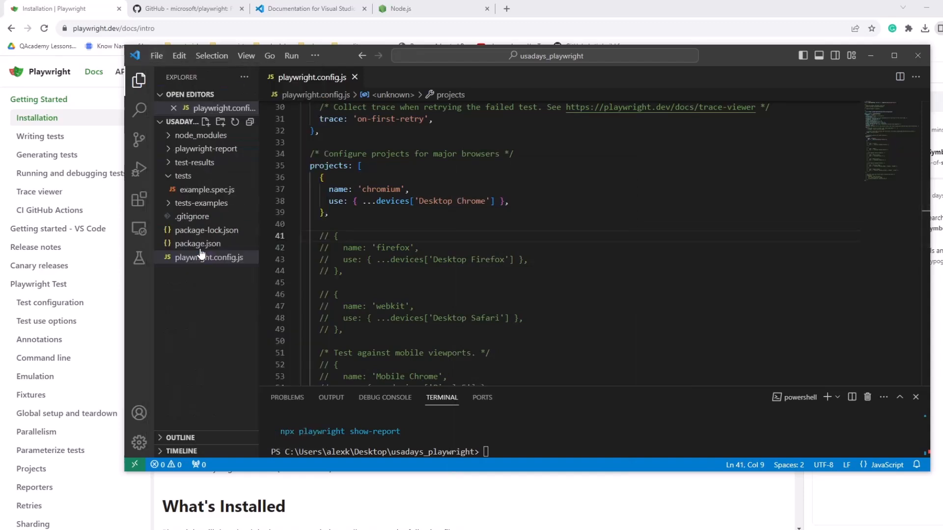
mouse_move(506, 367)
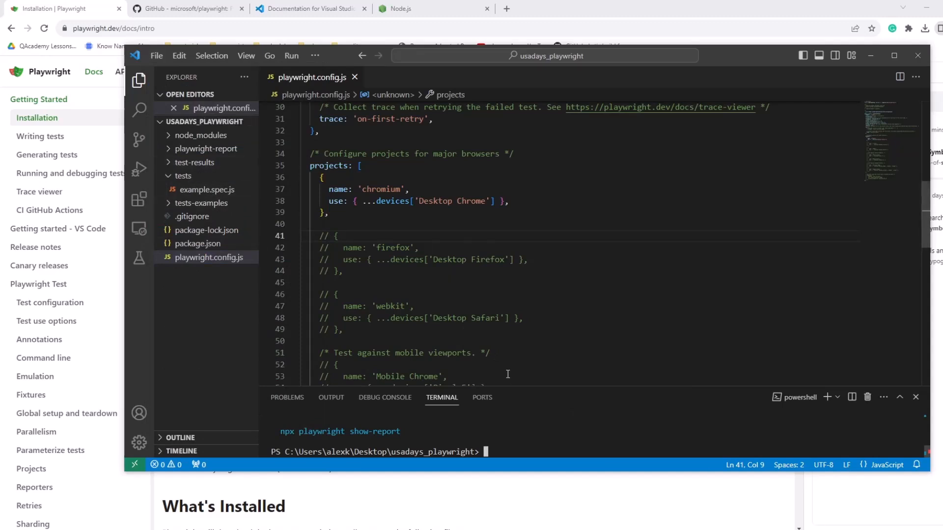
Step: Expand tests, open example.spec.js, and place the cursor after the title assertion line
click(194, 163)
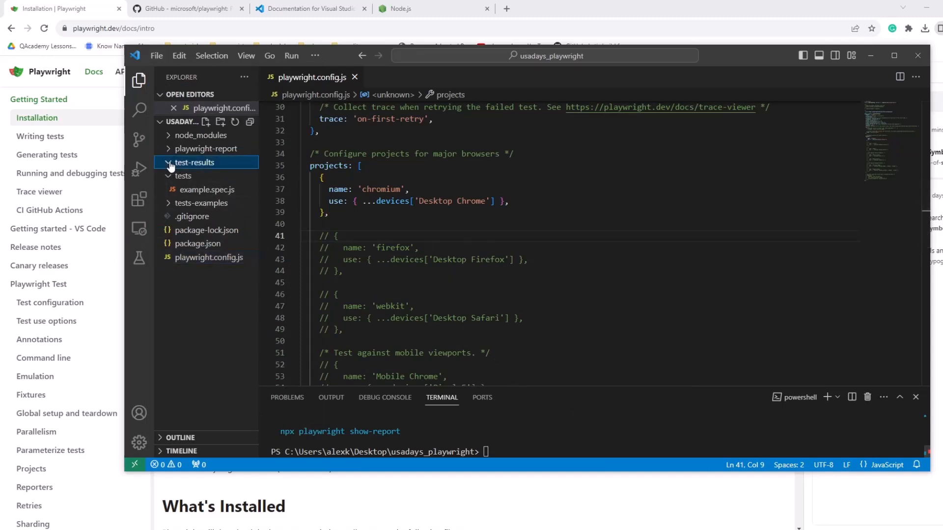
click(183, 176)
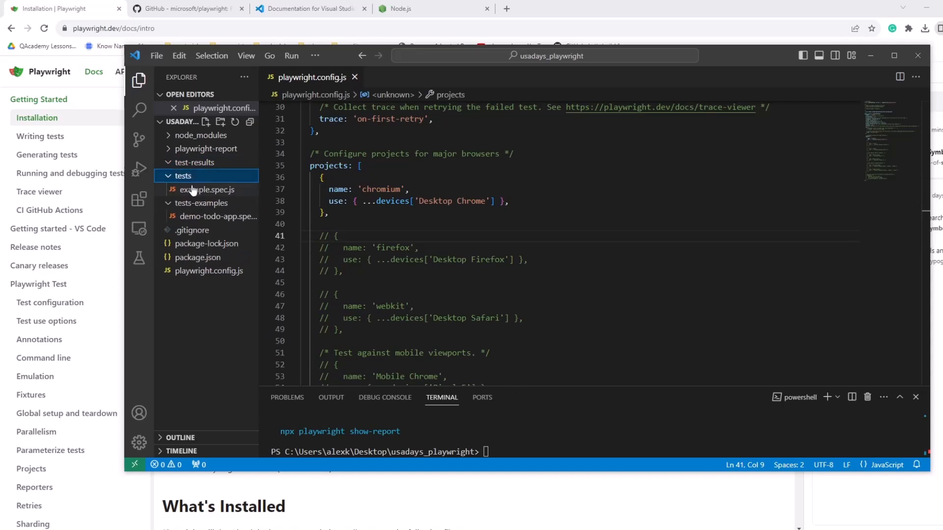
click(209, 189)
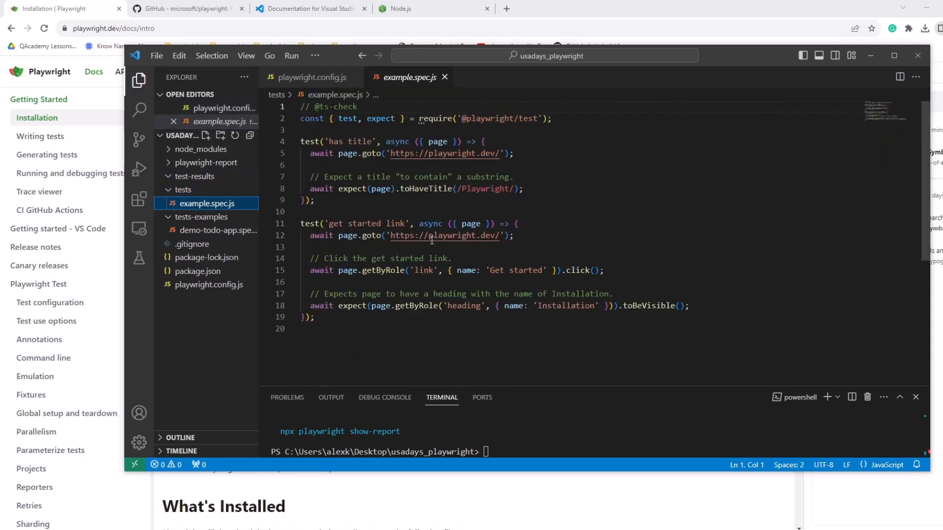
mouse_move(597, 284)
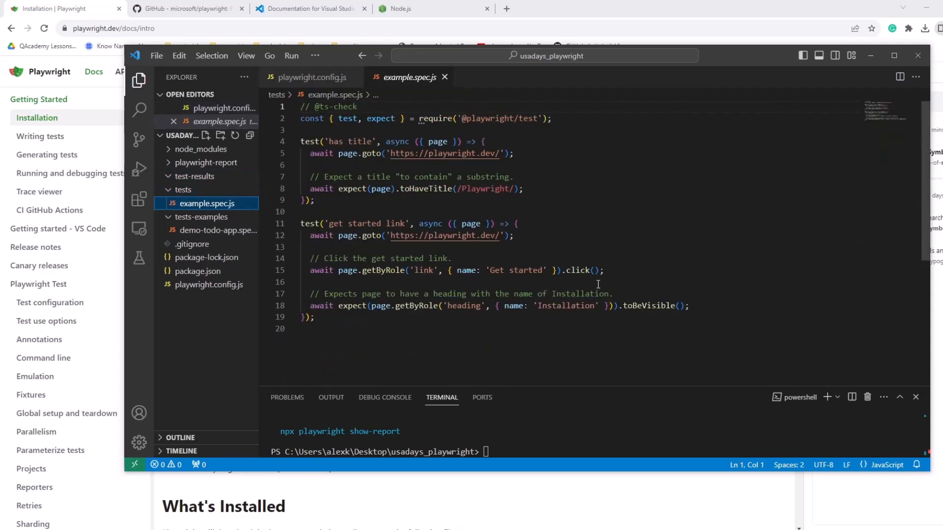
mouse_move(487, 220)
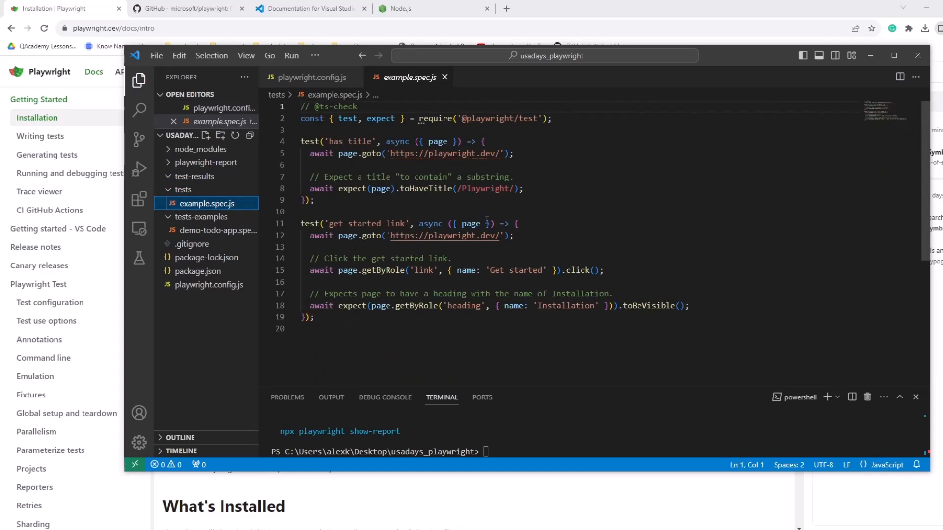
click(312, 329)
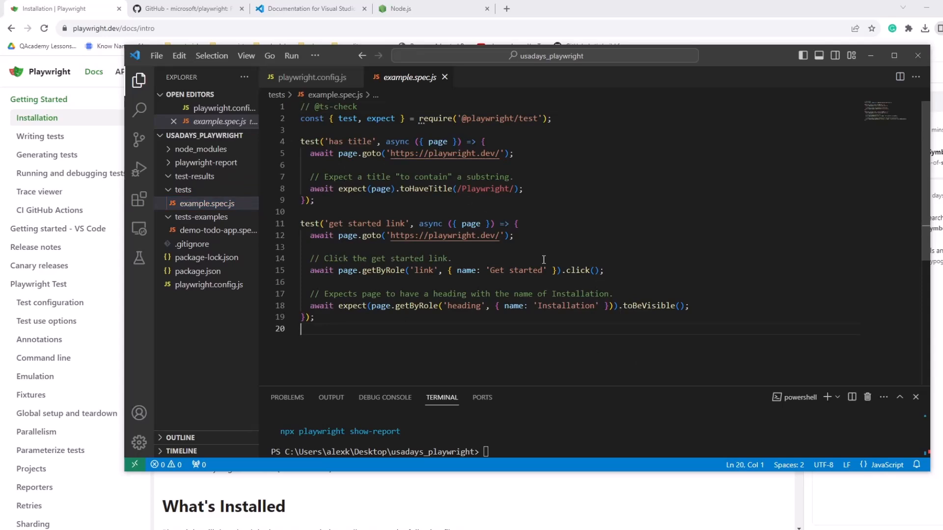
click(554, 188)
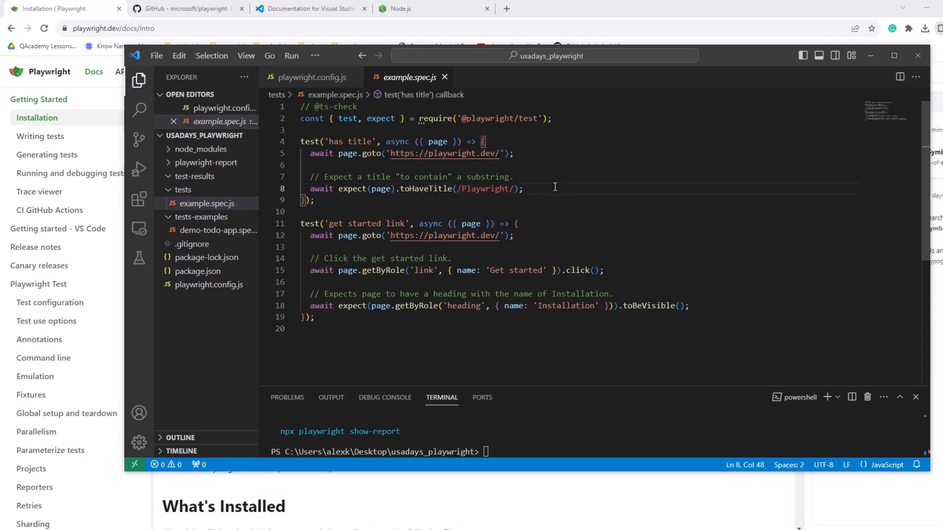
Step: Add 'await page.pause()' after the last line of each test in example.spec.js
text(awa)
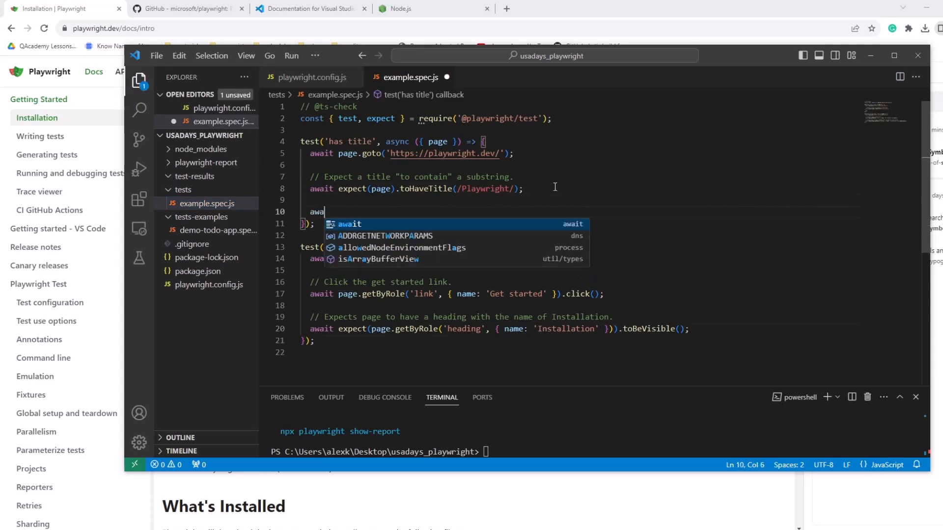
text(p)
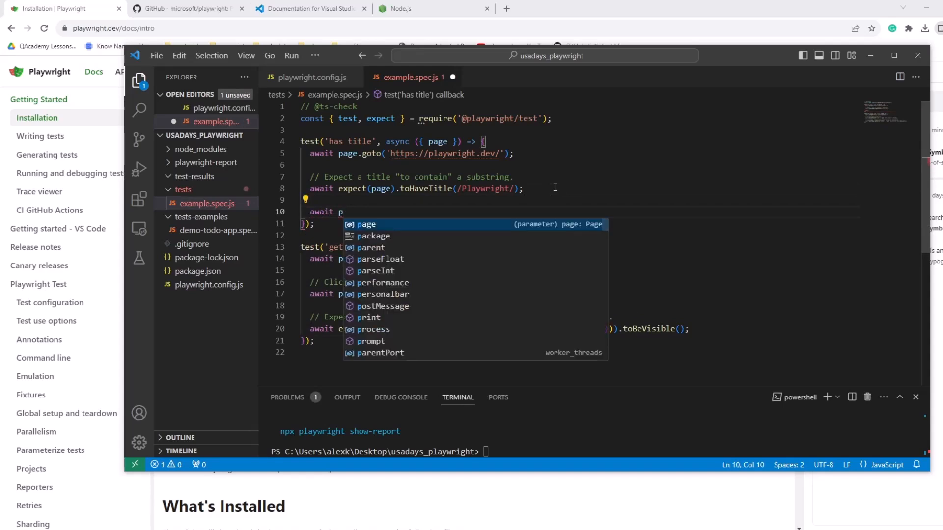
text(age.pause()
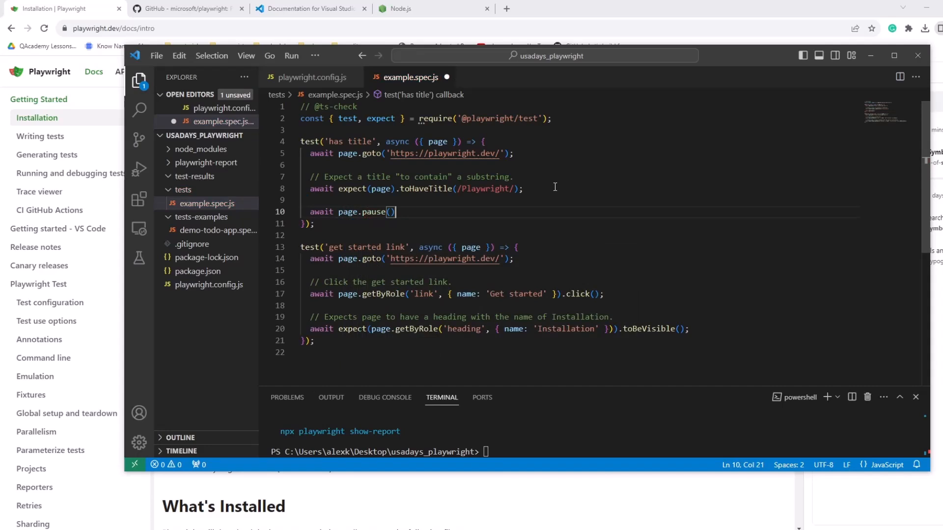
drag(395, 211, 303, 211)
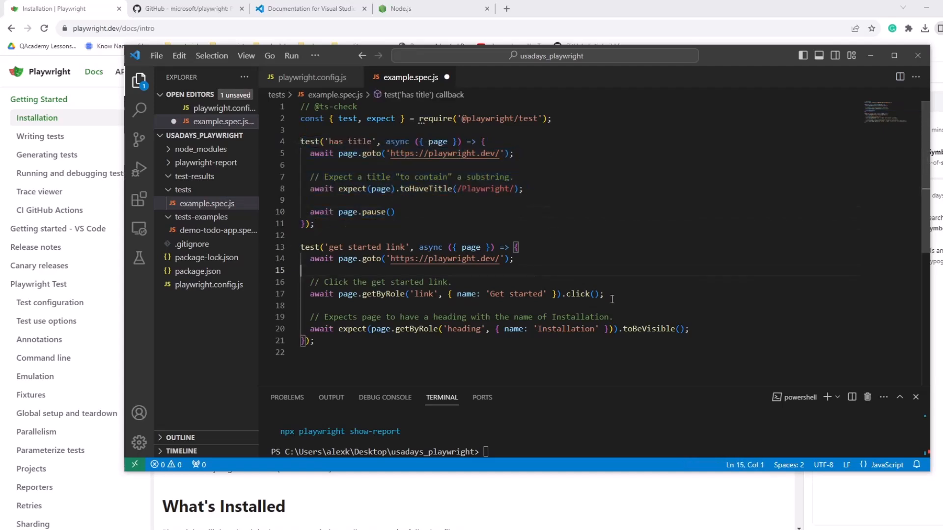
text(await page.pause())
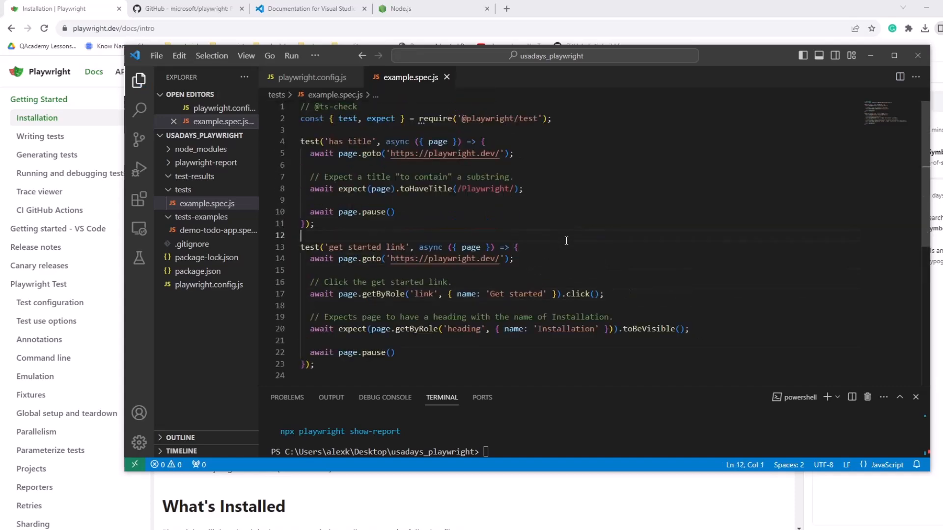
click(300, 199)
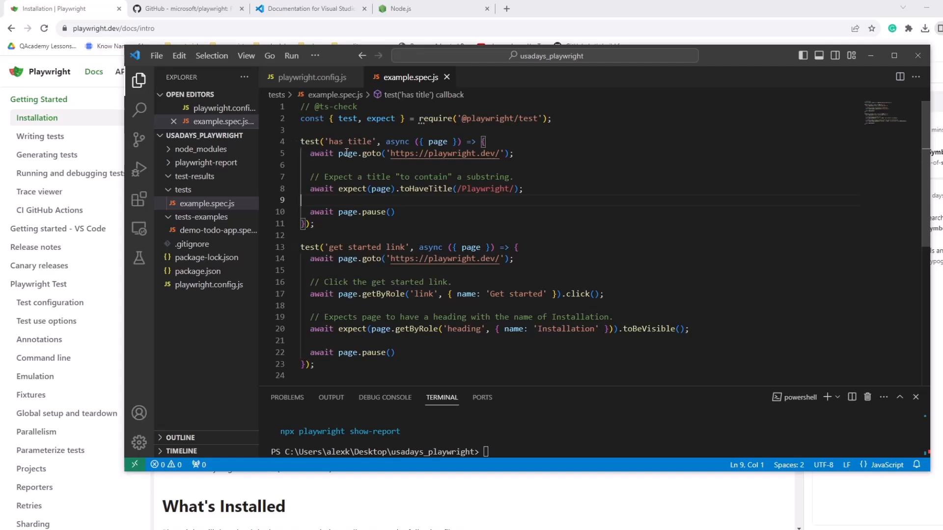
double_click(348, 142)
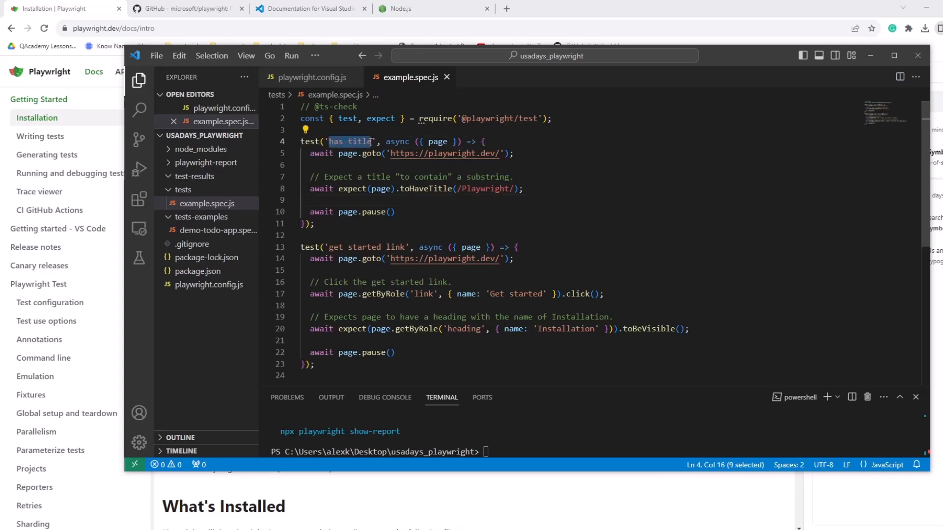
click(313, 224)
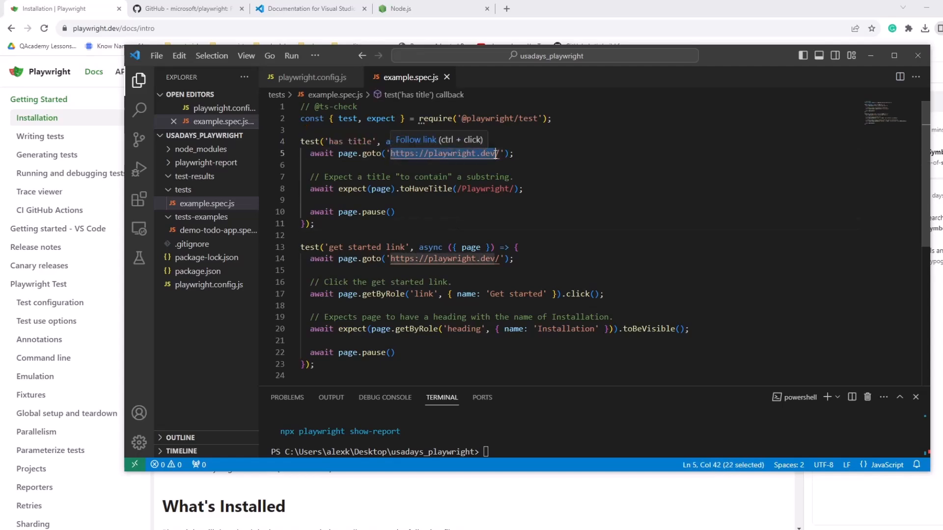
mouse_move(199, 68)
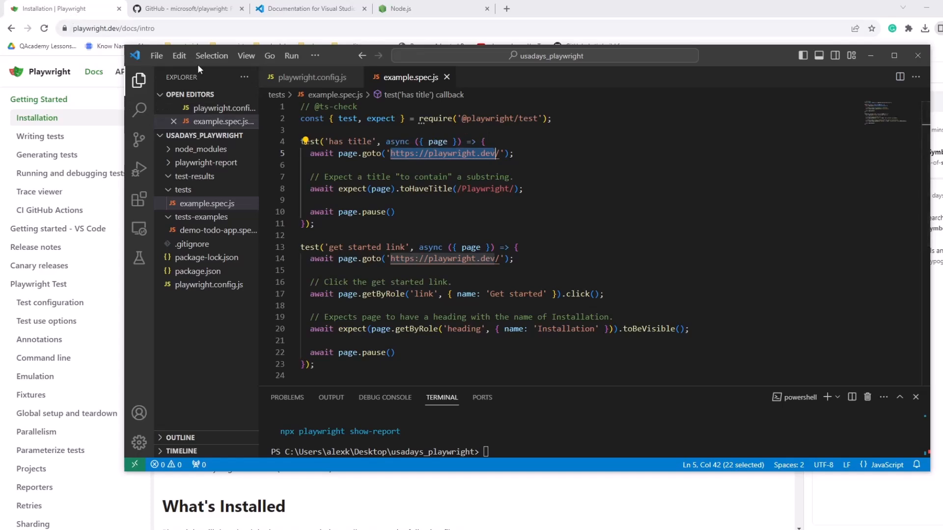
click(392, 211)
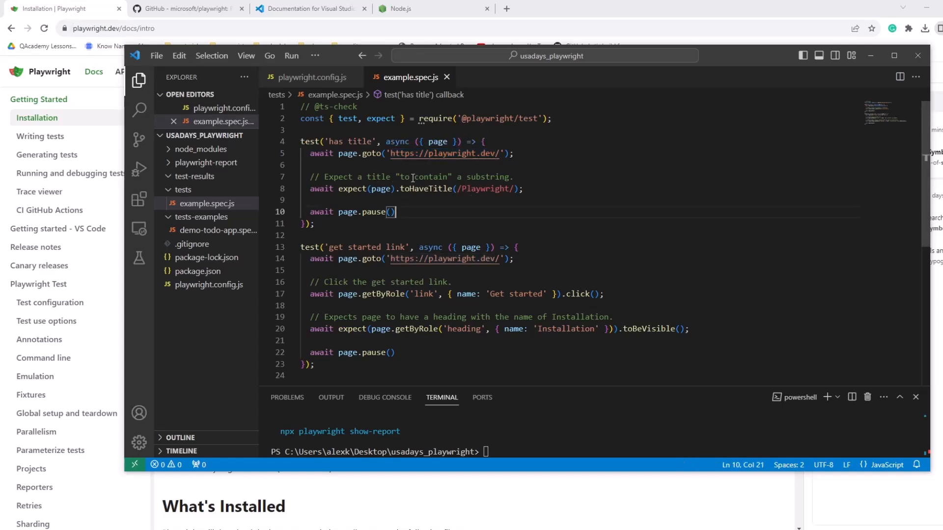
click(463, 189)
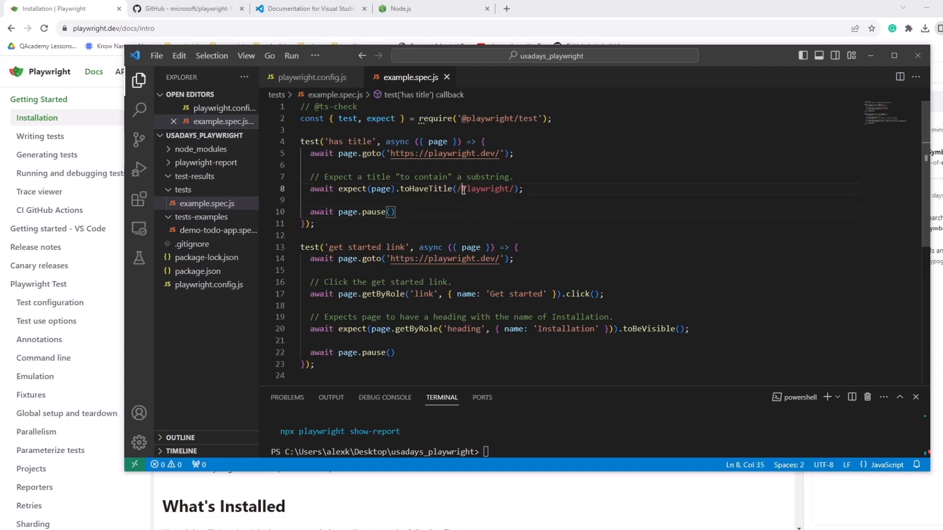
click(391, 212)
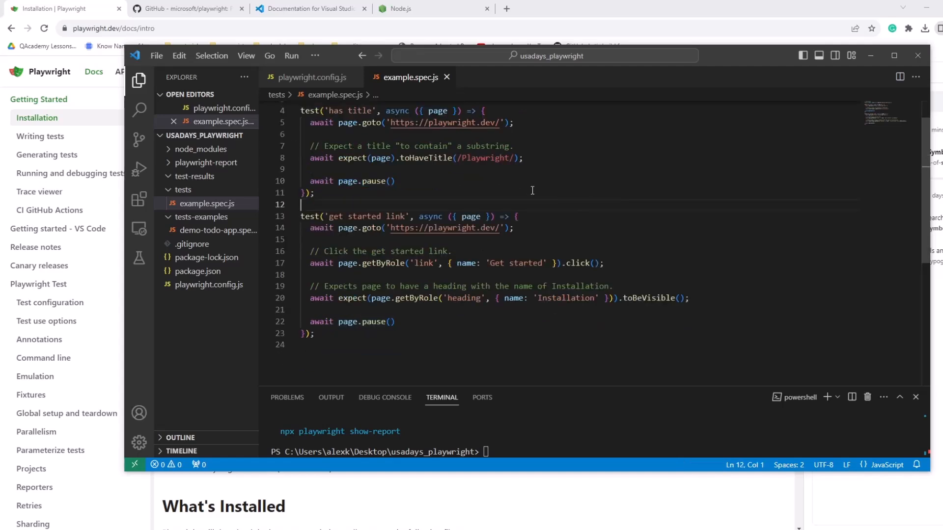
double_click(355, 247)
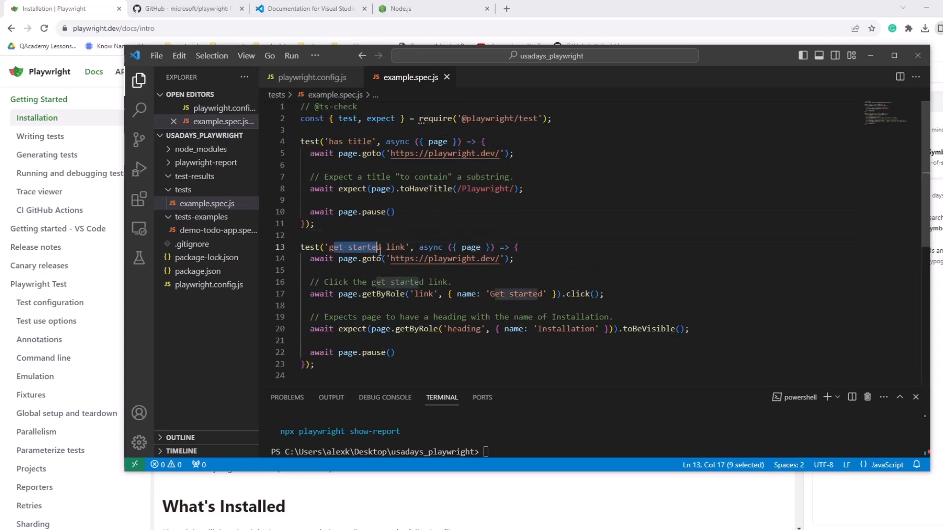
click(515, 270)
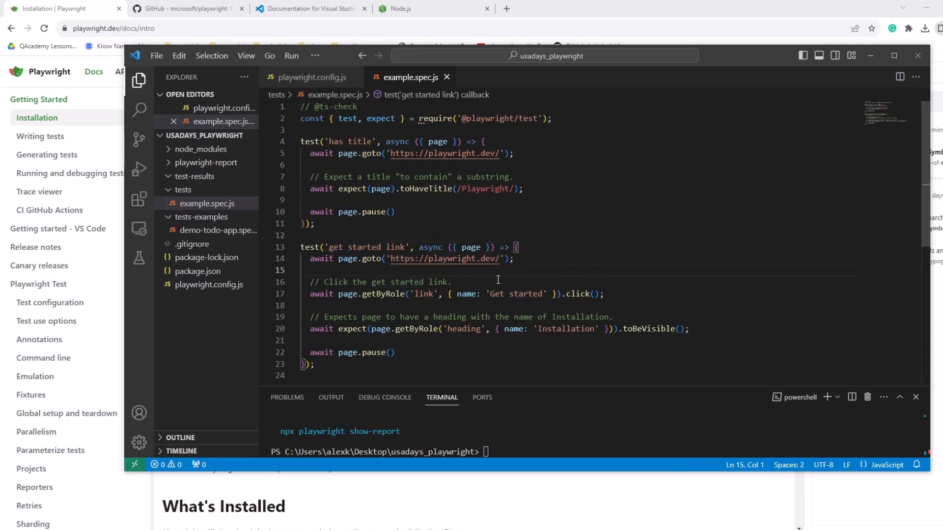
mouse_move(469, 306)
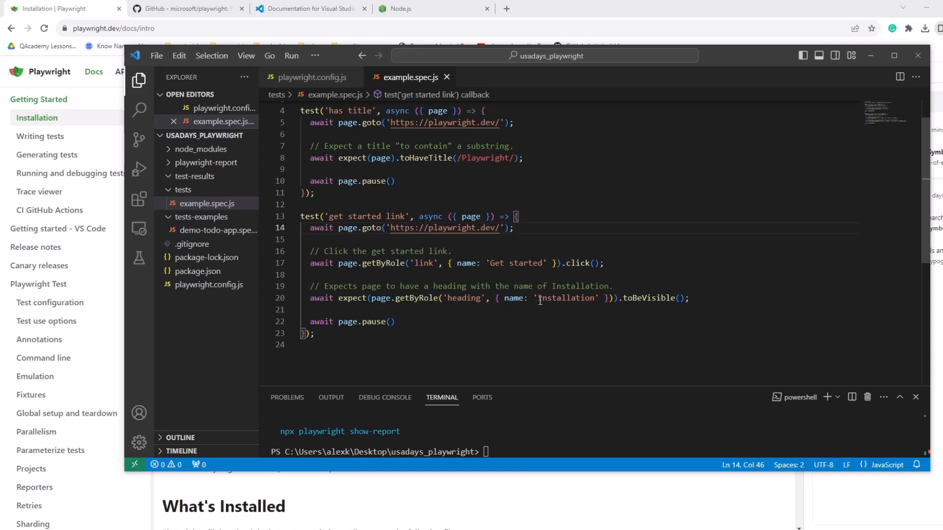
double_click(566, 298)
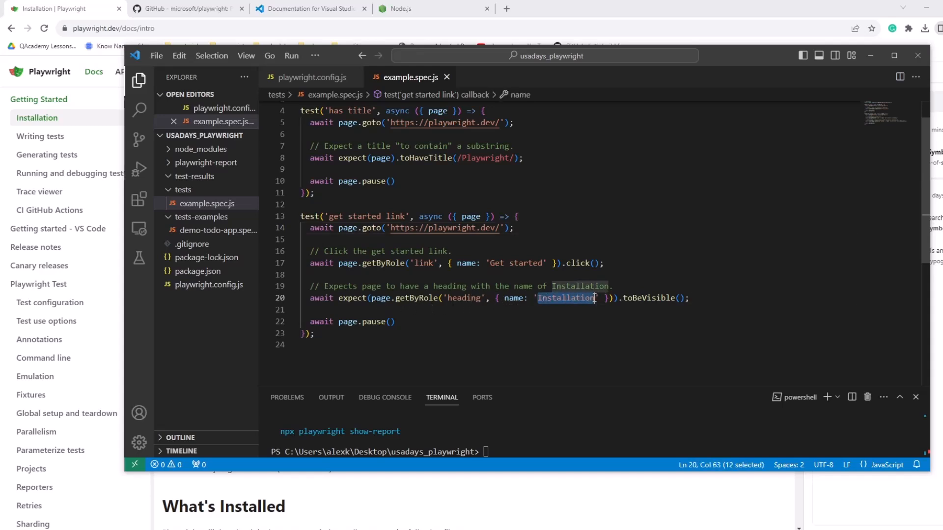
click(394, 322)
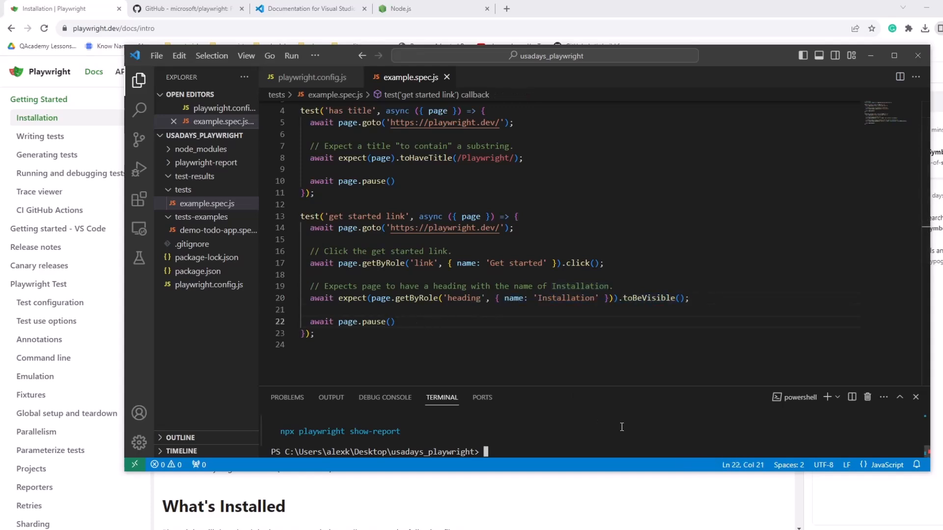
Step: Type 'npx playwright test --headed' in the terminal without running it, and reopen playwright.config.js
text(npx play)
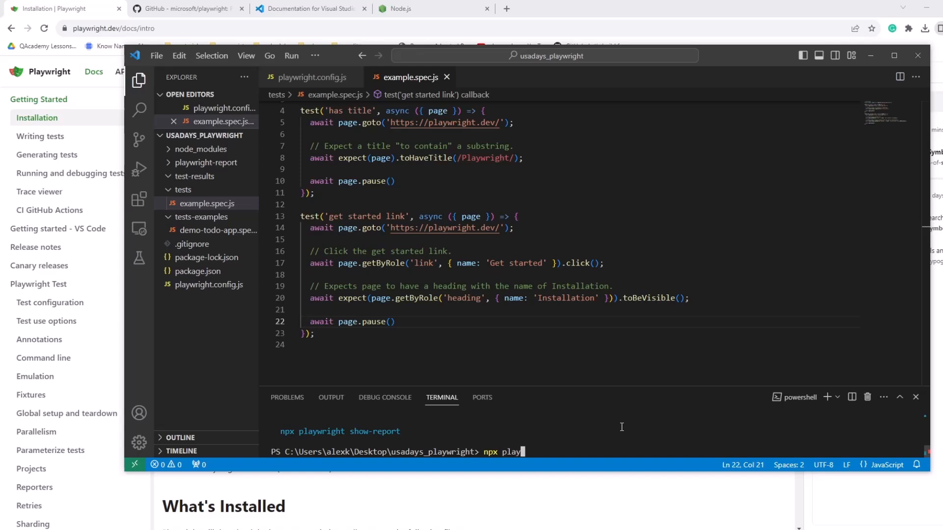
text(.\playwright.config.j)
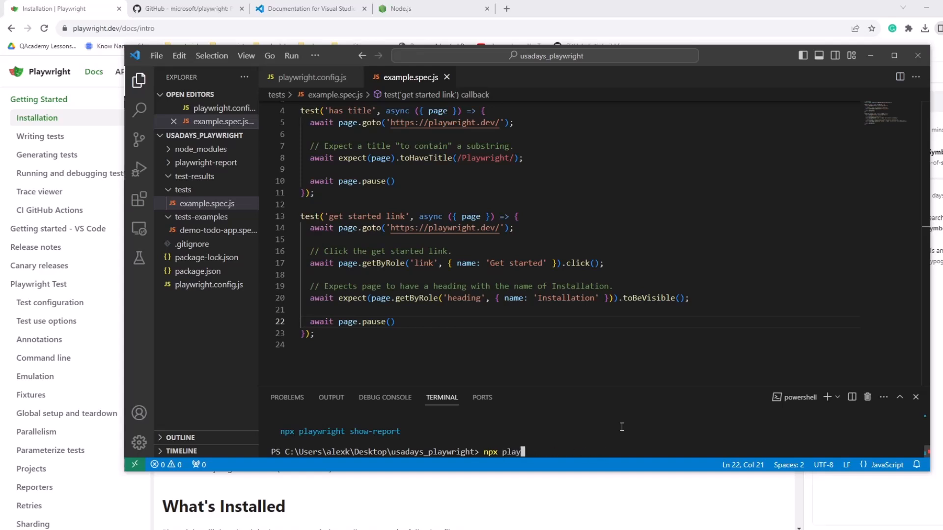
text(wrigh)
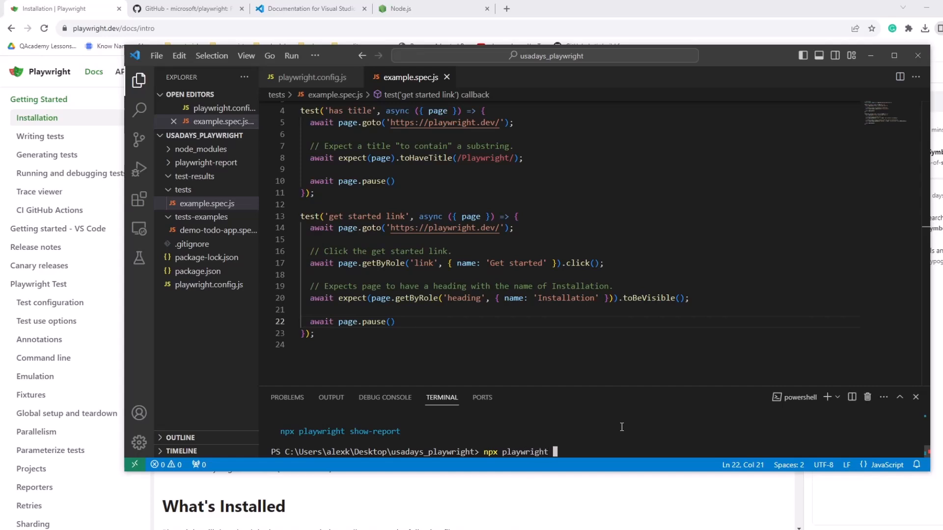
text(test)
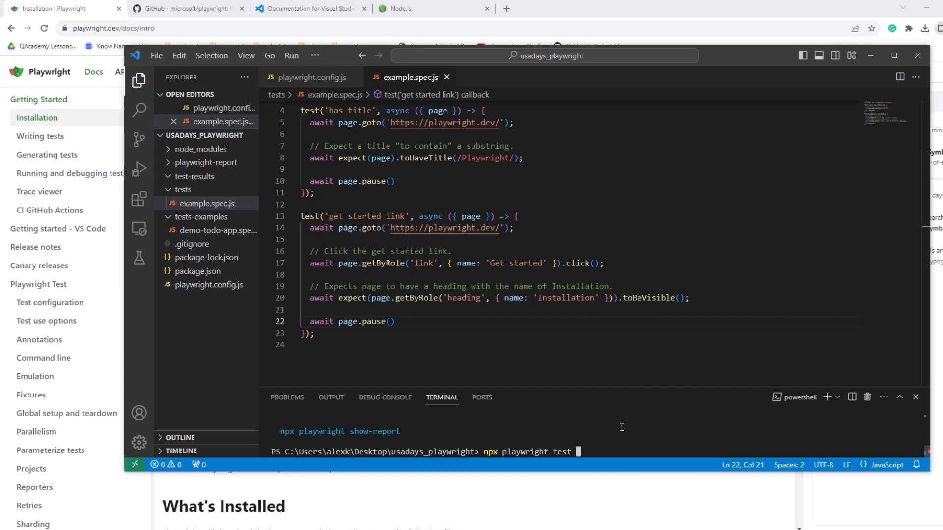
text(--headed)
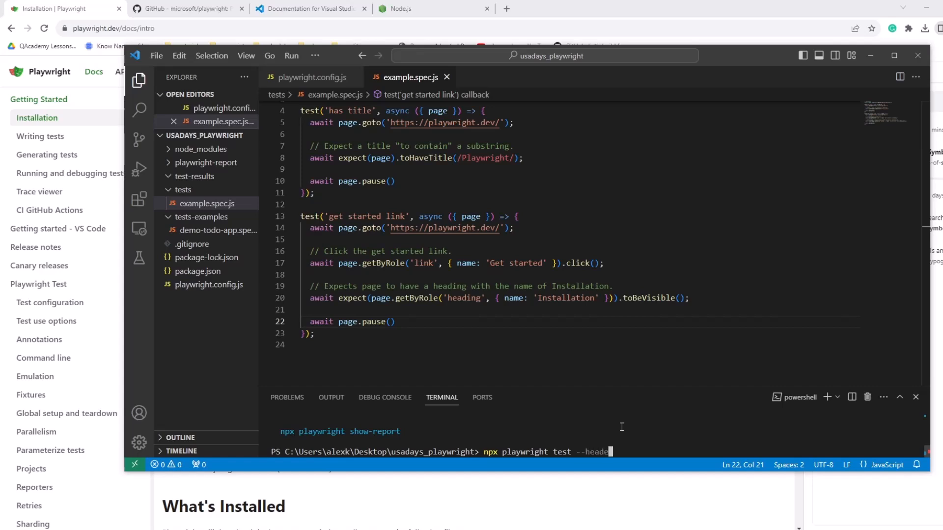
text(d)
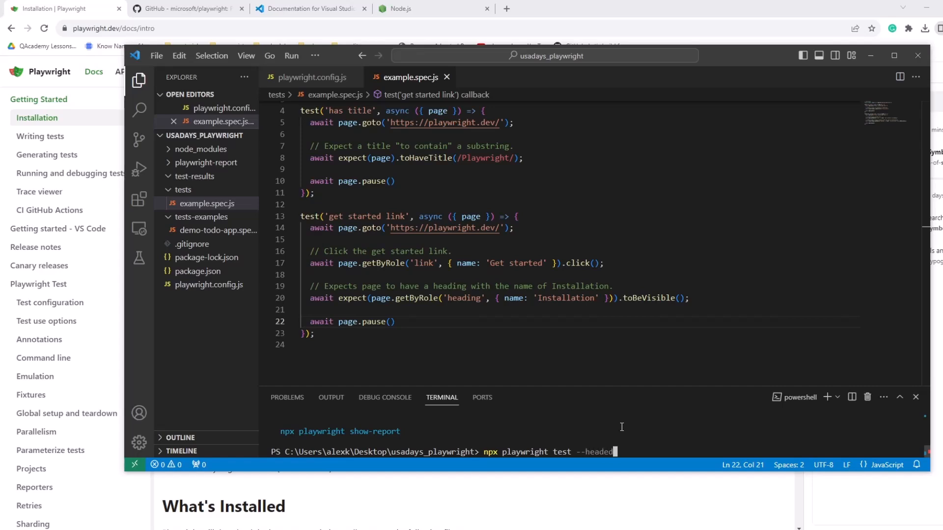
mouse_move(610, 405)
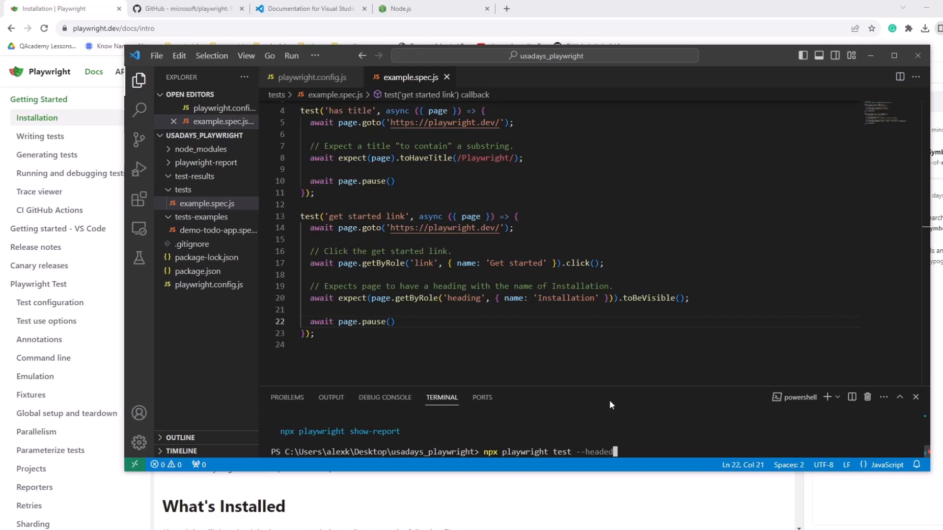
mouse_move(514, 367)
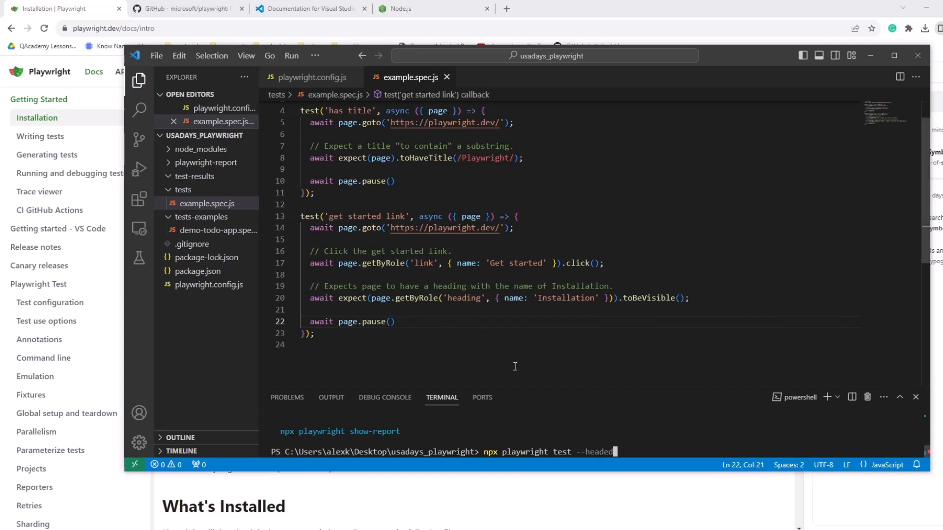
click(312, 77)
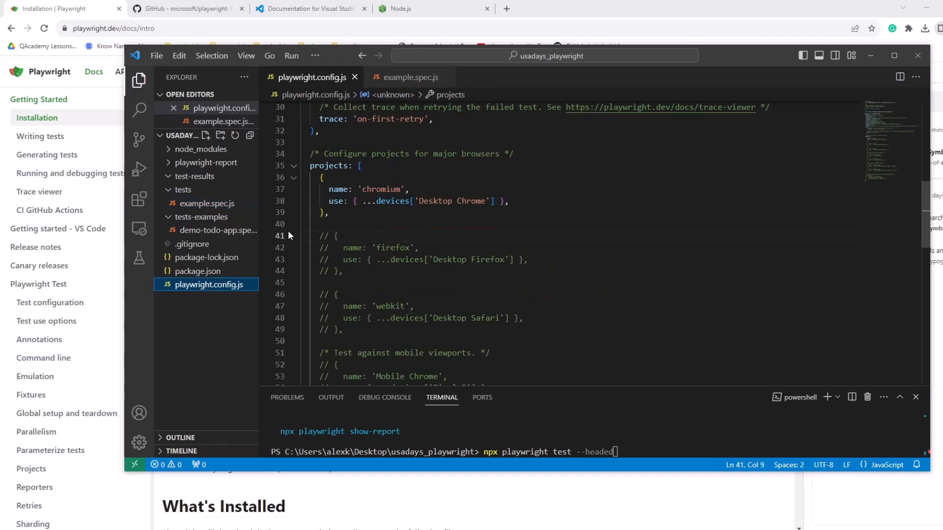
Step: Set workers to process.env.CI ? 1 : 1 in playwright.config.js and launch the headed run
scroll(up, 3)
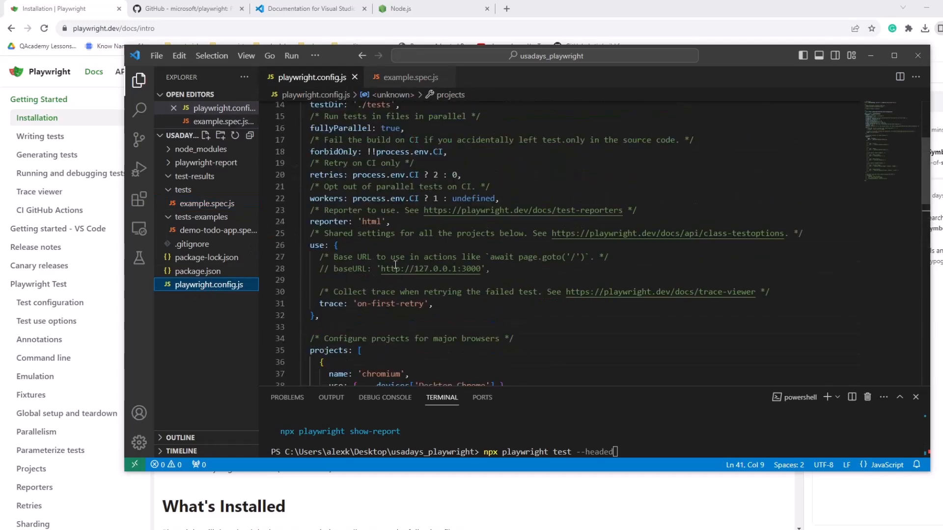
scroll(up, 3)
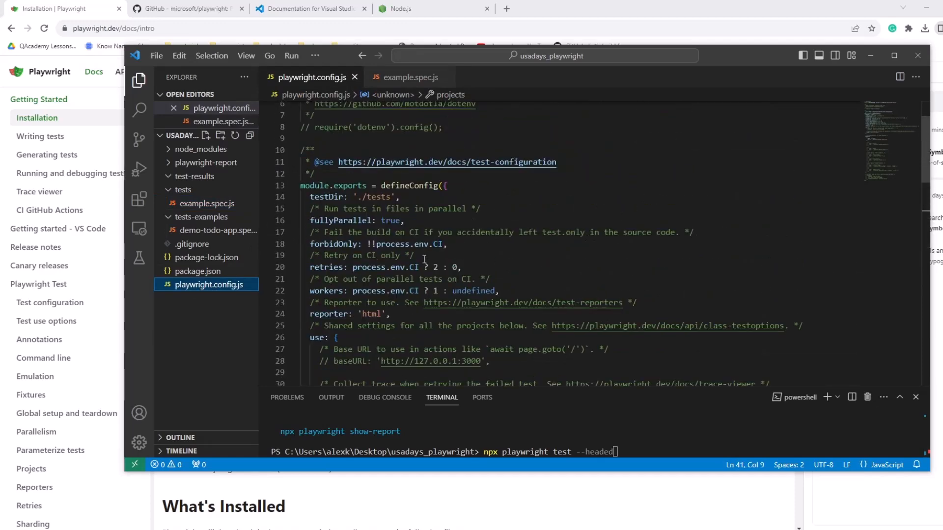
mouse_move(517, 278)
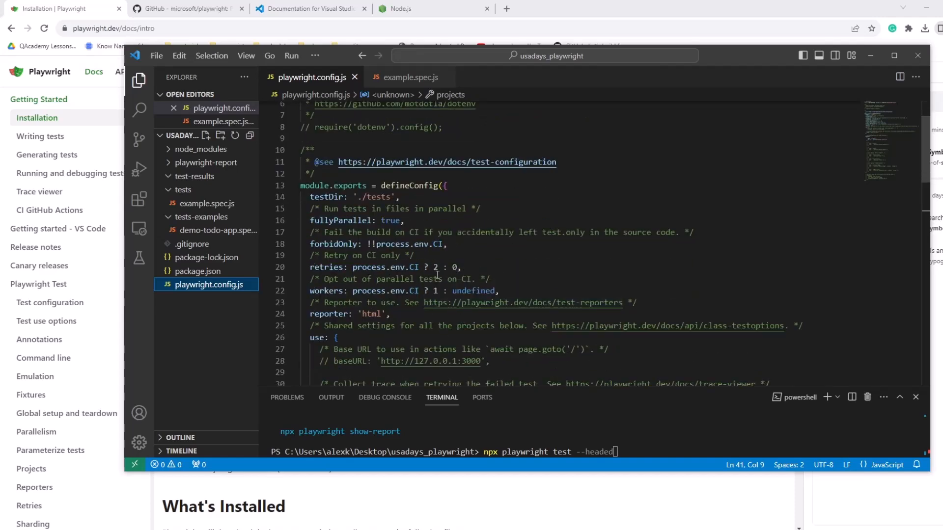
scroll(down, 3)
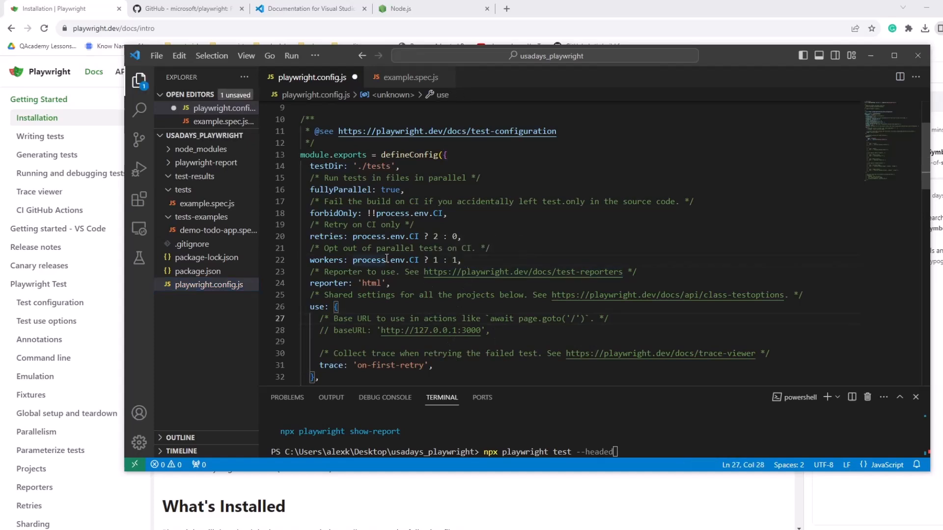
scroll(down, 3)
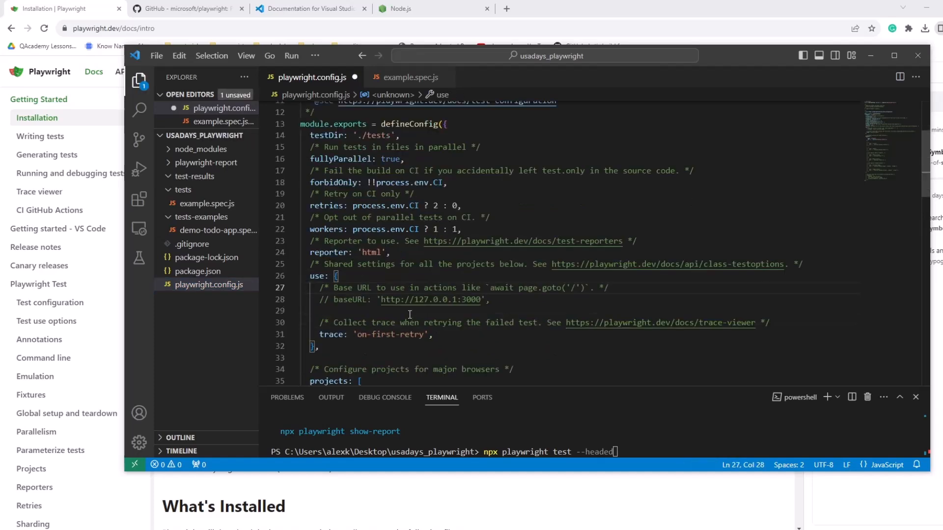
scroll(down, 3)
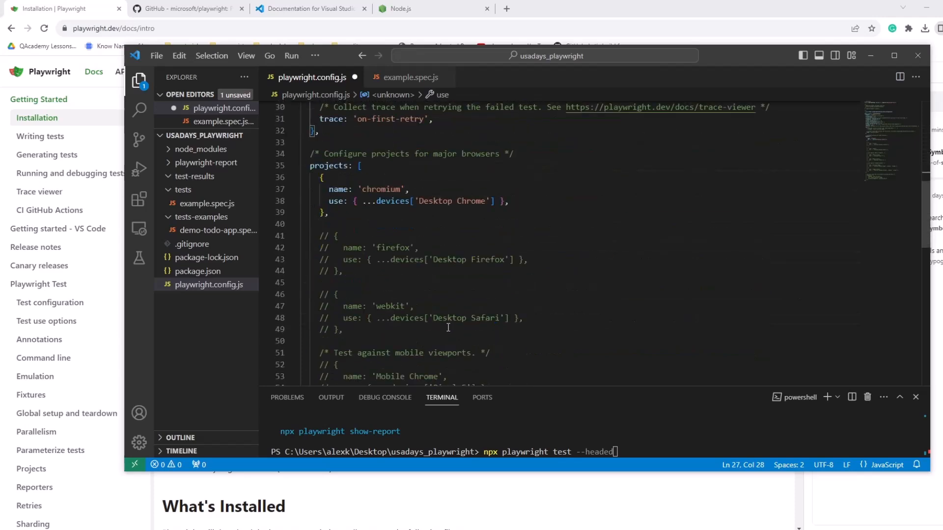
scroll(up, 3)
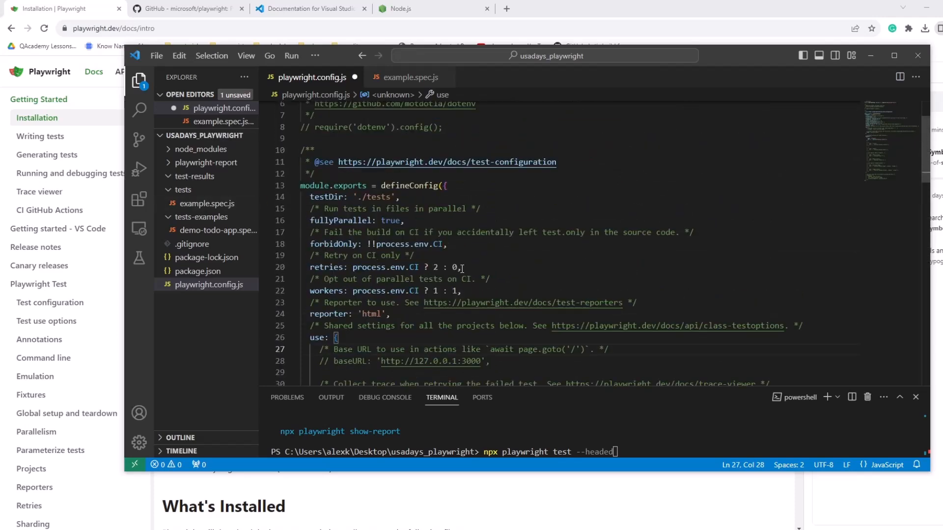
scroll(up, 3)
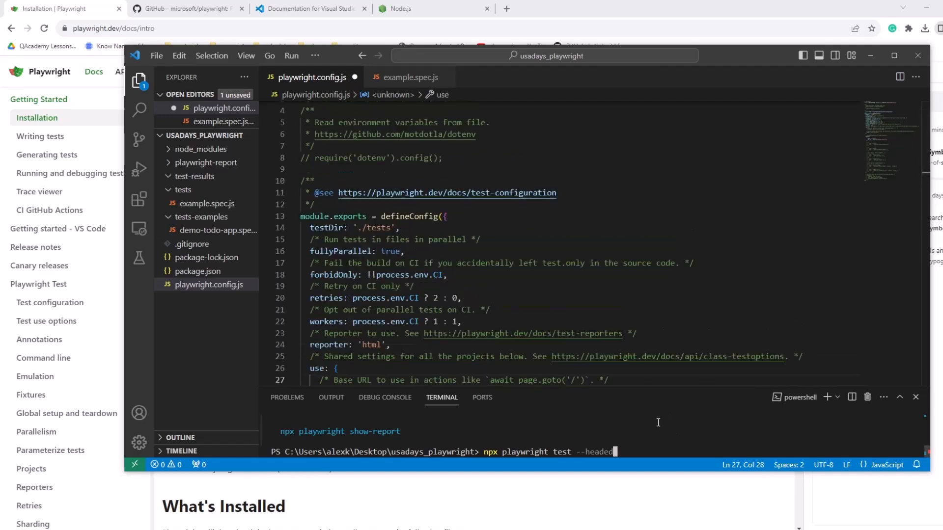
mouse_move(721, 462)
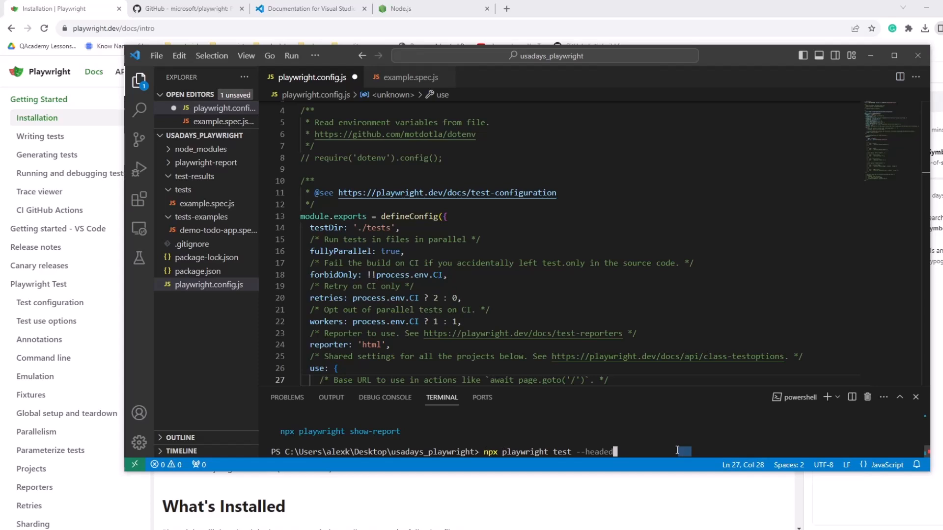
key(Return)
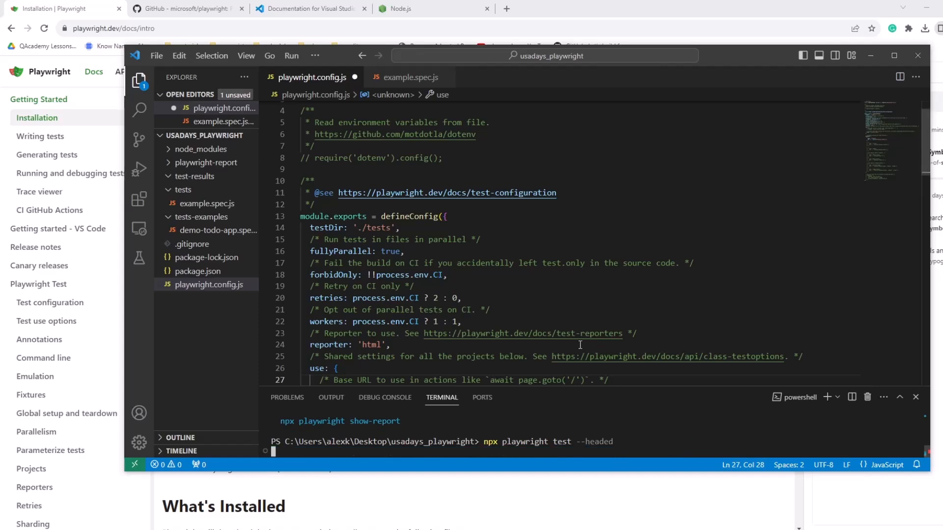
Step: Let the headed run open Chromium on the Installation page, paused in Playwright Inspector
key(Return)
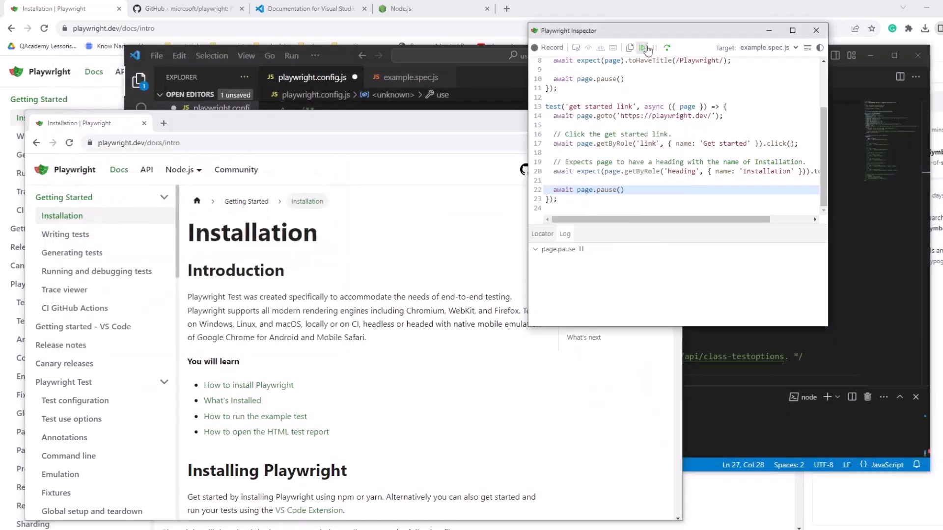
Step: Stop the paused run, set fullyParallel to false, and retype 'npx playwright test --headed'
click(816, 30)
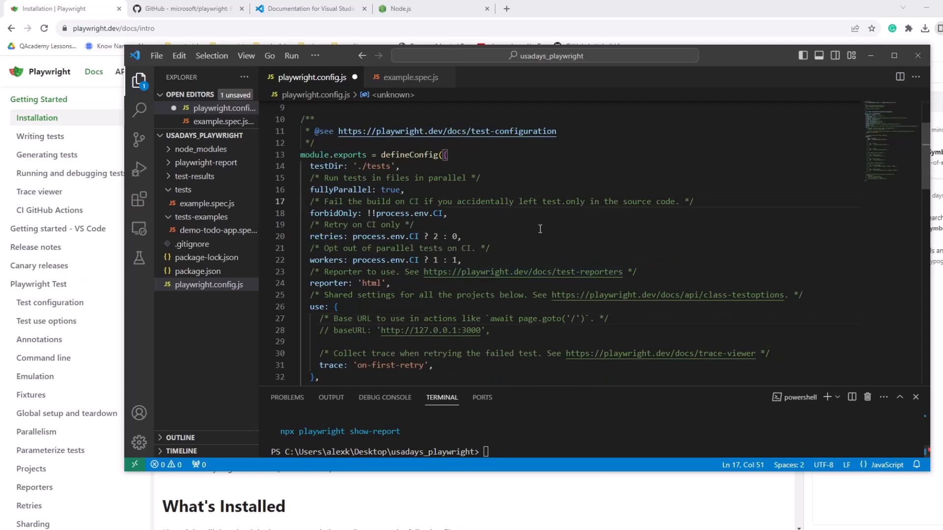
double_click(391, 190)
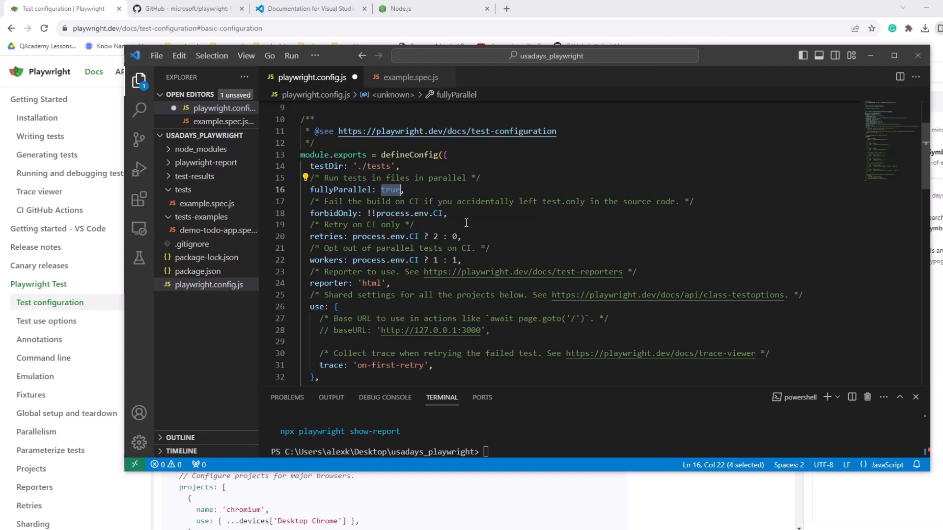
text(false)
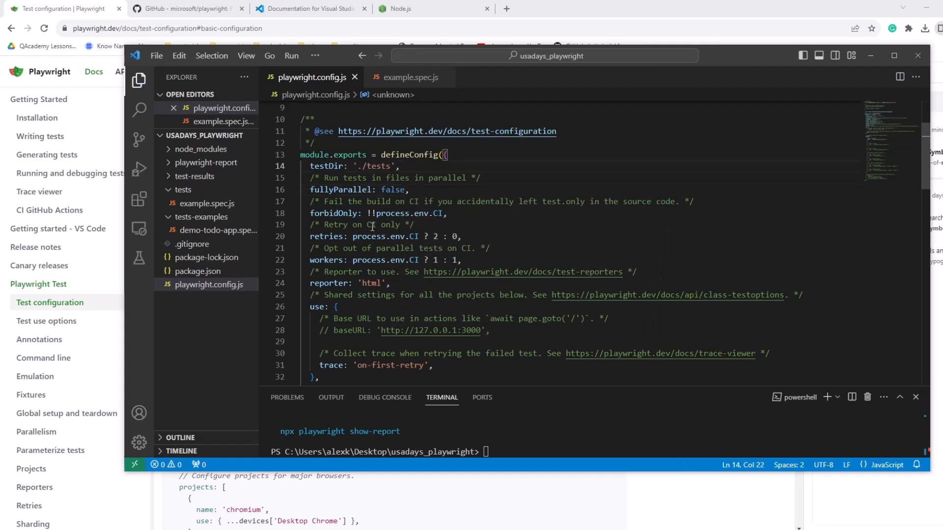
click(348, 259)
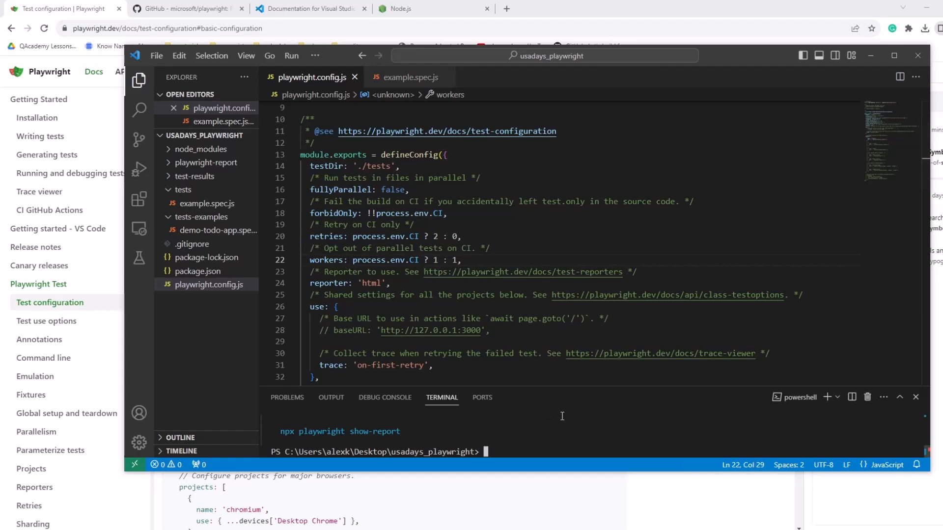
text(npx playwright test --headed)
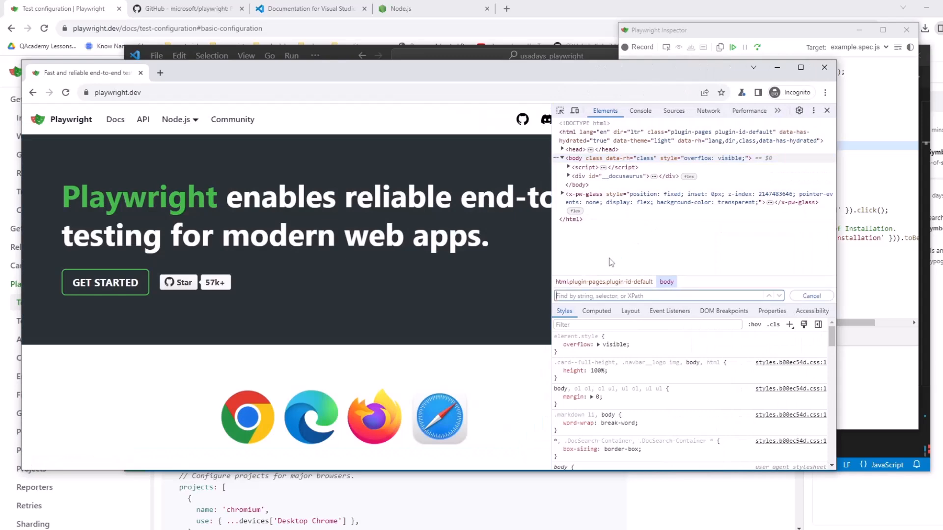
mouse_move(589, 295)
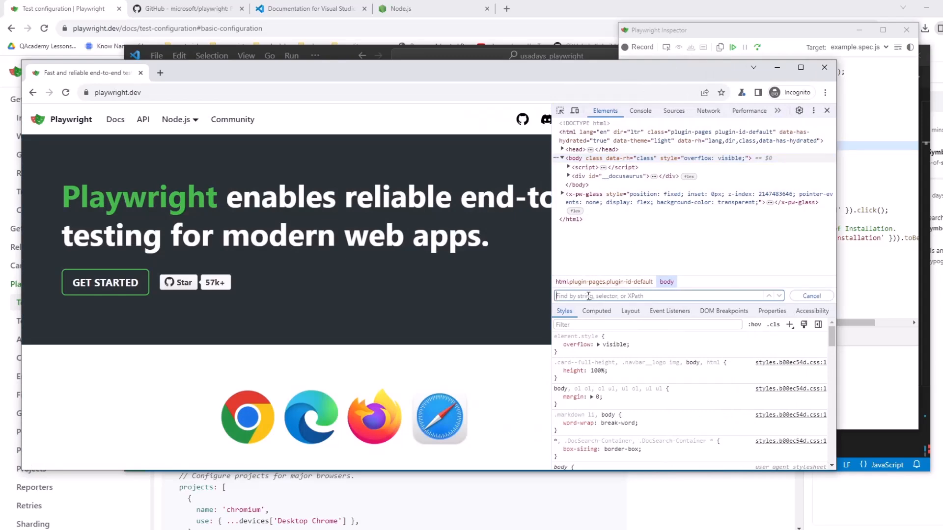
Step: Search the playwright.dev HTML in DevTools for 'title' and step through the matching nodes
text(title)
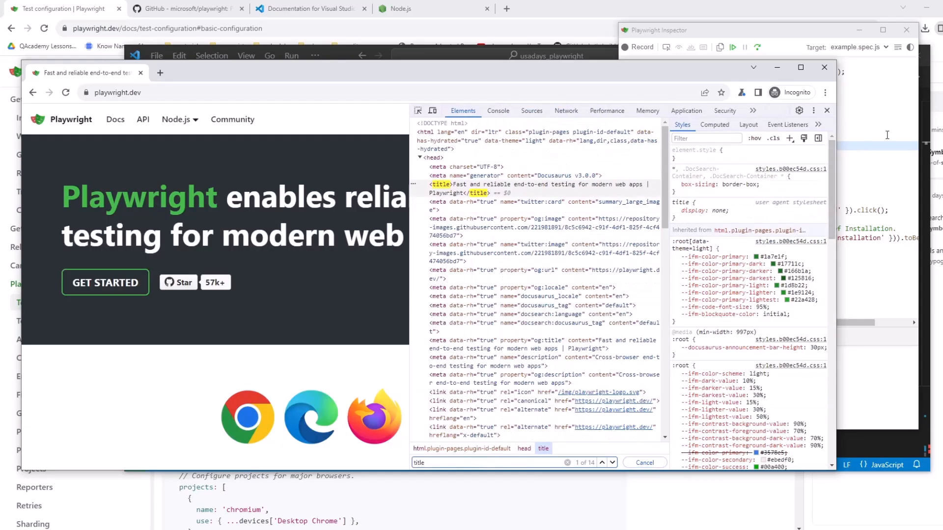
click(541, 201)
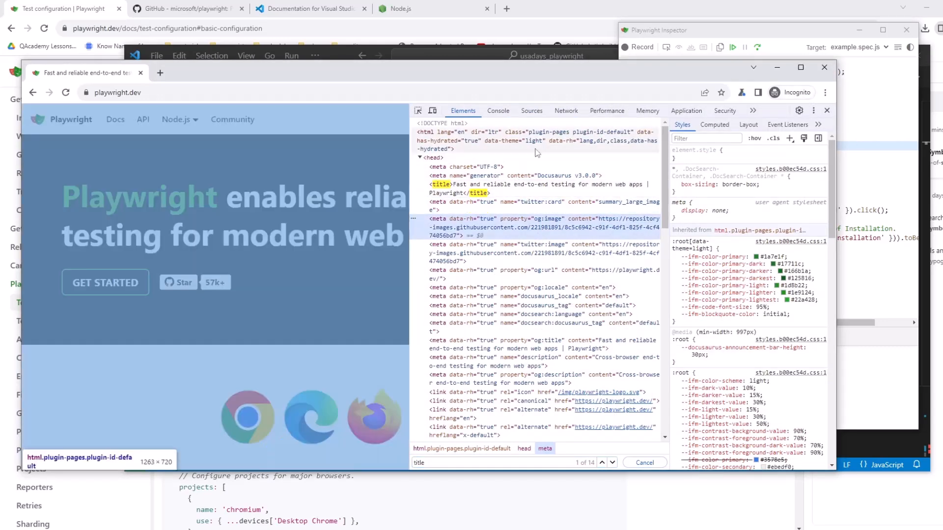
click(733, 47)
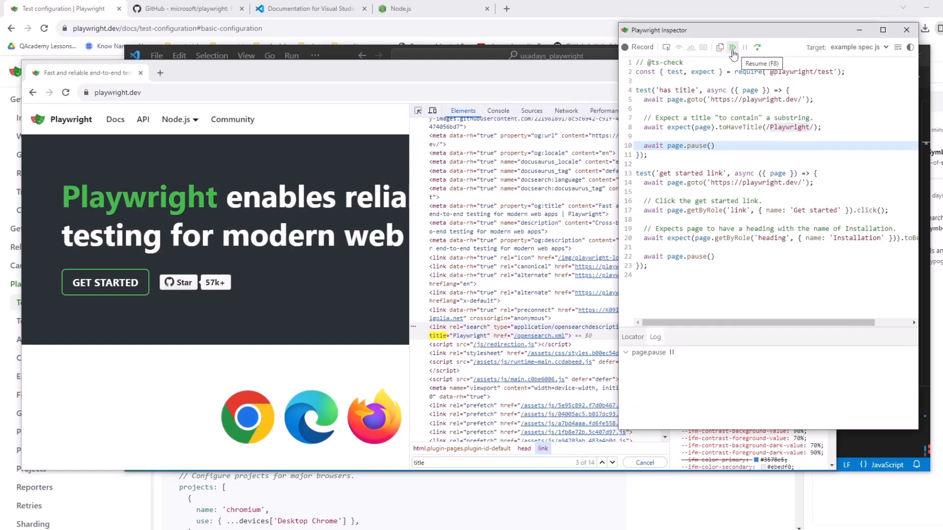
mouse_move(681, 182)
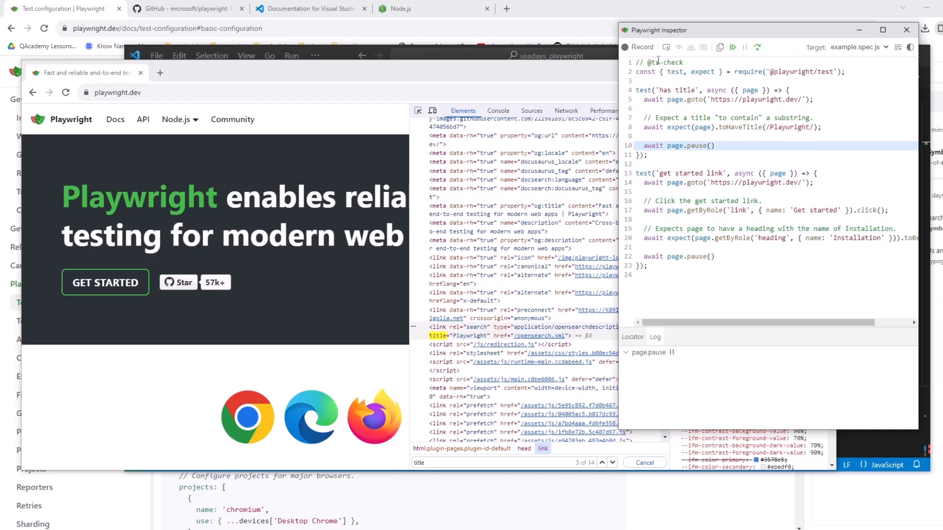
mouse_move(641, 47)
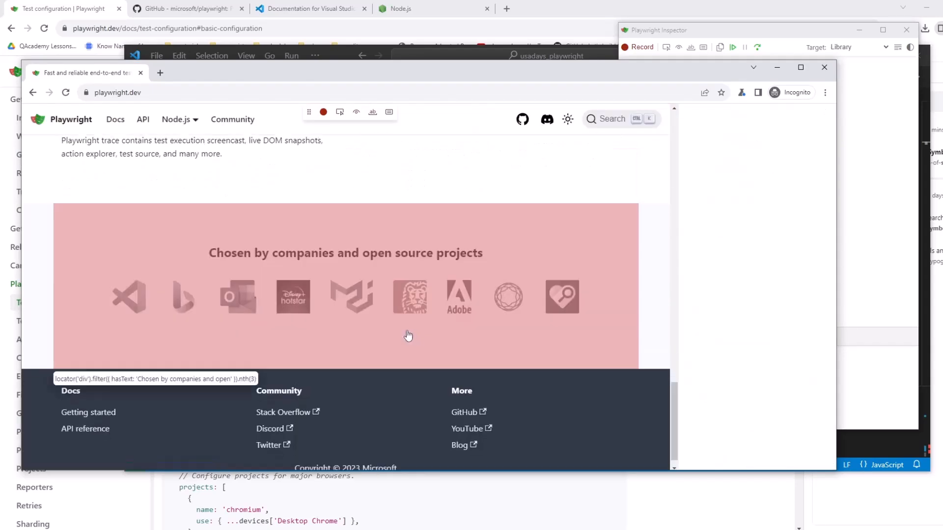
Step: Record a click on the Test configuration link and bring up the recorded script
scroll(down, 3)
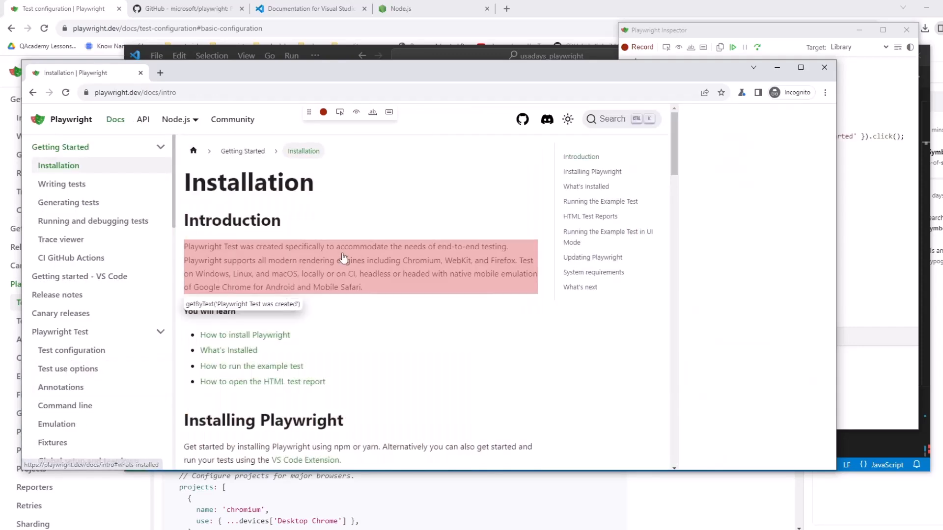
click(71, 350)
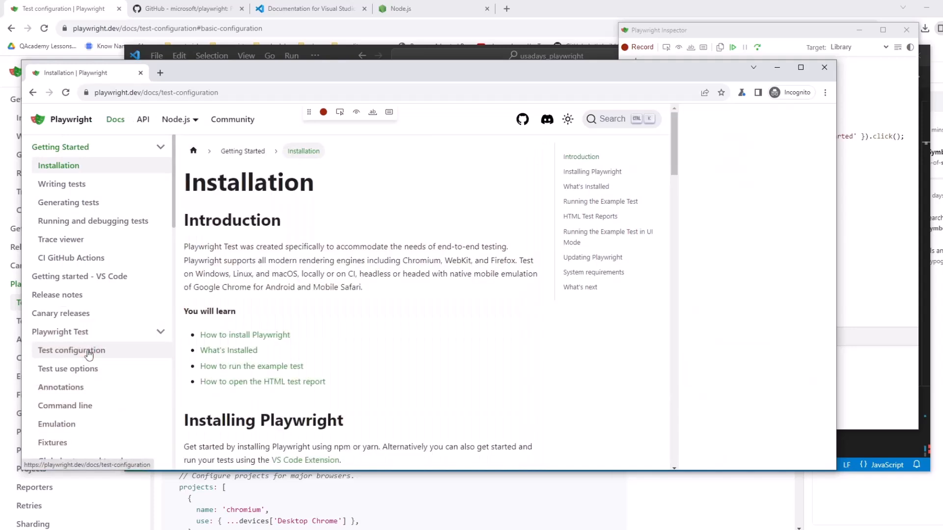
click(71, 350)
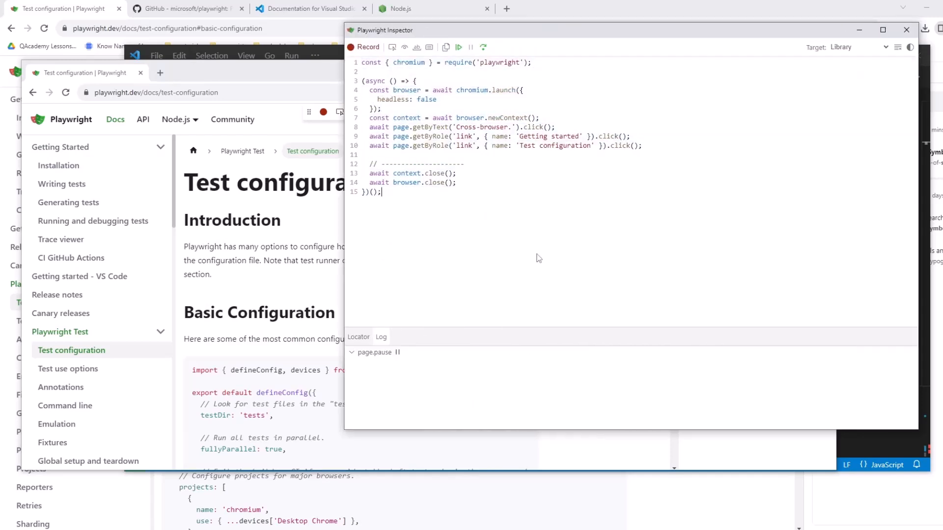
mouse_move(527, 225)
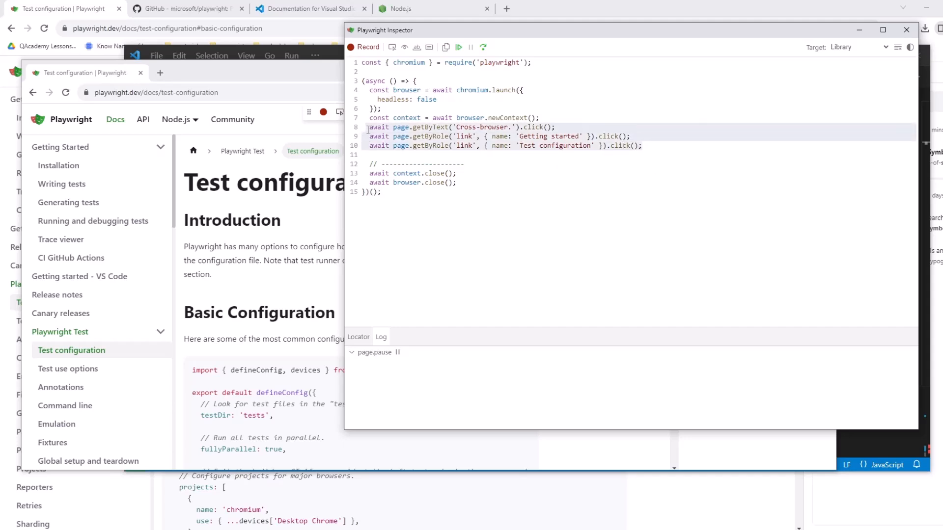
mouse_move(291, 54)
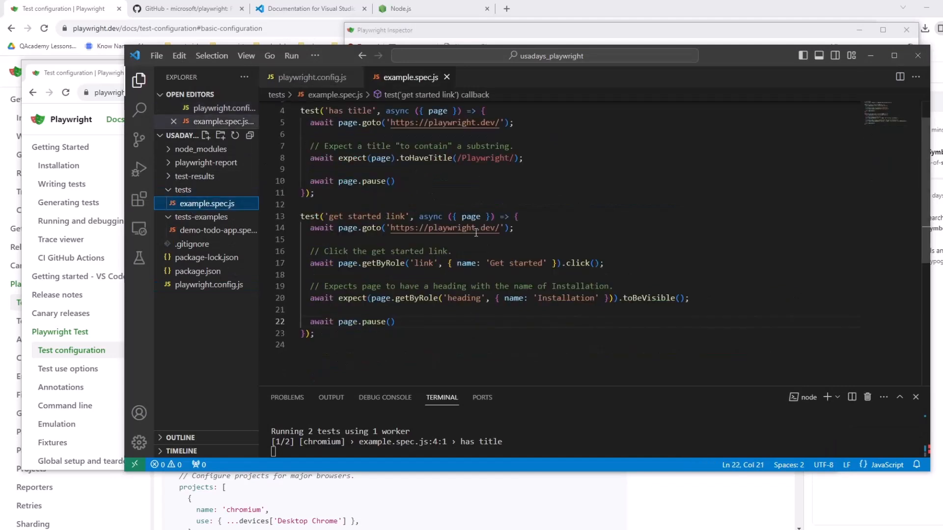
Step: Insert the recorded clicks below page.pause() in has title and enter npx playwright test --headed
click(543, 158)
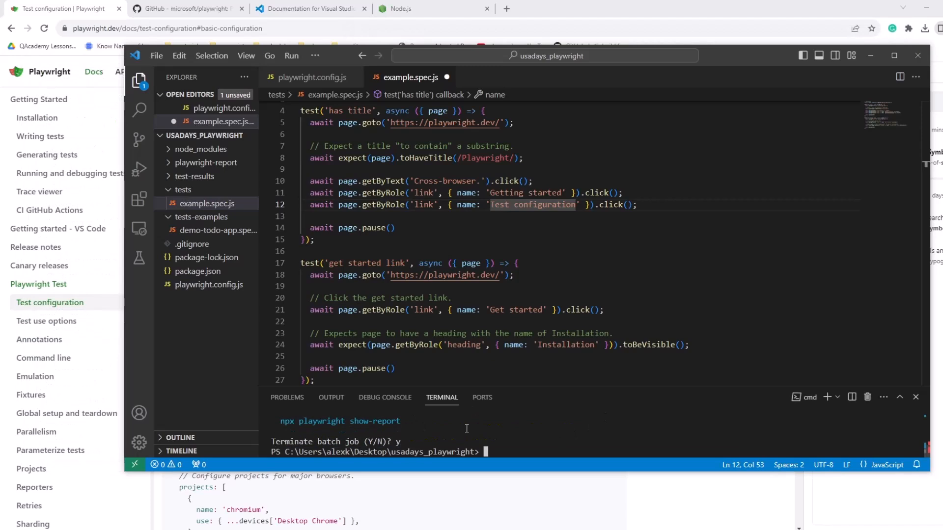
text(npx playwright test --headed)
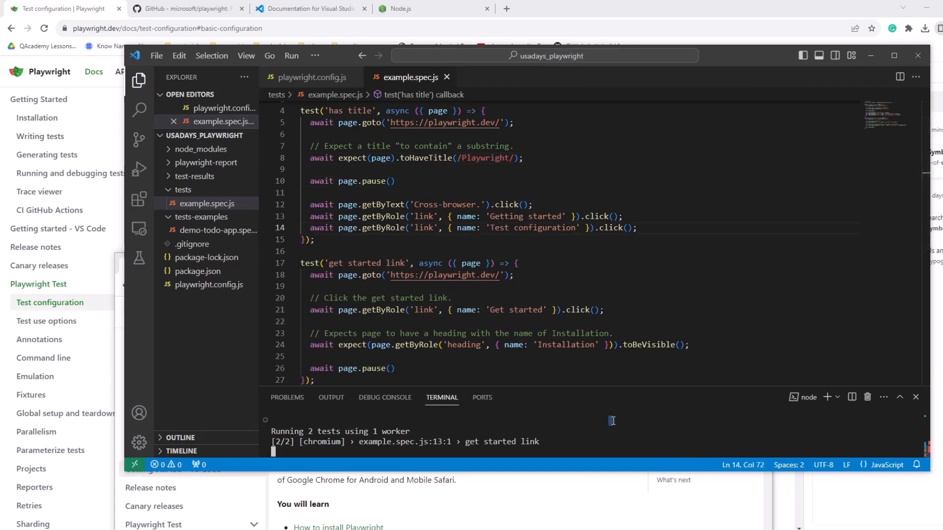
Step: Terminate the current test run with y and relaunch npx playwright test --headed
key(ctrl+c)
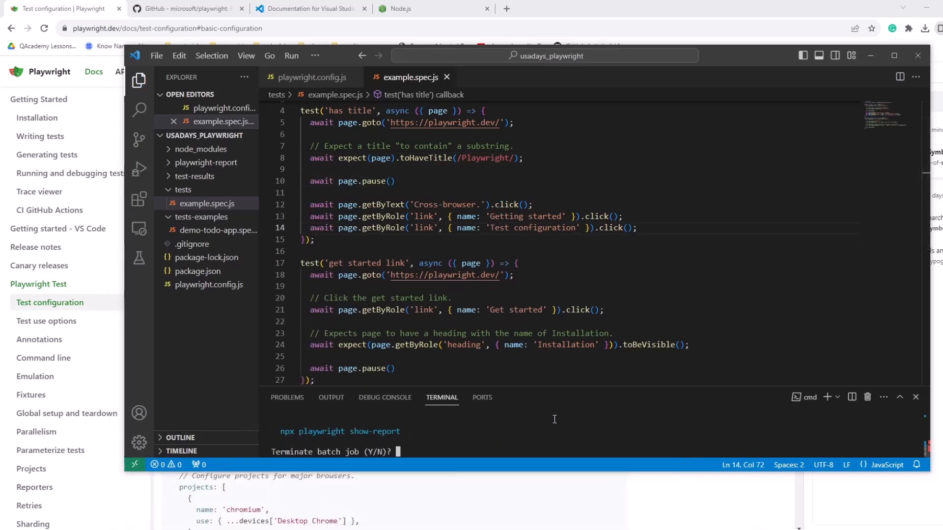
text(y)
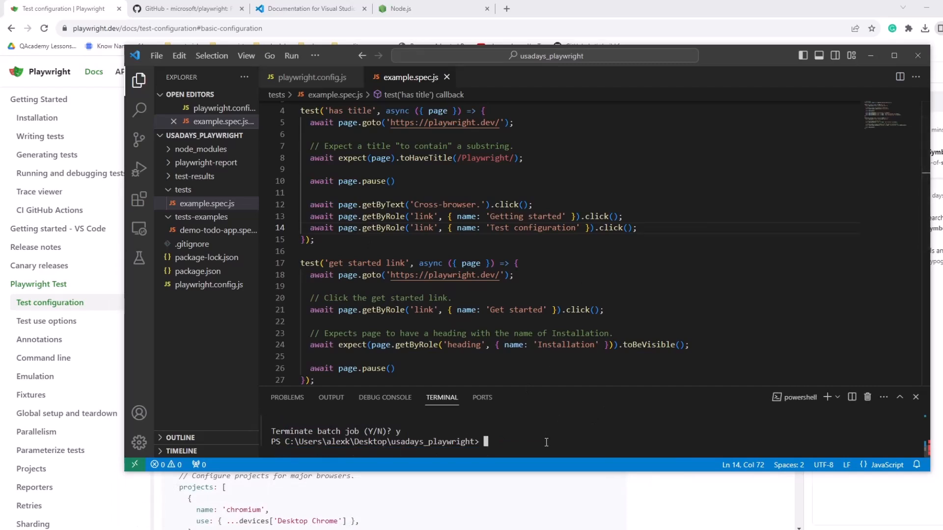
mouse_move(157, 55)
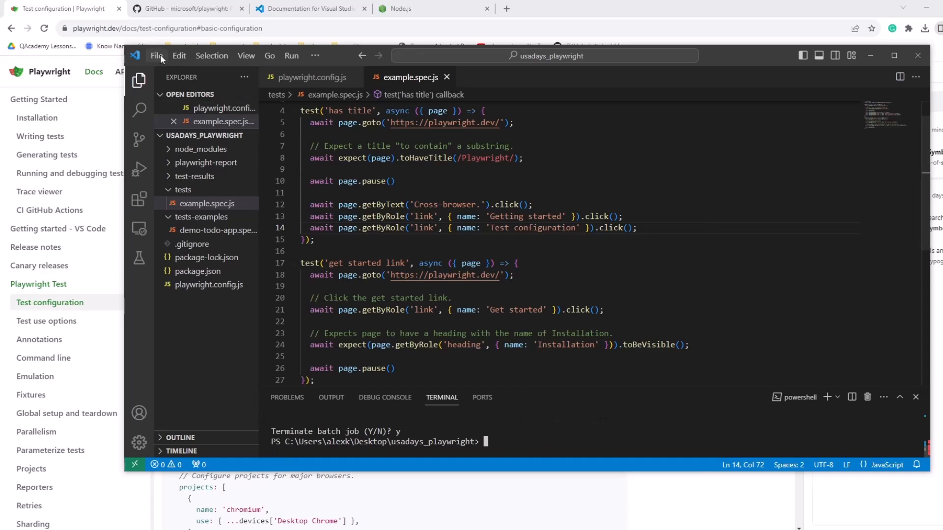
mouse_move(543, 420)
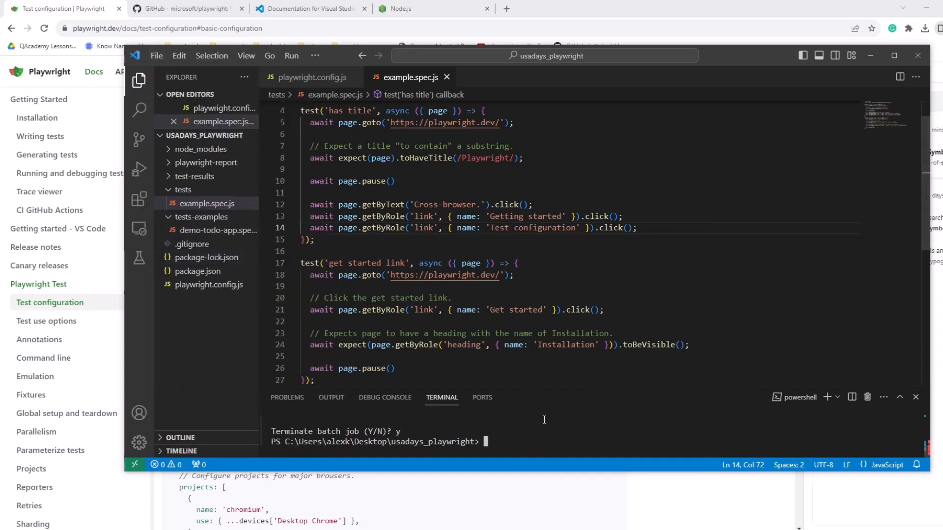
text(npx playwright test --headed)
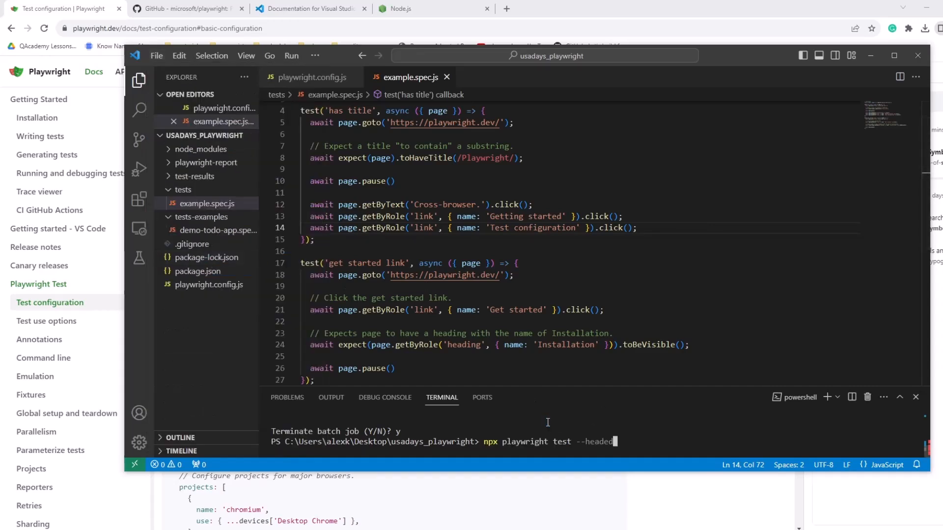
key(Return)
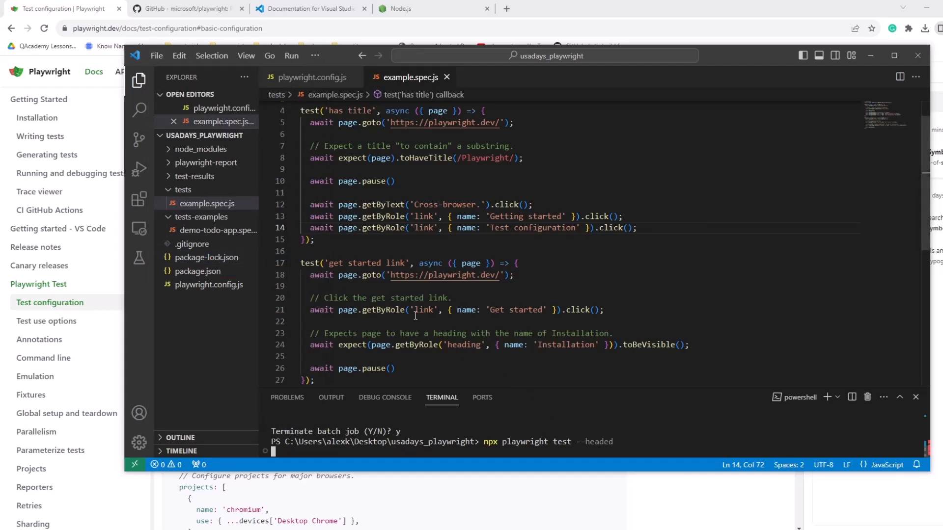
key(Return)
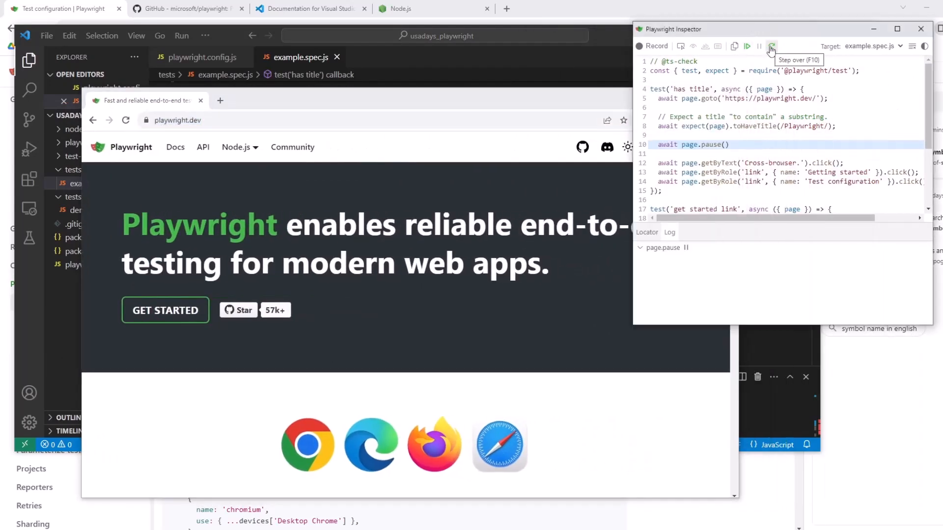
Step: Step past the pause through the Cross-browser, Getting started and Test configuration clicks, then close
click(771, 46)
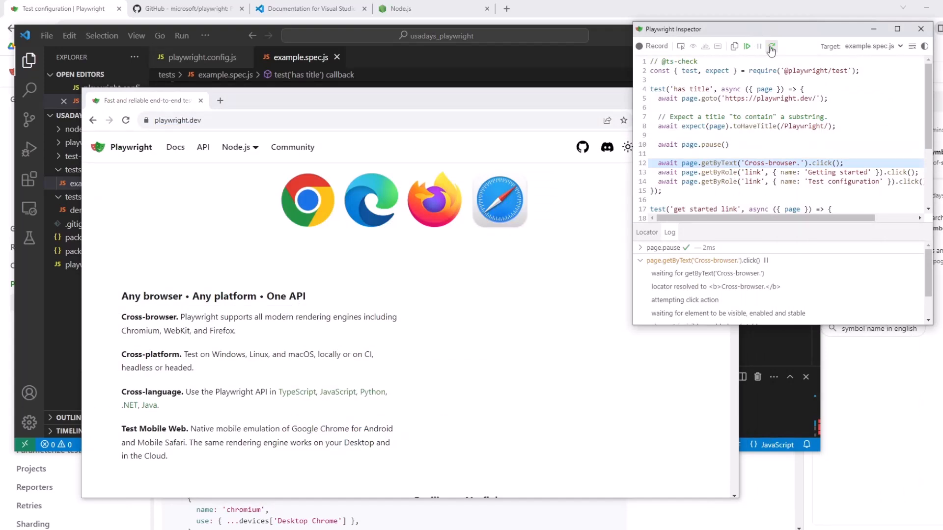
click(771, 47)
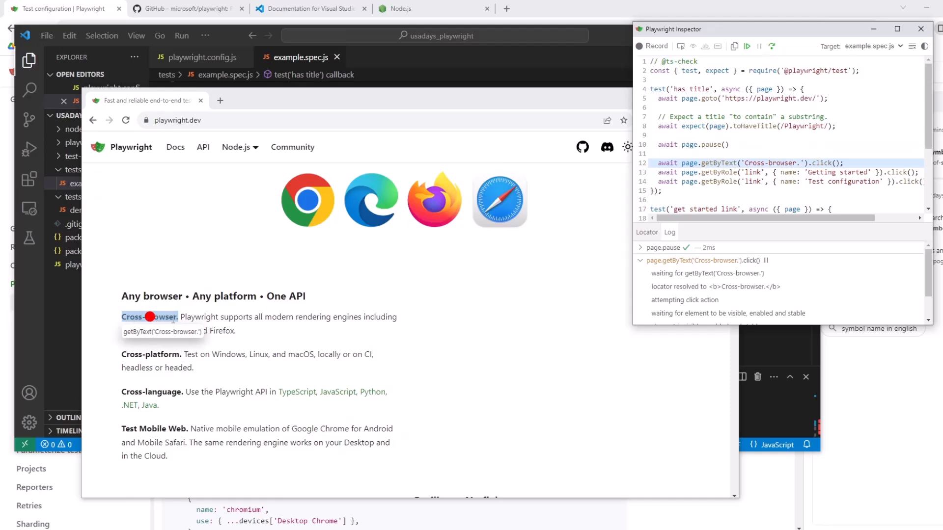
mouse_move(772, 46)
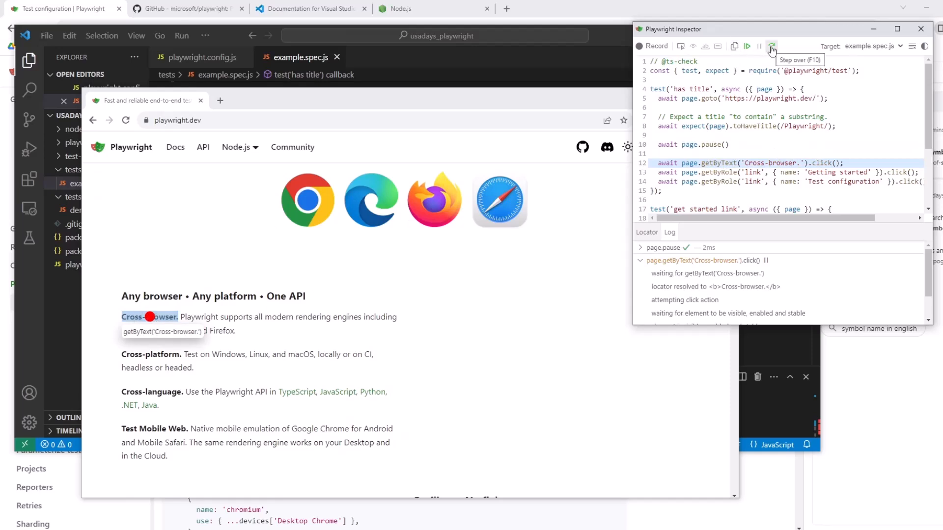
click(772, 46)
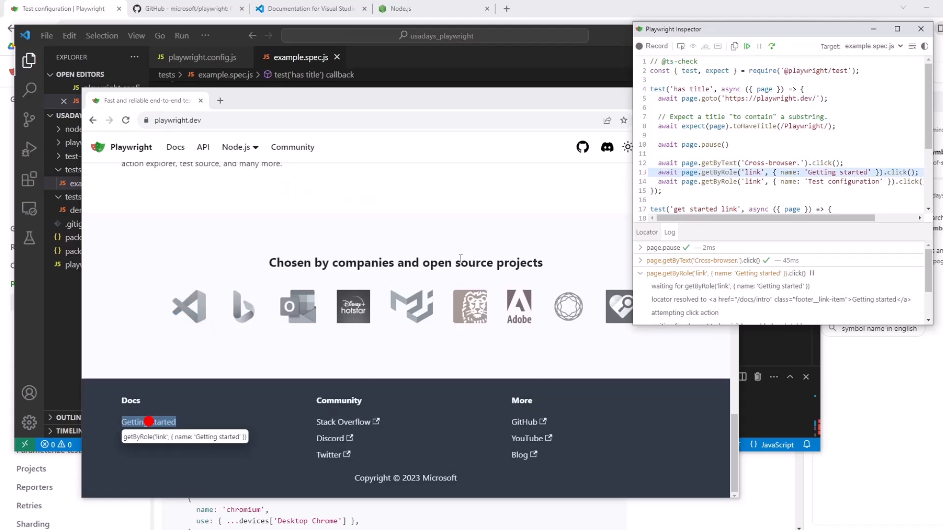
mouse_move(148, 422)
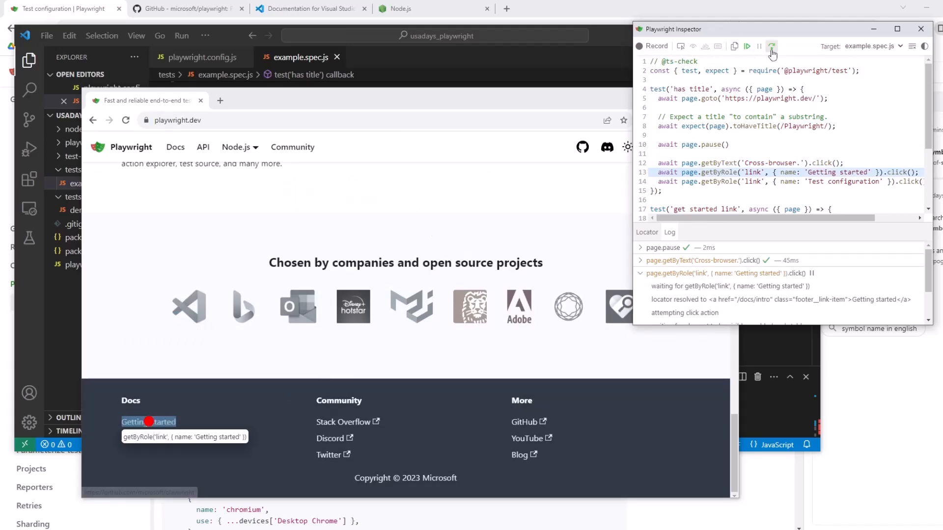
click(771, 46)
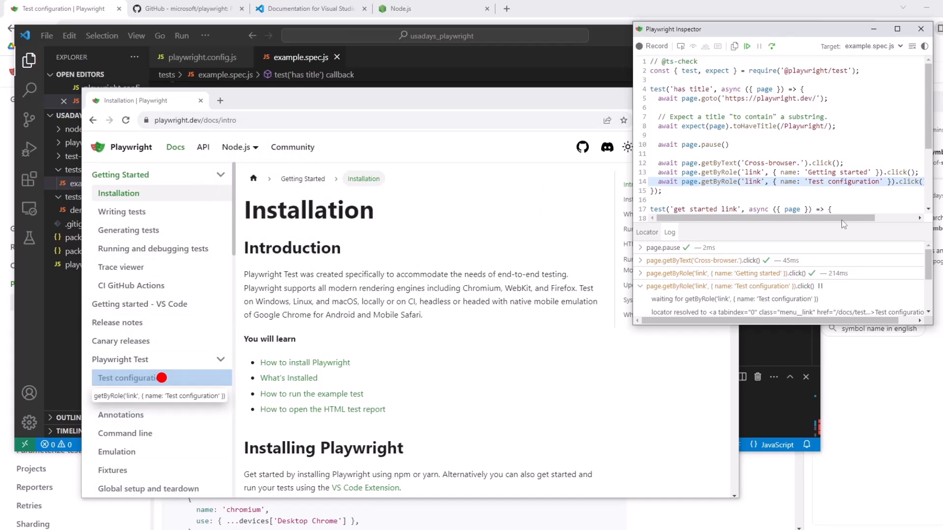
click(772, 46)
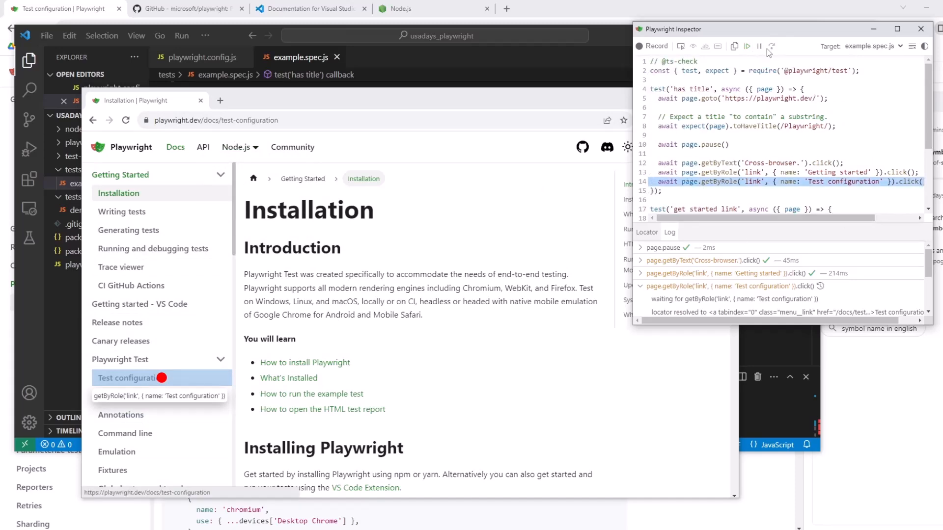
click(919, 29)
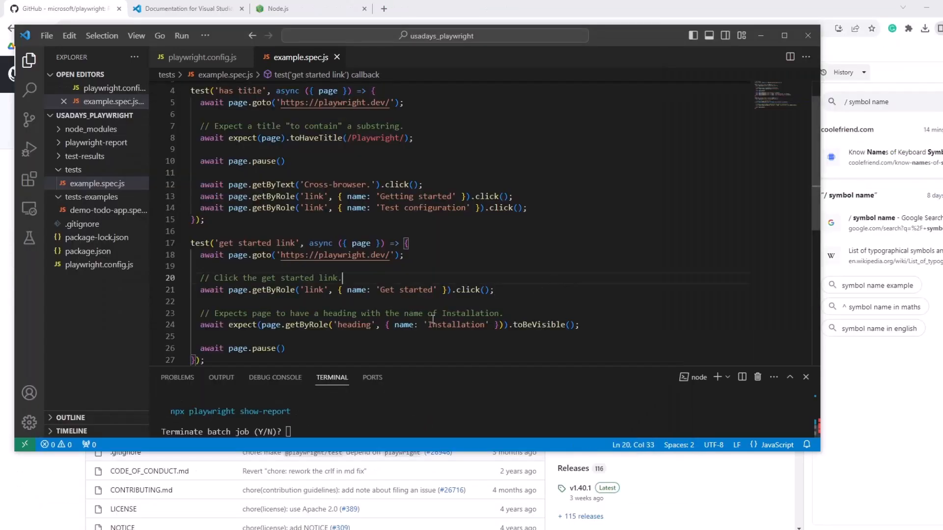
Step: Confirm termination with y and delete the page.pause() calls from both tests
text(y)
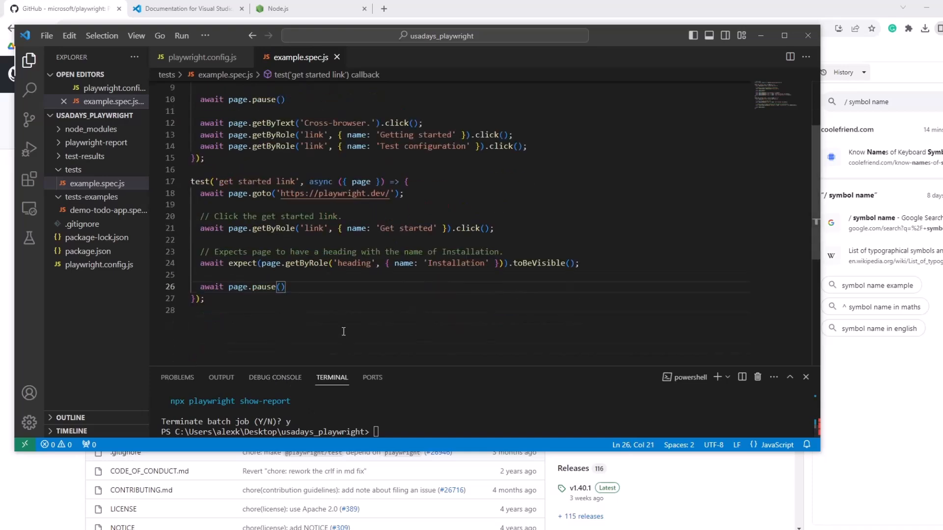
scroll(up, 3)
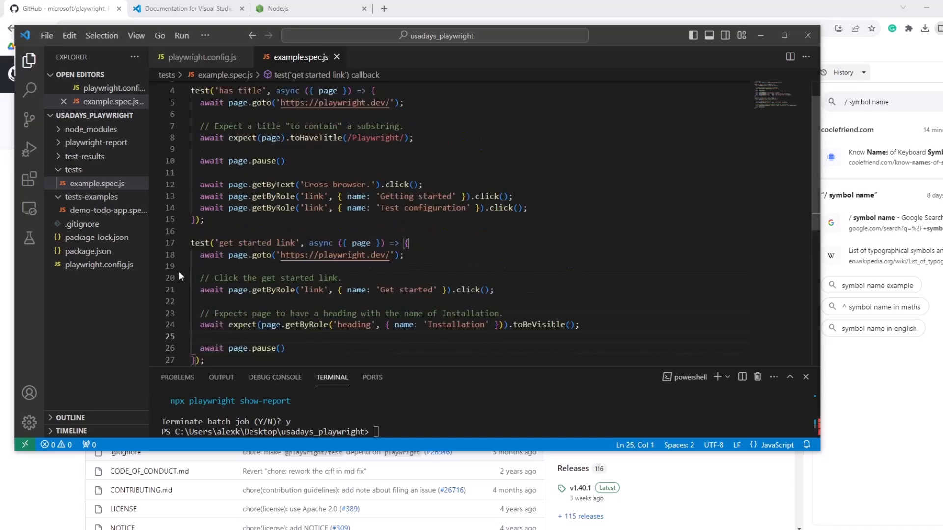
click(74, 170)
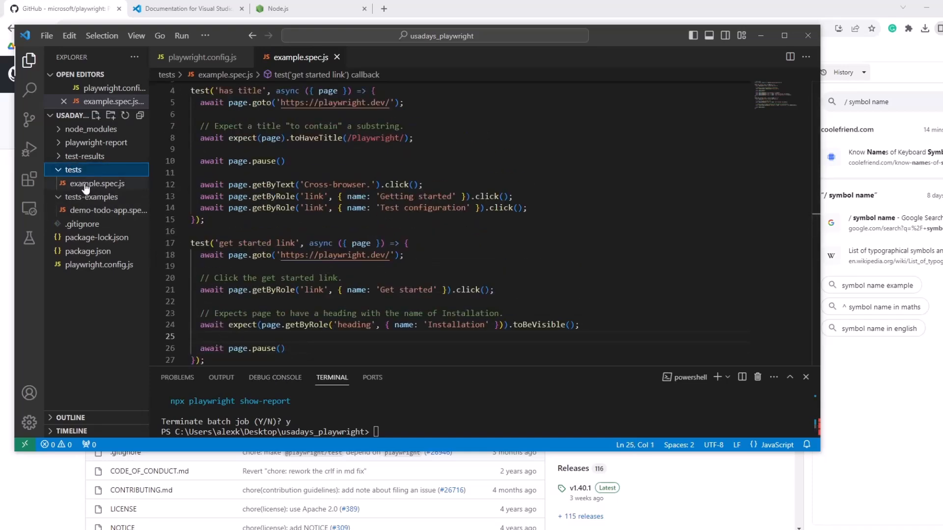
click(276, 161)
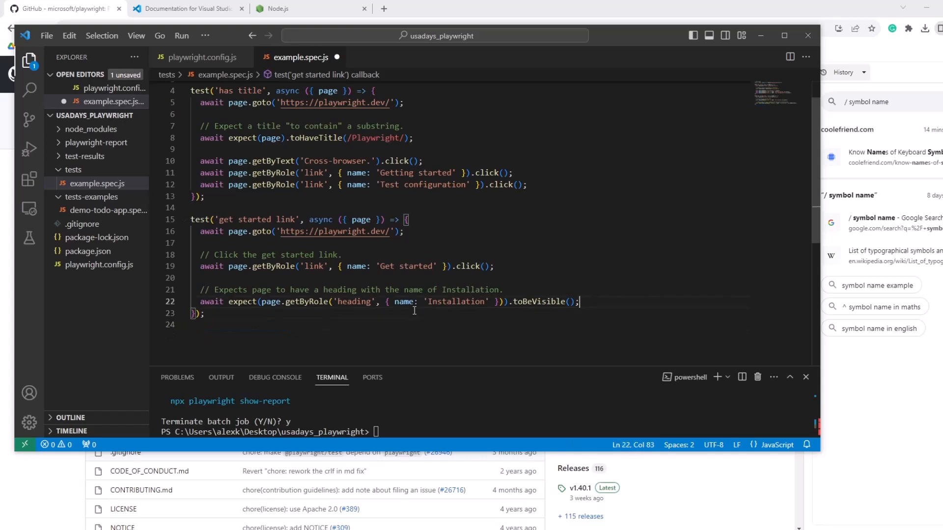
mouse_move(275, 204)
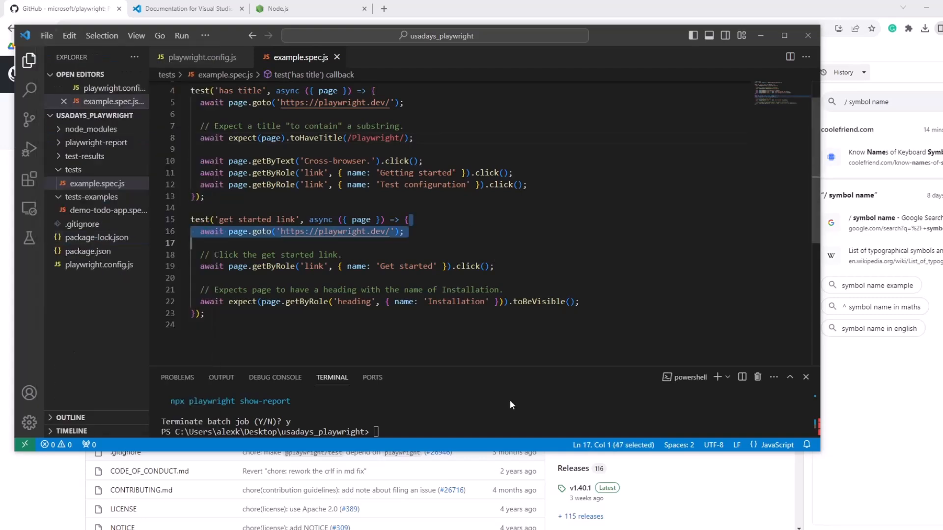
Step: Rerun the tests with npx playwright test --headed
text(npx playwright test --headed)
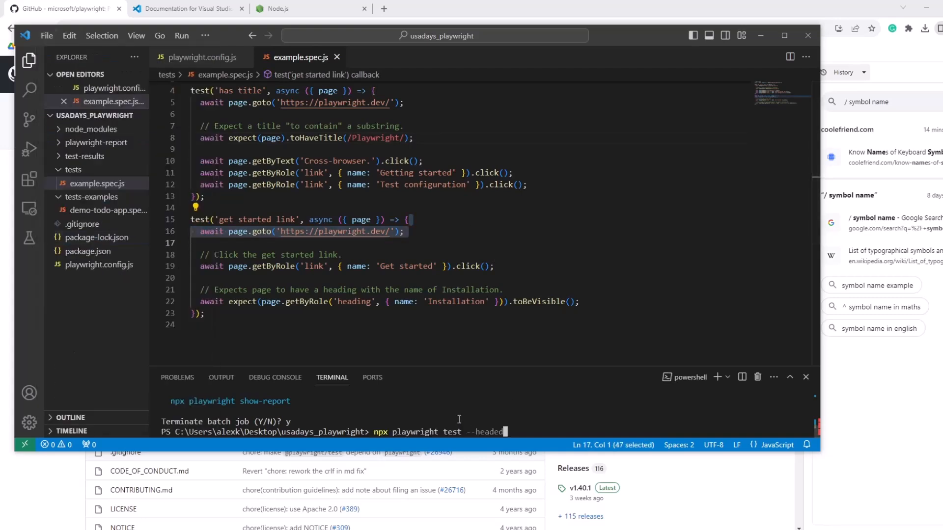
key(Return)
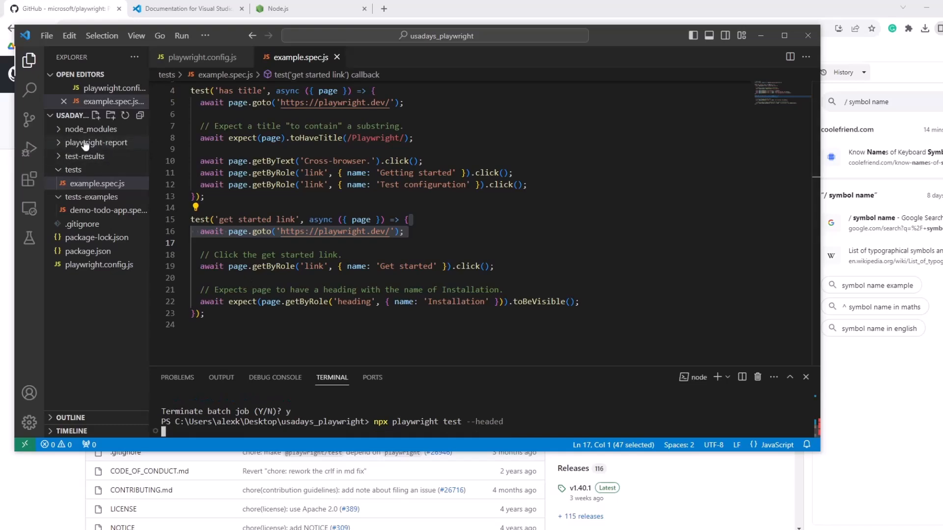
key(Return)
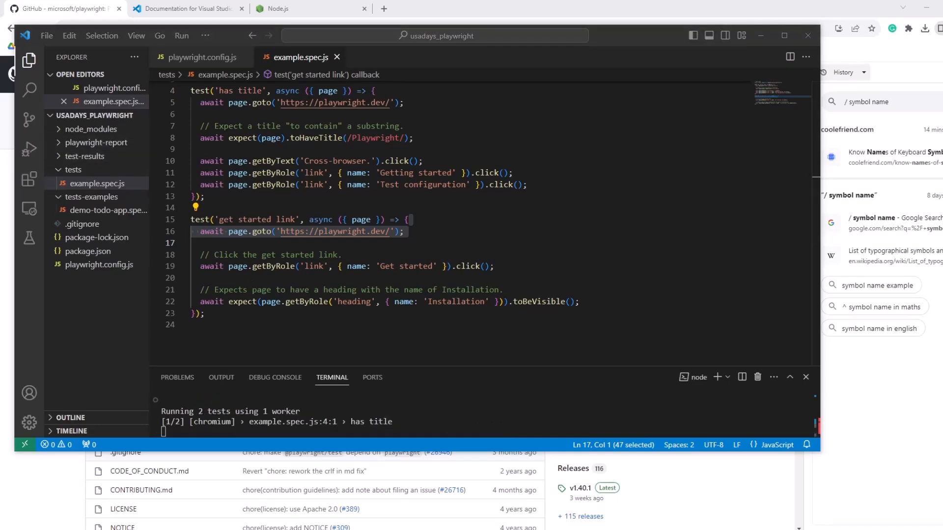